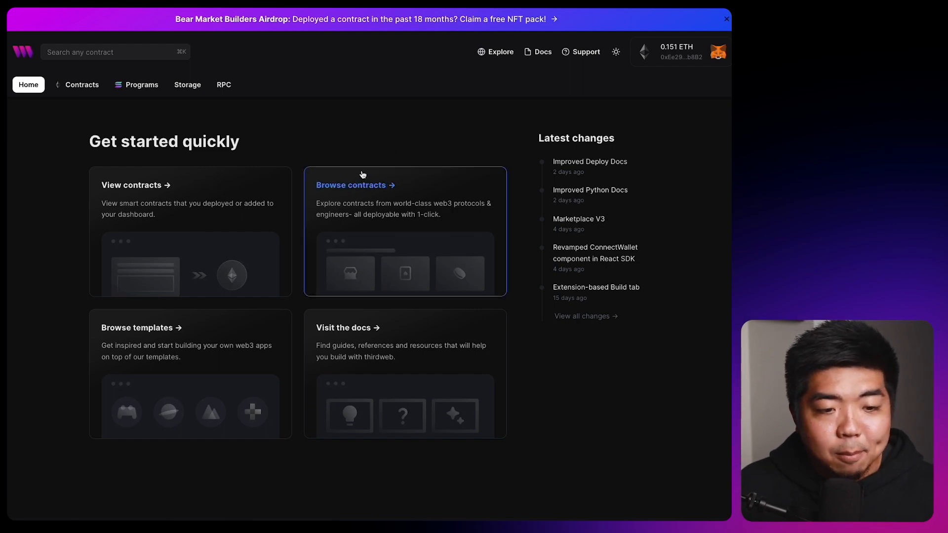
Browse the prebuilt contracts and view the Edition Drop contract's description, extensions and functions.
left_click(355, 185)
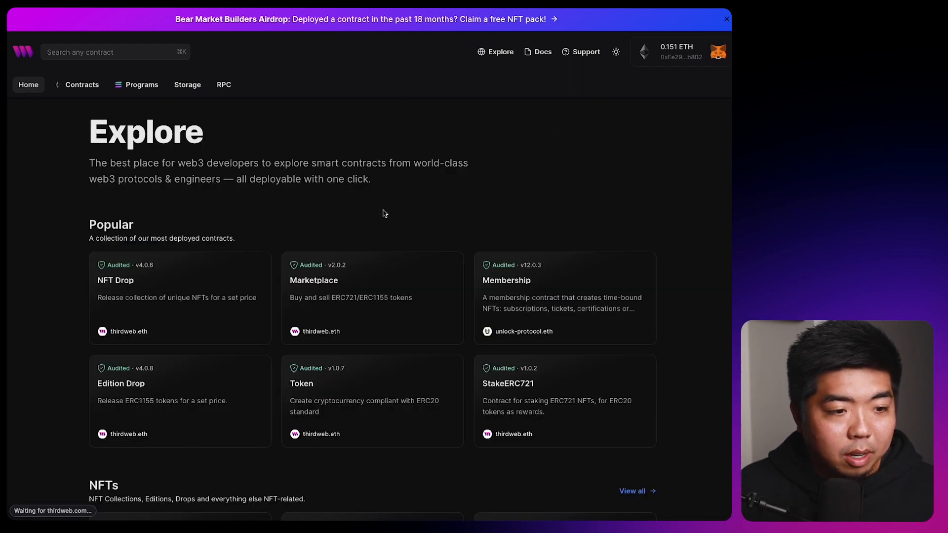
scroll("down", 3)
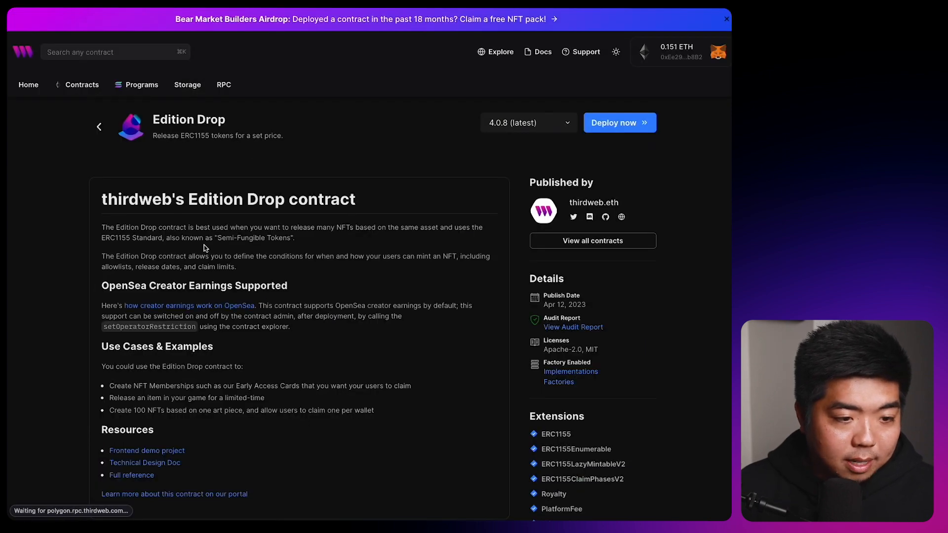
left_click(726, 19)
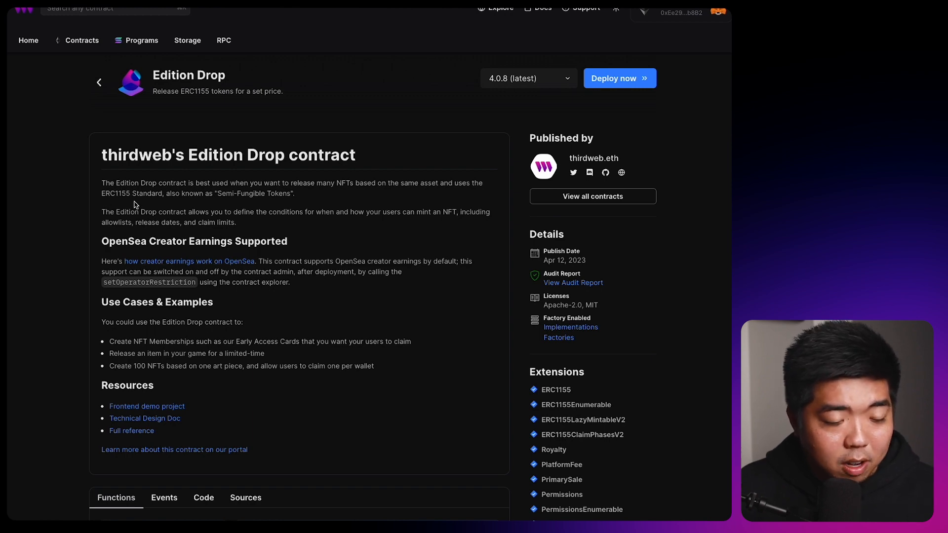
scroll("down", 3)
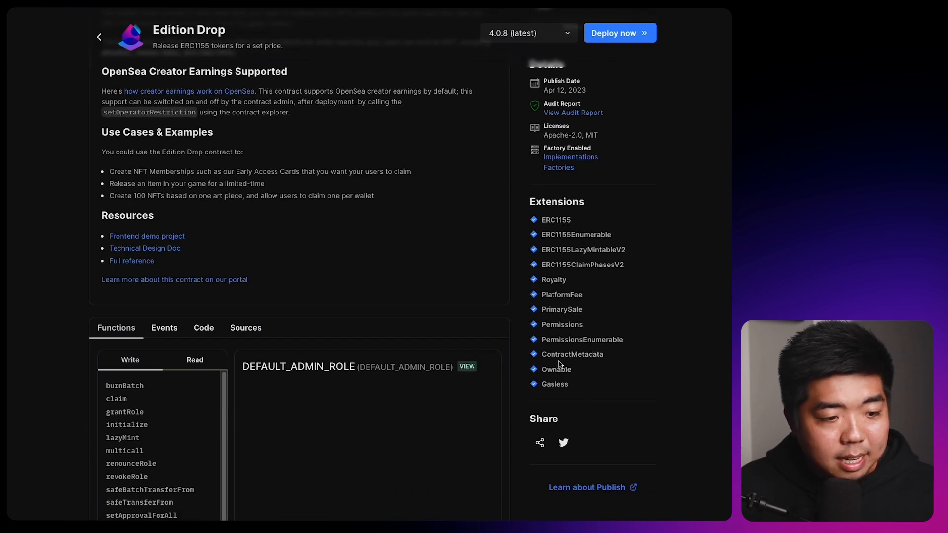
scroll("down", 3)
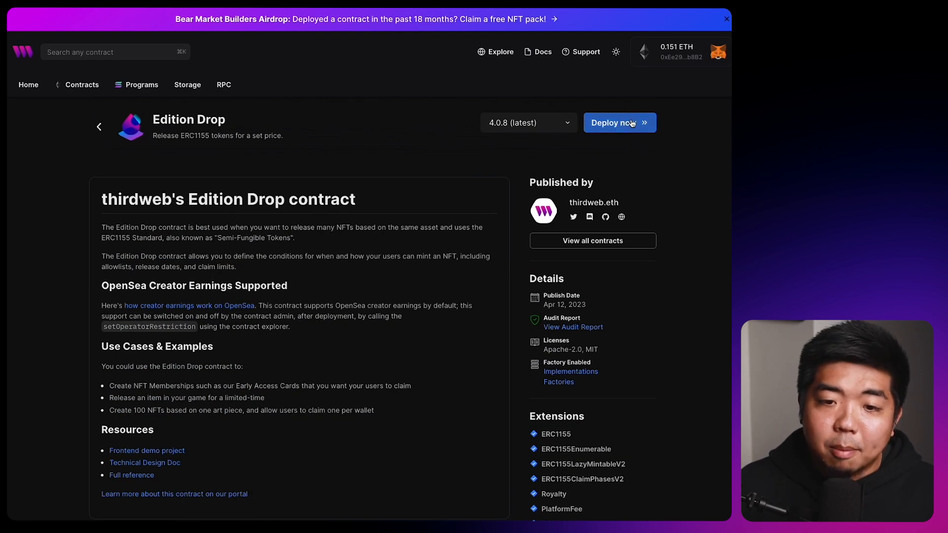
Fill the Edition Drop deployment with name Key Pass, symbol KEY and a winged key image.
left_click(618, 123)
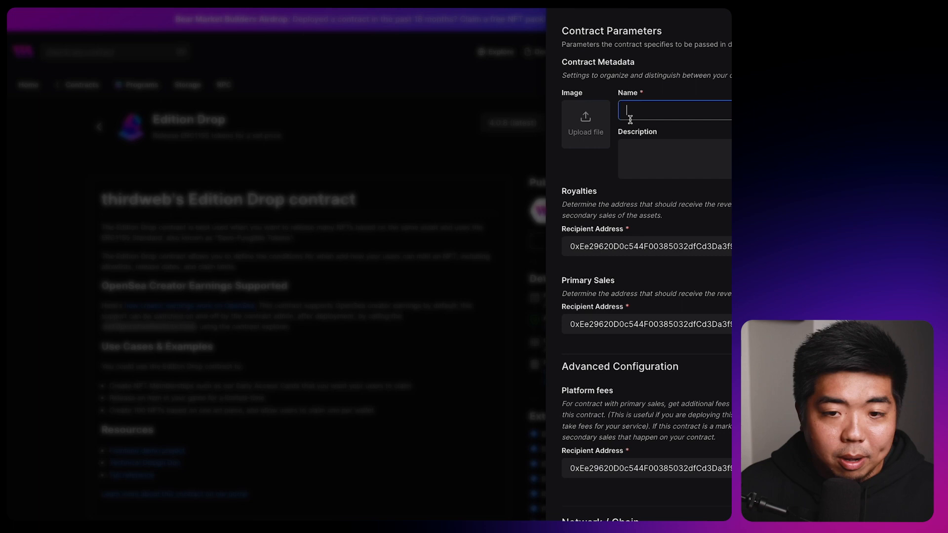
type("Key Oa")
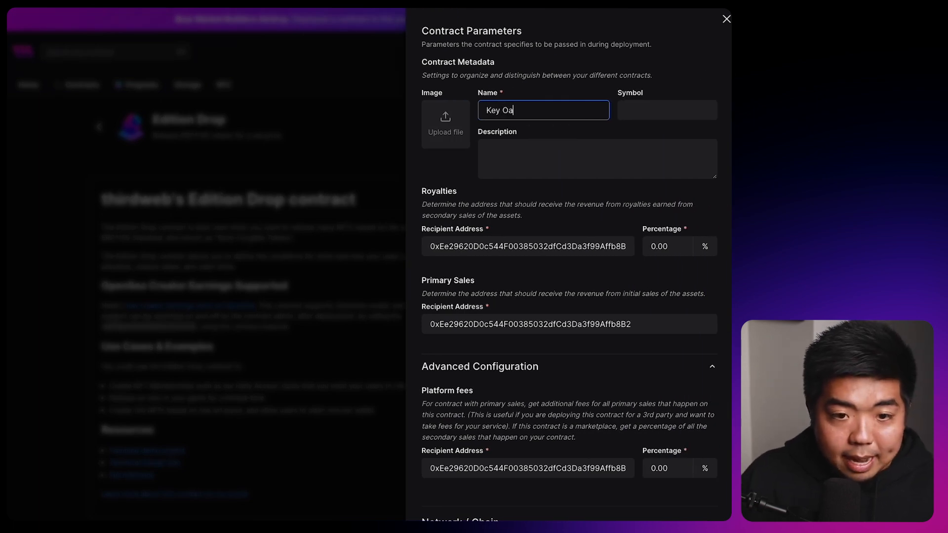
type("KE")
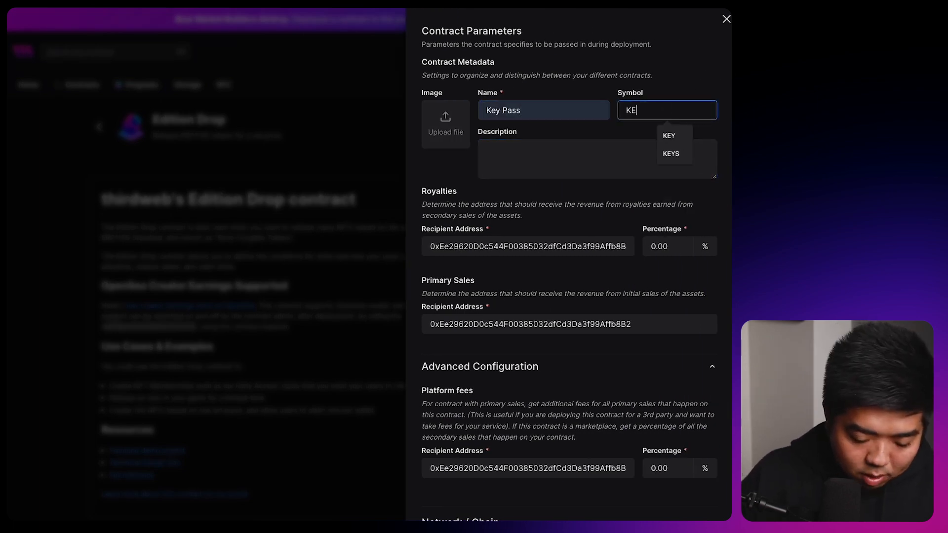
left_click(669, 136)
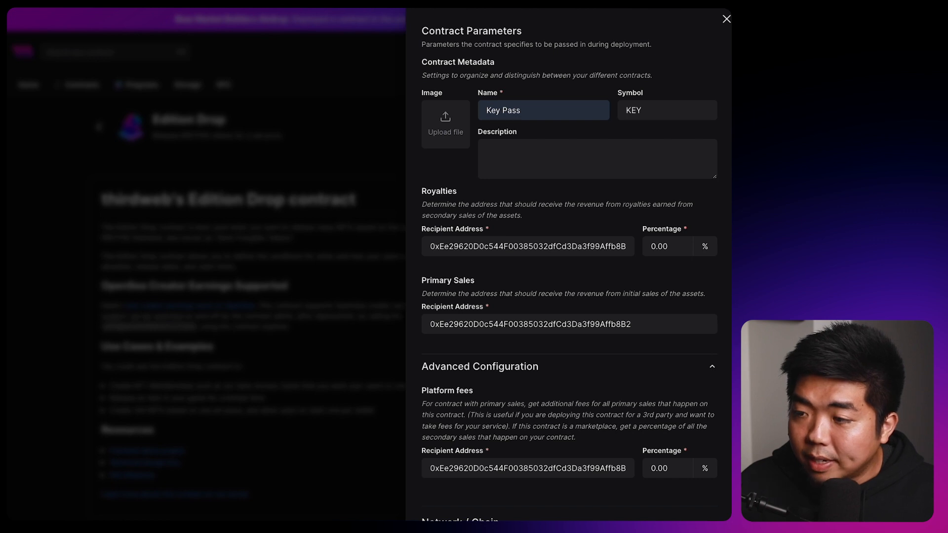
left_click(446, 124)
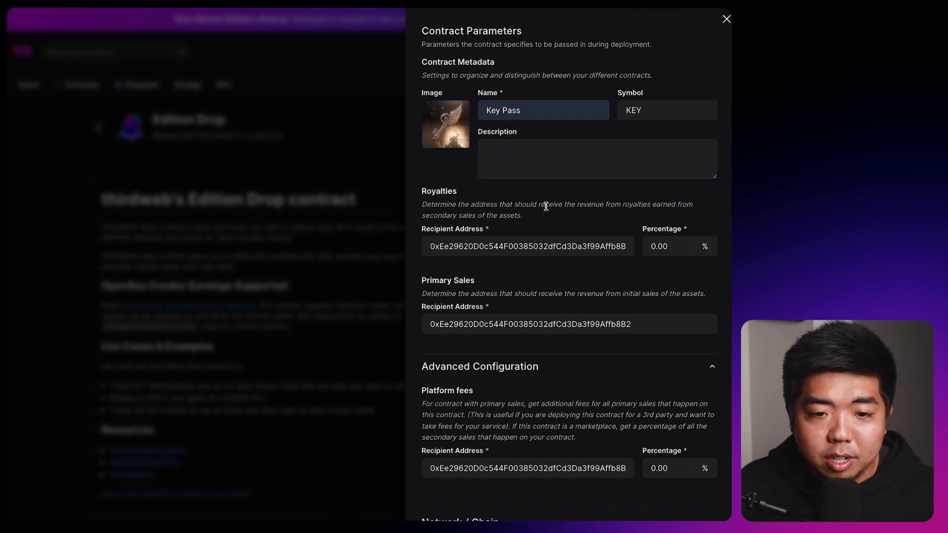
scroll("down", 3)
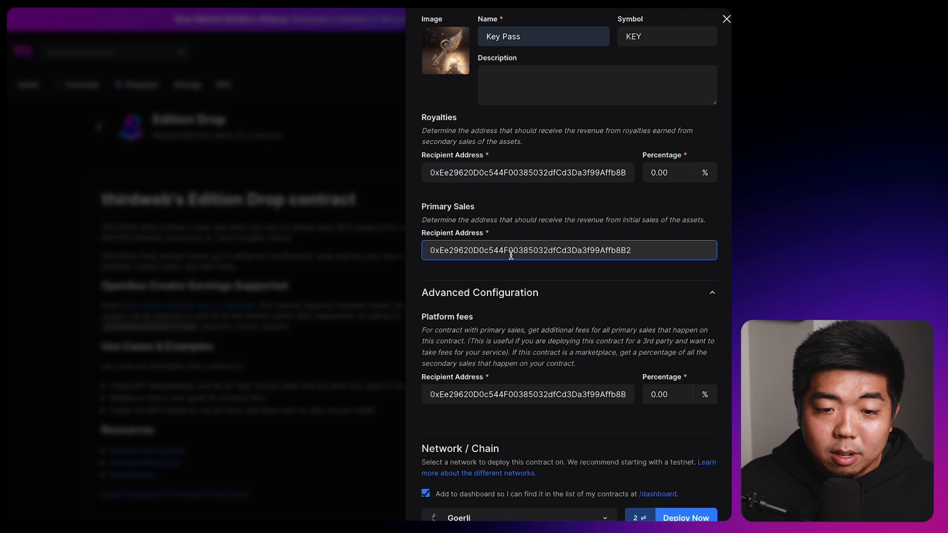
scroll("down", 3)
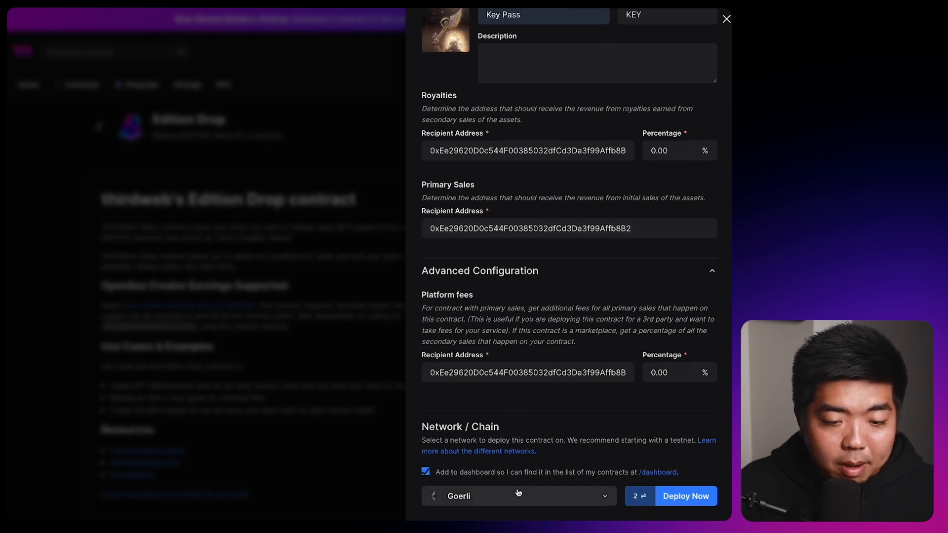
mouse_move(517, 500)
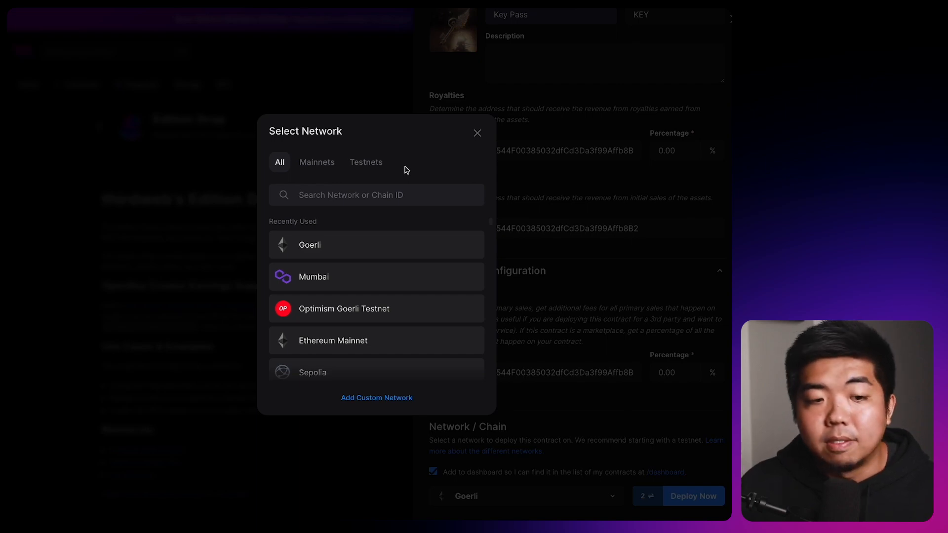
Deploy Key Pass on Goerli, confirming the MetaMask transaction and signature.
left_click(477, 133)
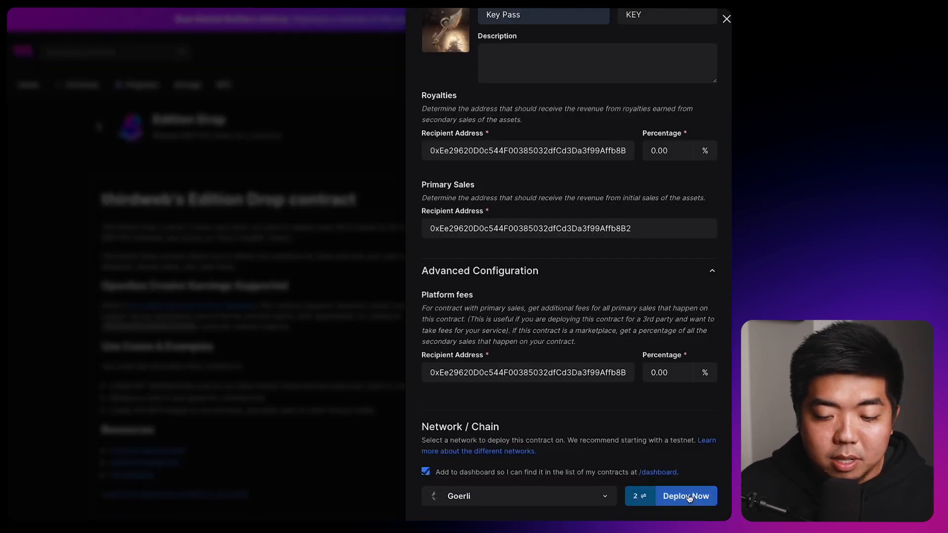
left_click(685, 496)
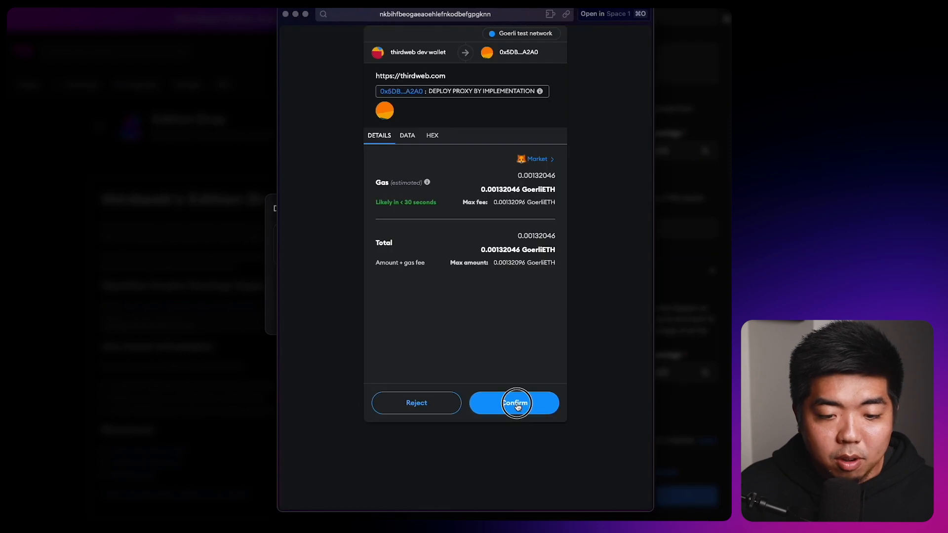
left_click(514, 402)
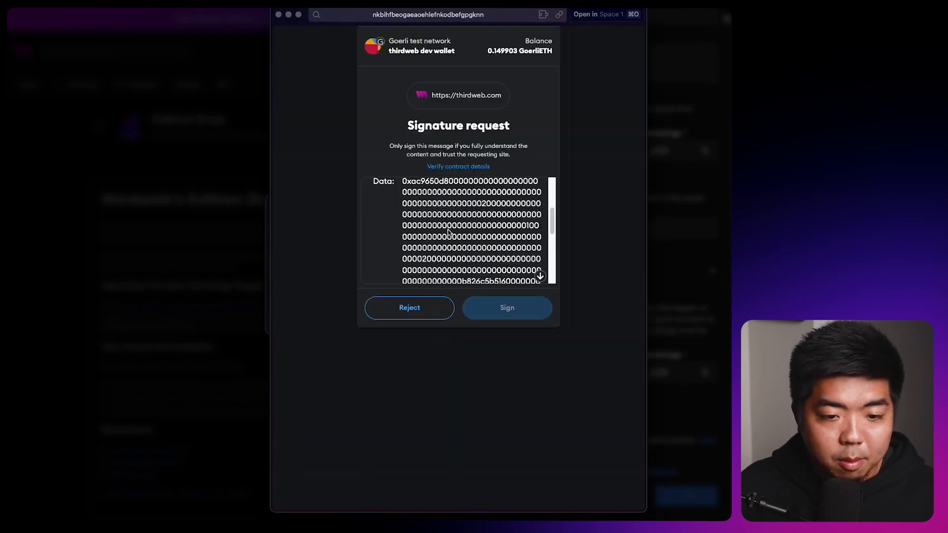
left_click(506, 308)
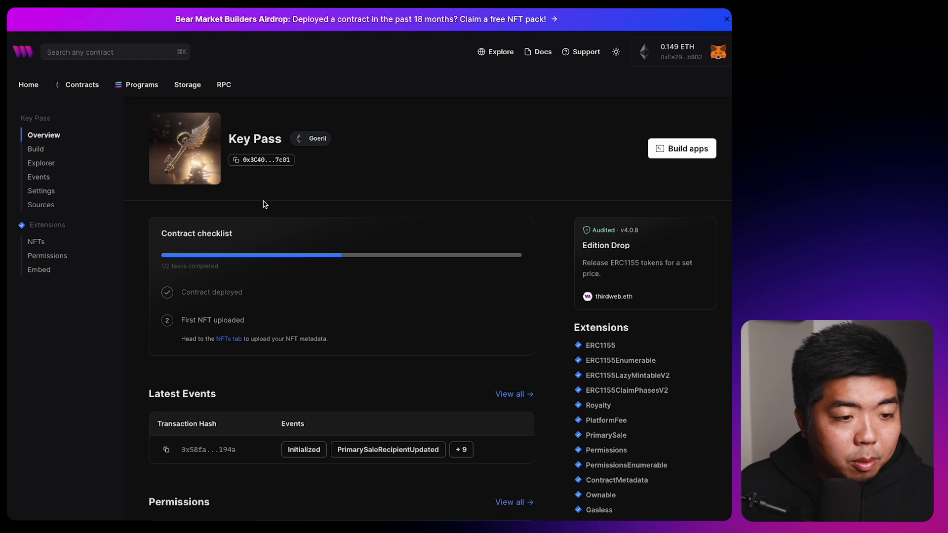
mouse_move(288, 243)
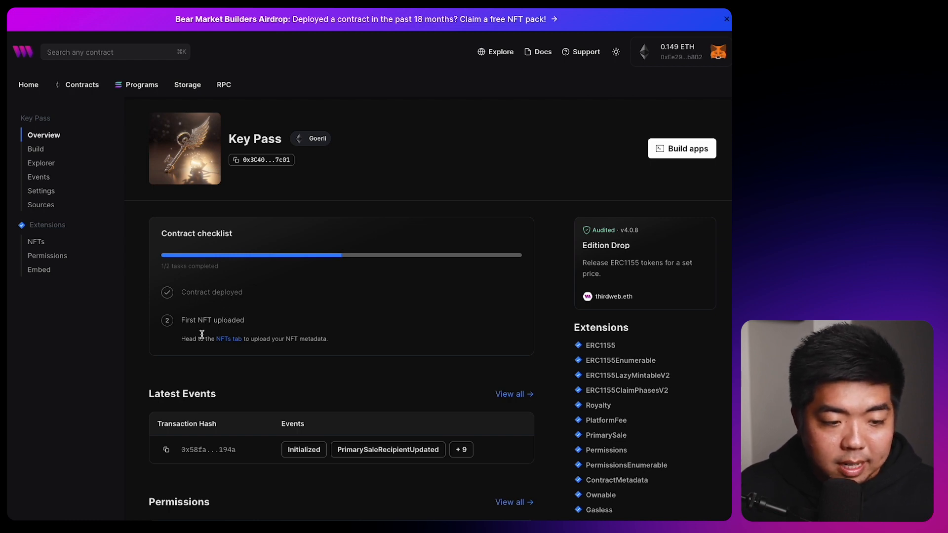
Go to the Key Pass contract's empty NFTs section.
left_click(228, 339)
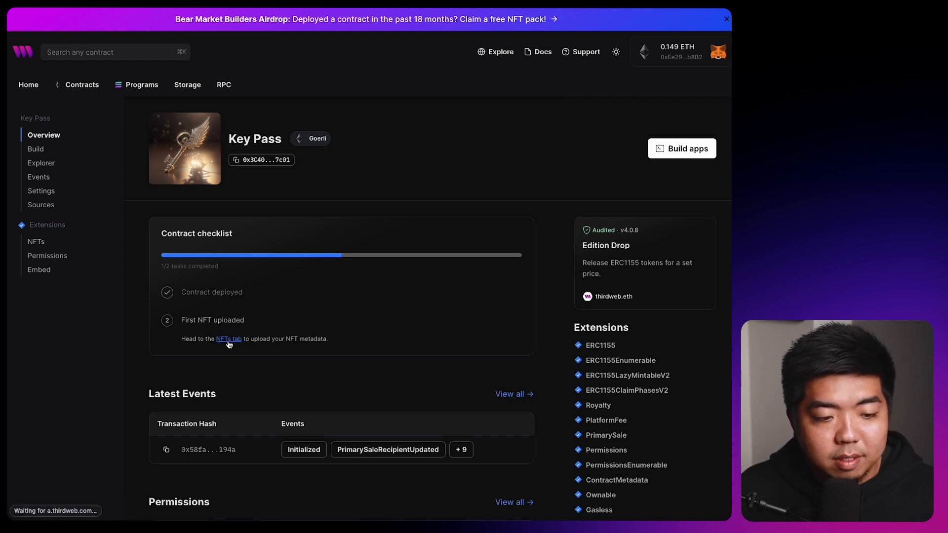
left_click(228, 338)
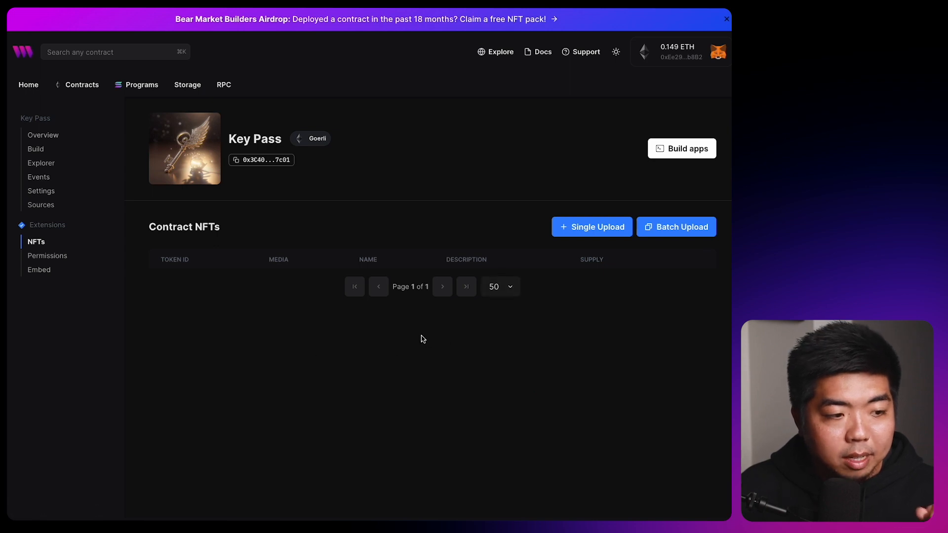
mouse_move(37, 245)
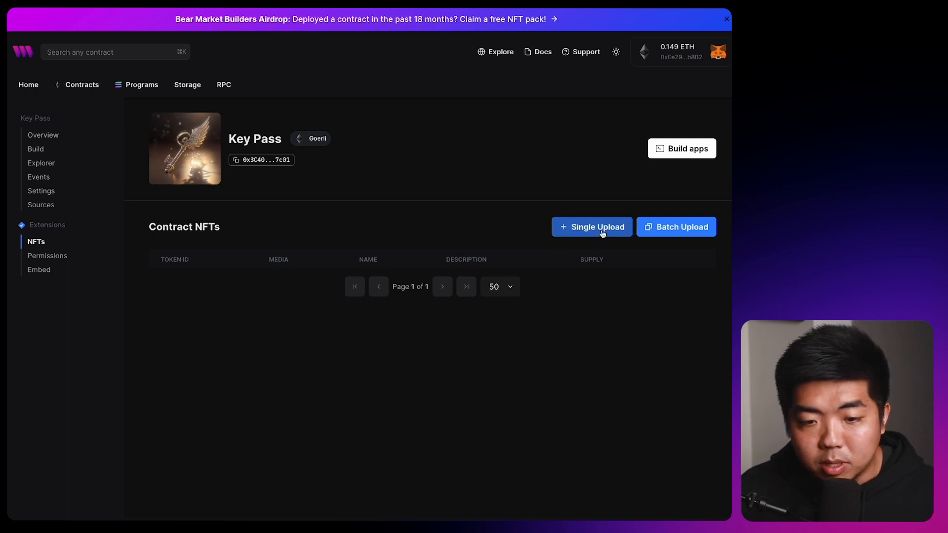
Lazy-mint a single NFT named Key with the key image, confirming in MetaMask.
left_click(591, 228)
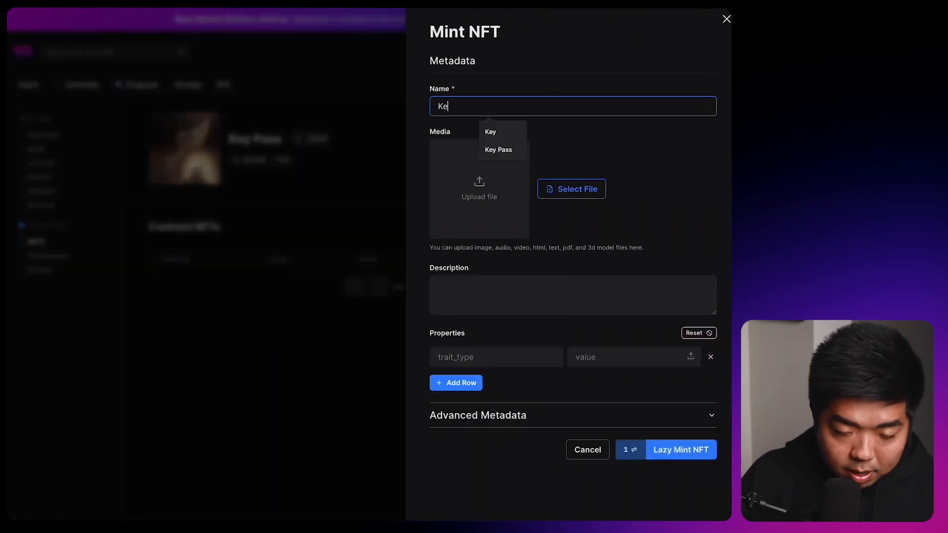
left_click(491, 131)
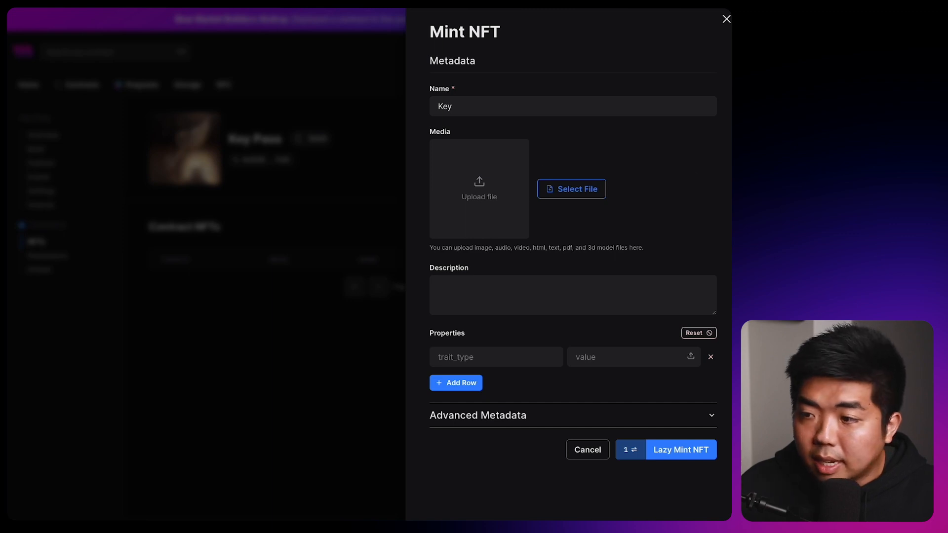
left_click(570, 188)
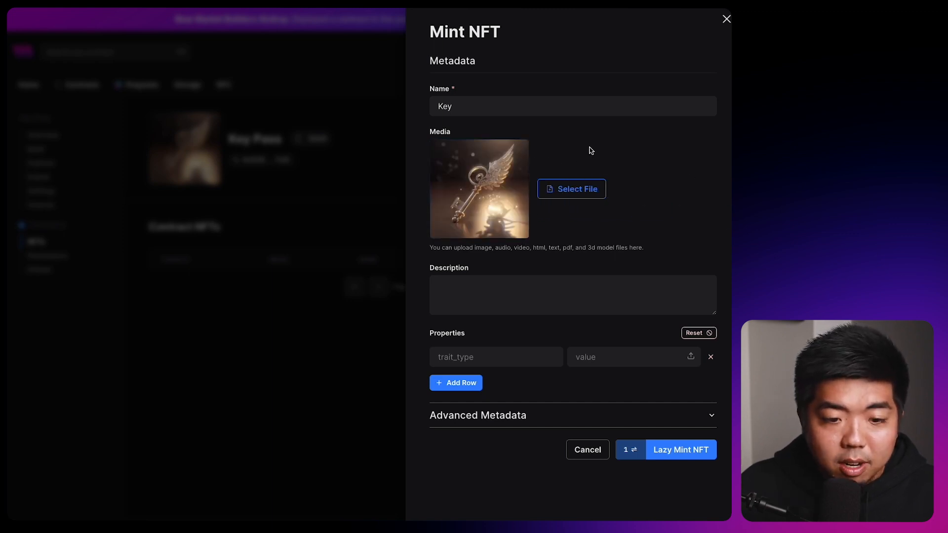
left_click(495, 357)
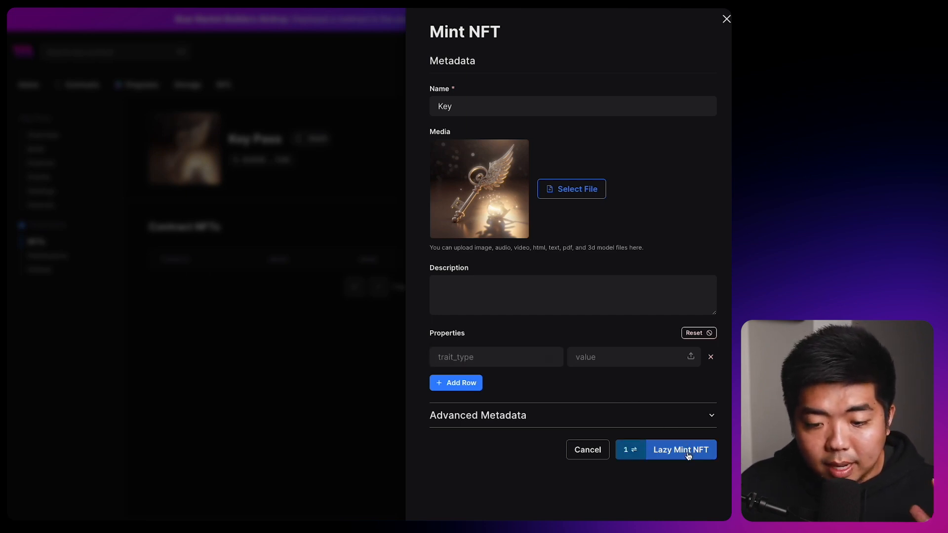
left_click(681, 451)
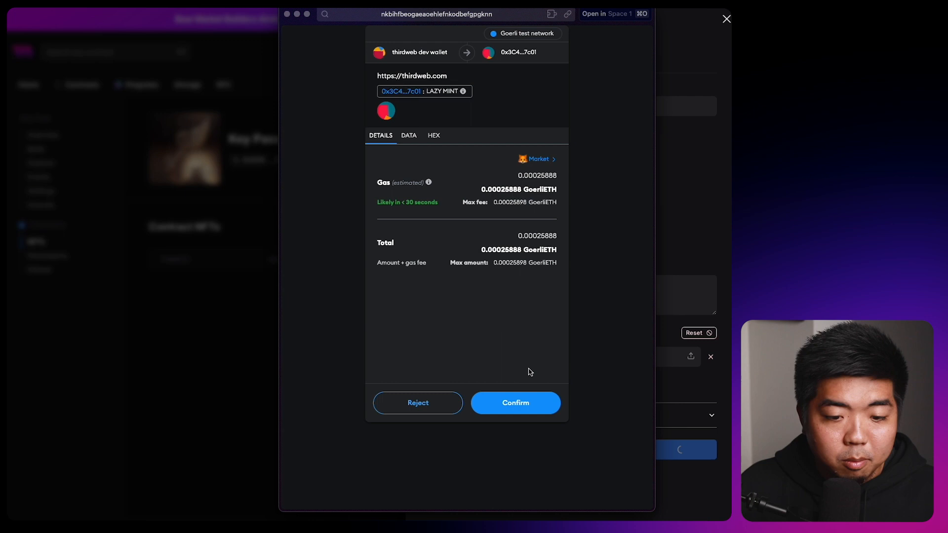
left_click(516, 403)
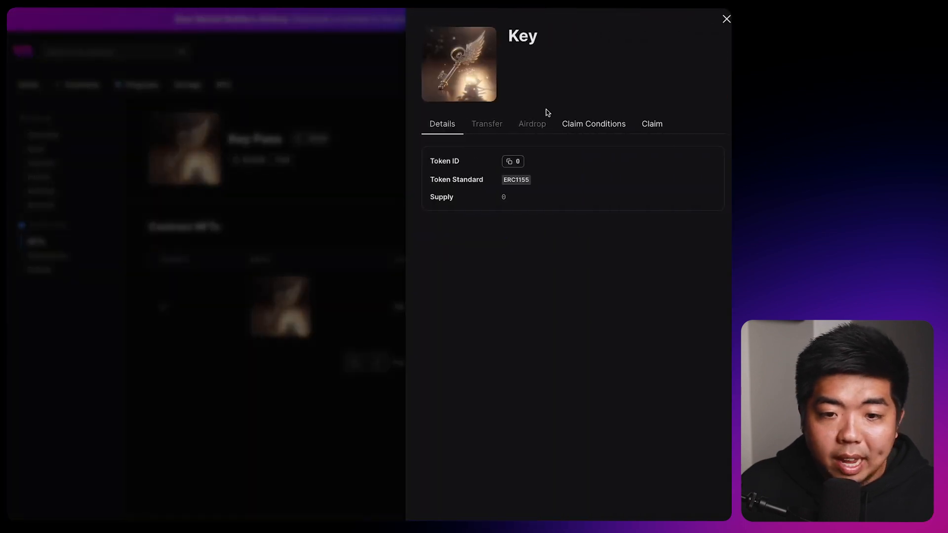
Add a claim phase for the Key NFT and review its start, supply and free price.
left_click(593, 123)
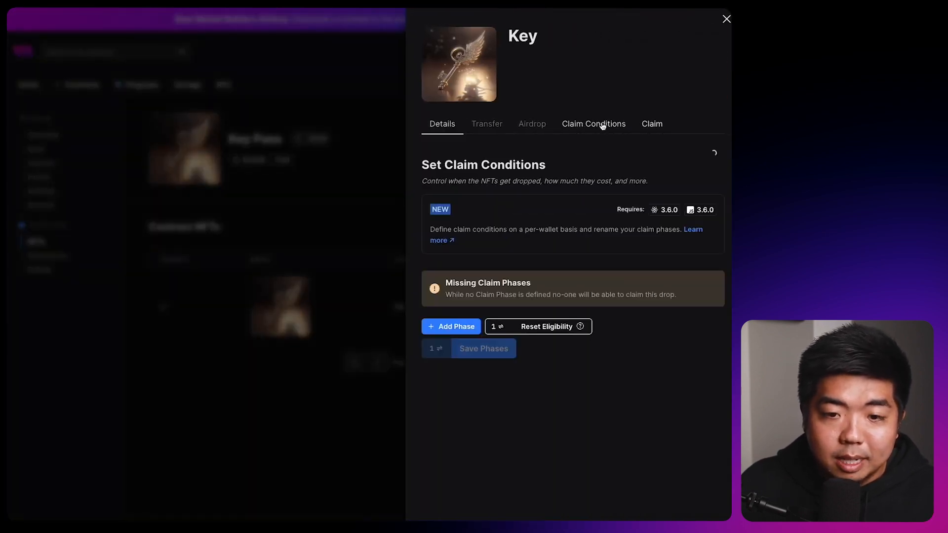
left_click(451, 326)
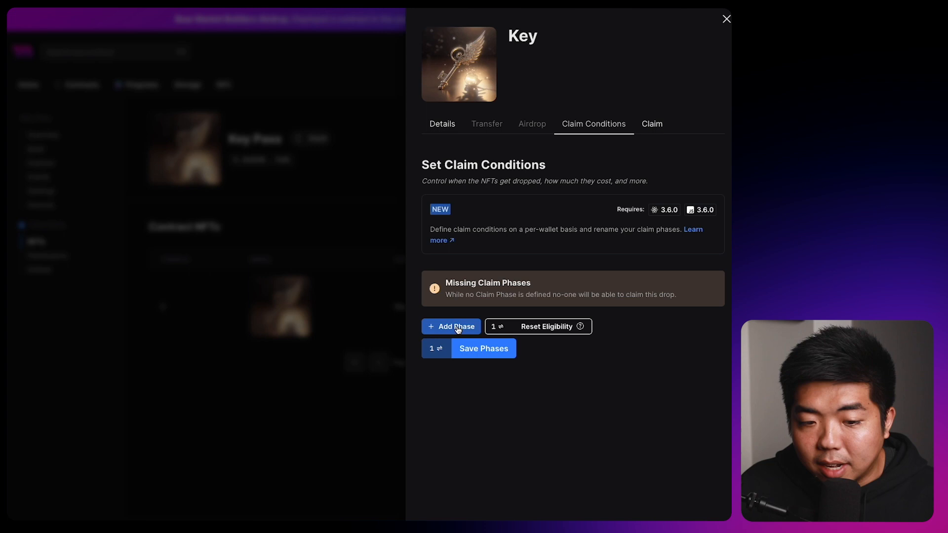
left_click(451, 327)
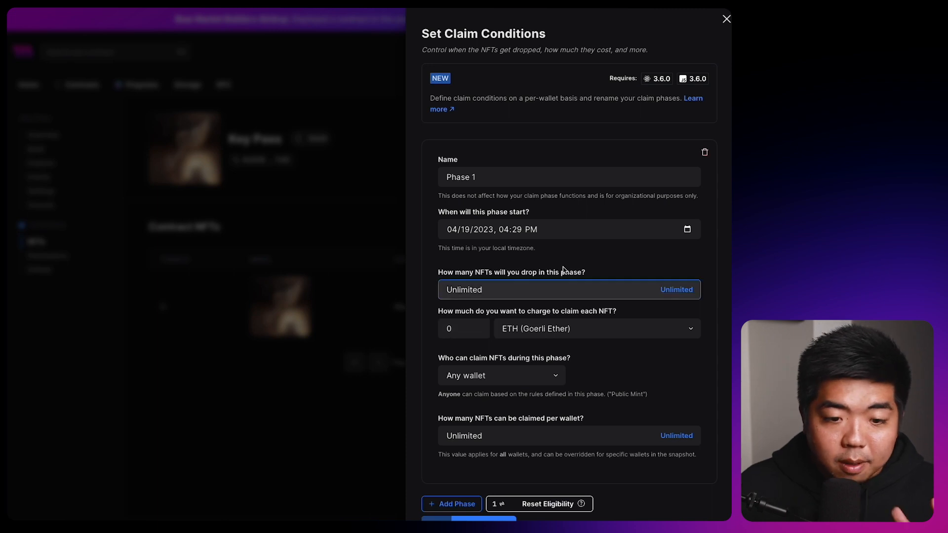
left_click(567, 229)
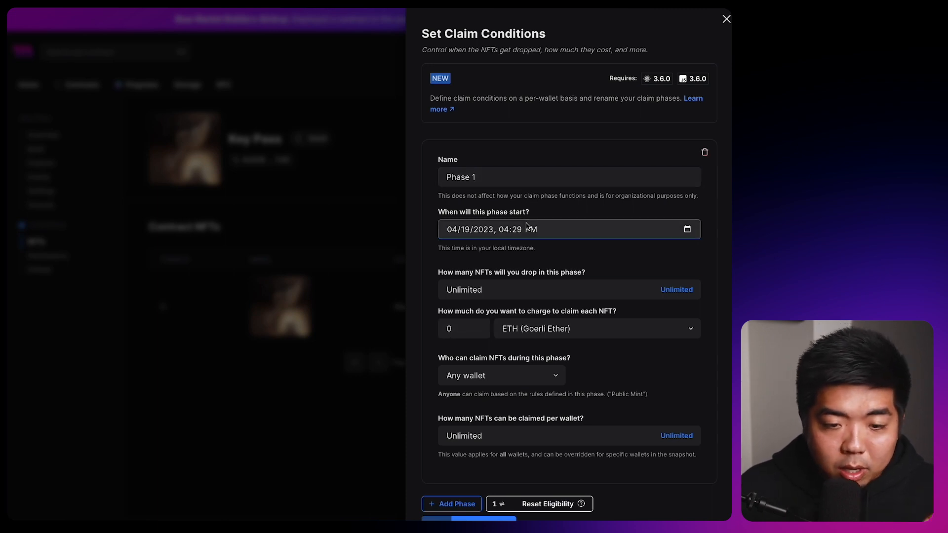
left_click(508, 290)
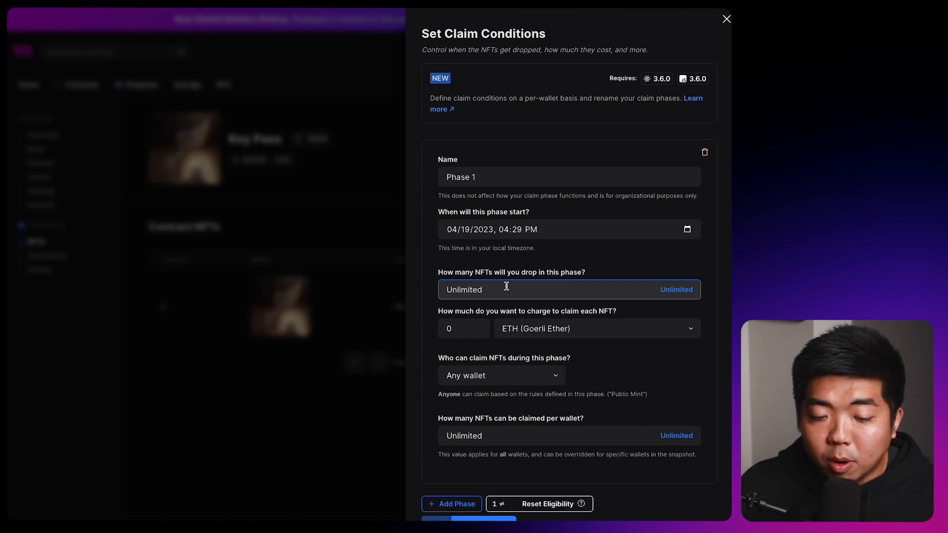
left_click(462, 327)
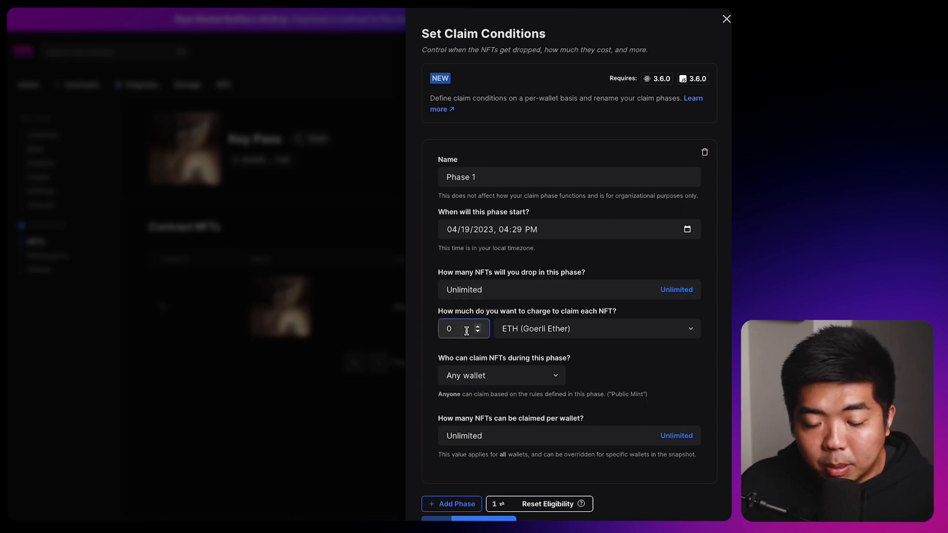
scroll("down", 3)
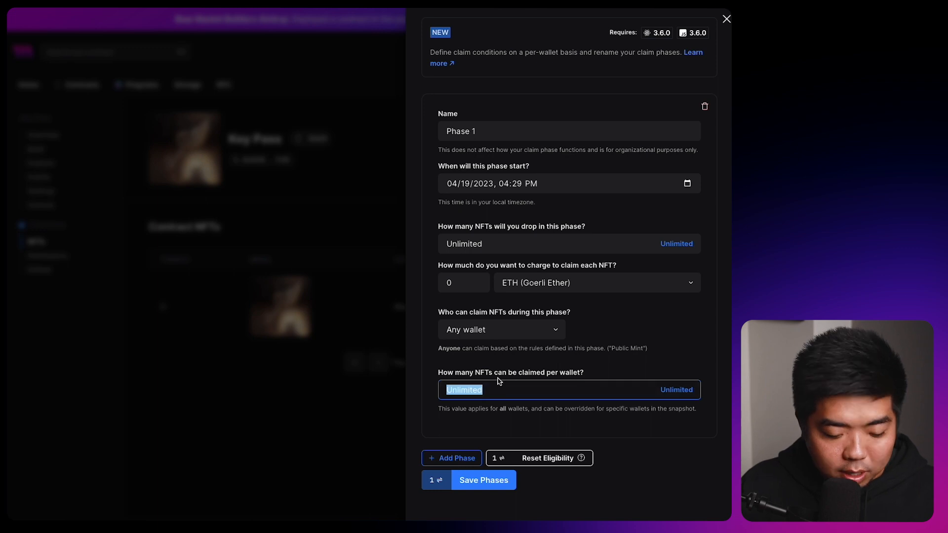
mouse_move(518, 387)
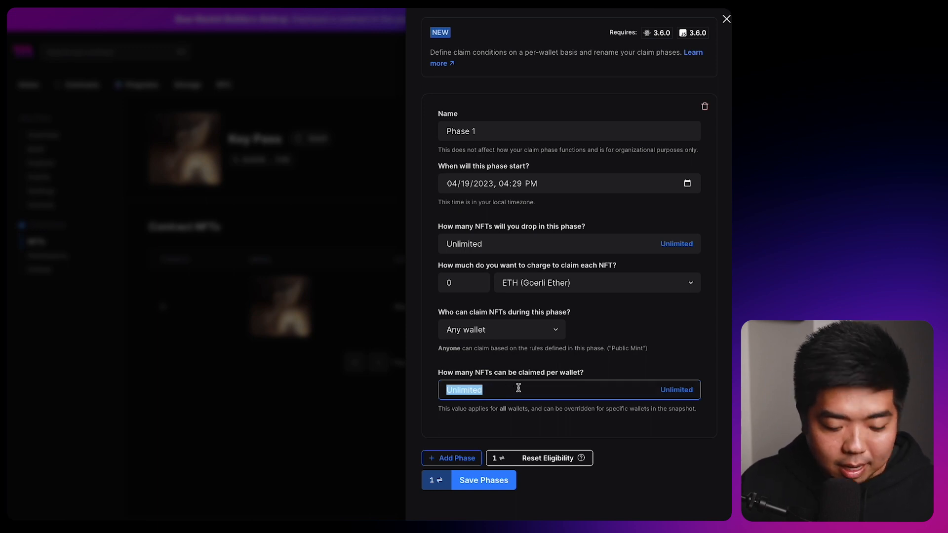
Limit claims to 1 per wallet and save the phase, confirming in MetaMask.
type("1")
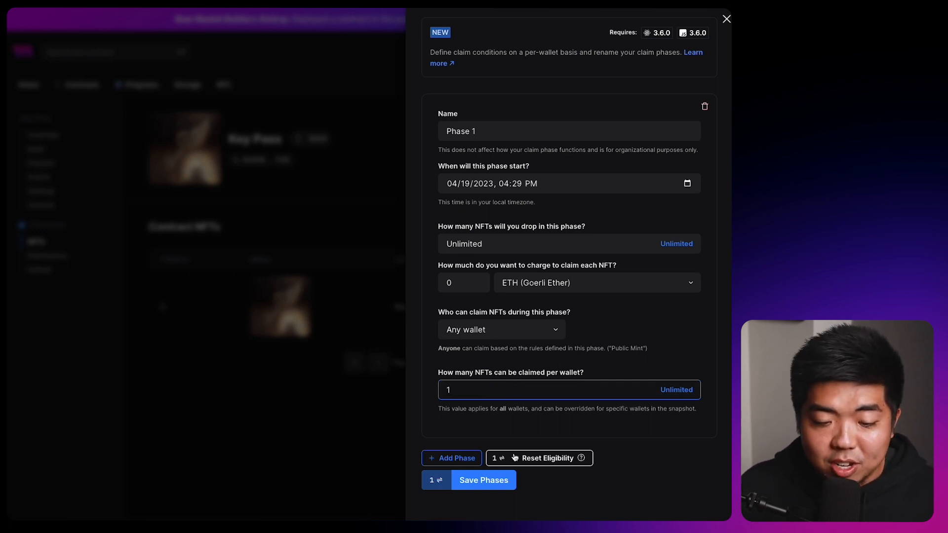
left_click(483, 480)
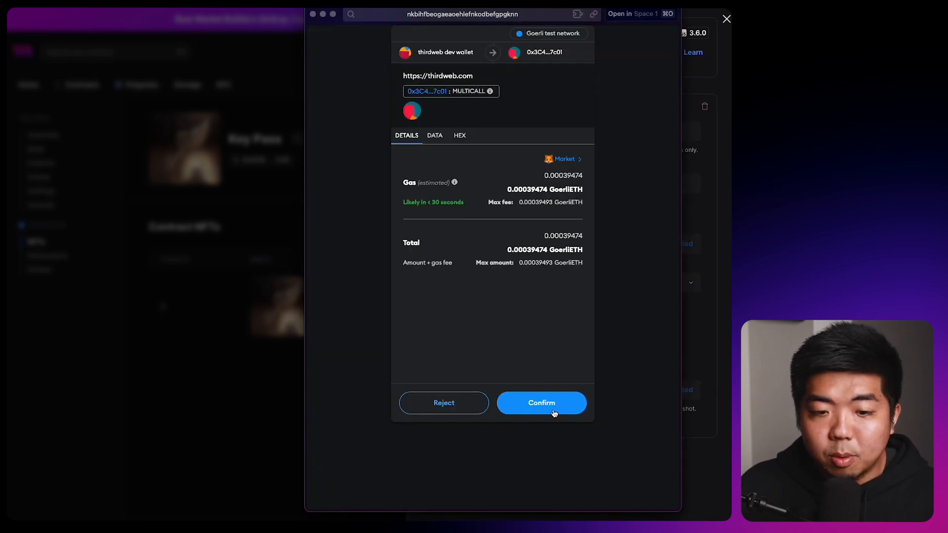
left_click(540, 403)
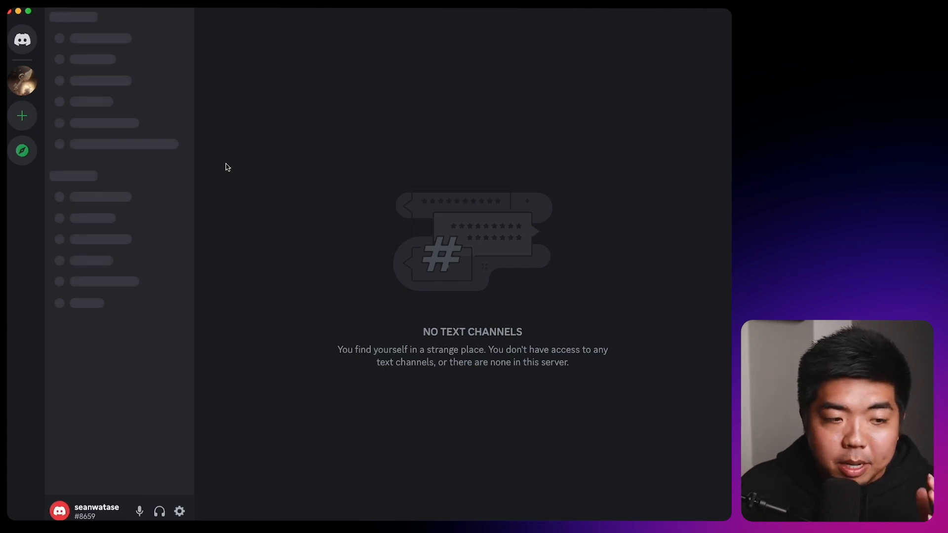
mouse_move(191, 144)
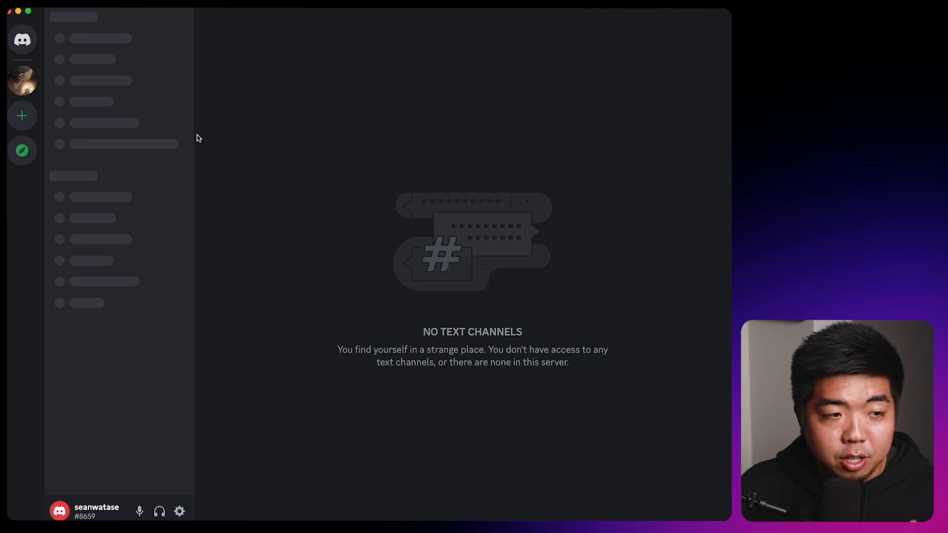
mouse_move(127, 119)
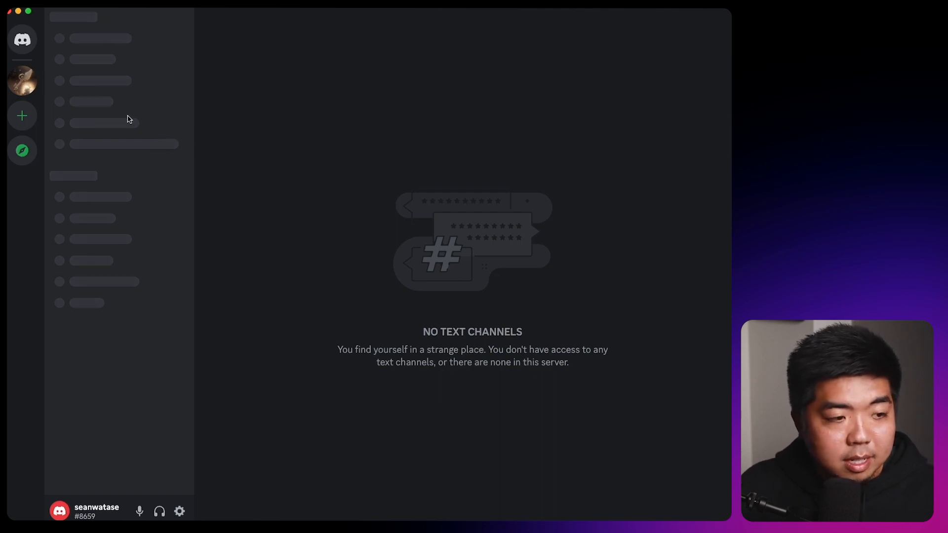
Start adding a new server from the sidebar.
left_click(22, 115)
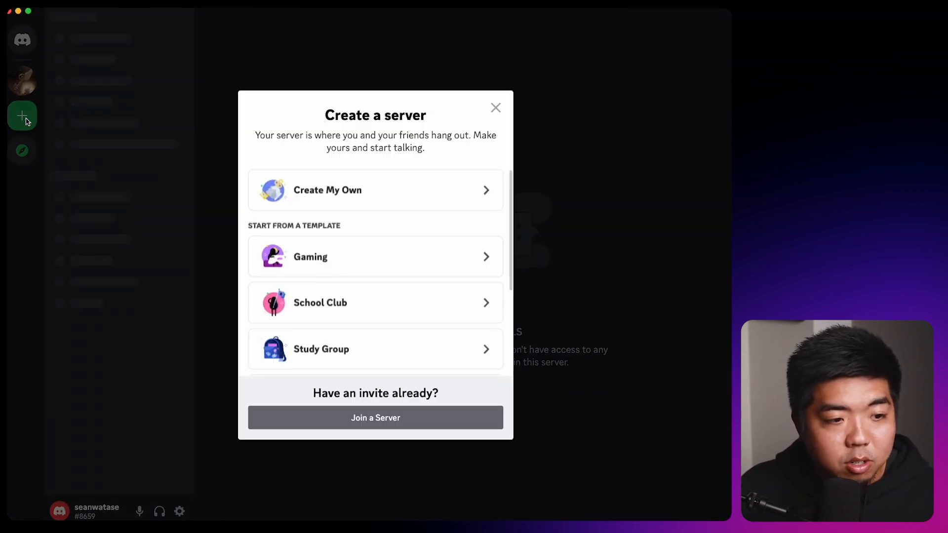
Create a server from scratch named Test Server.
left_click(375, 190)
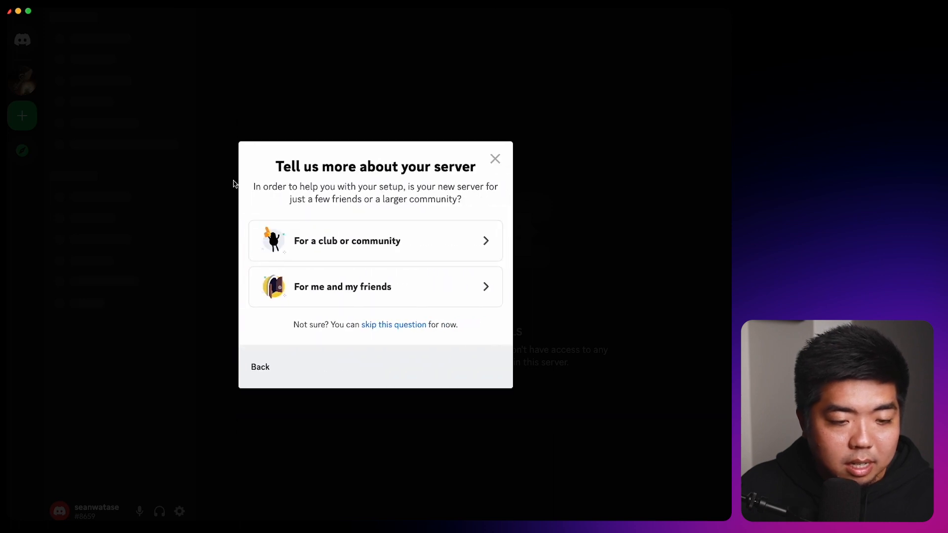
left_click(375, 287)
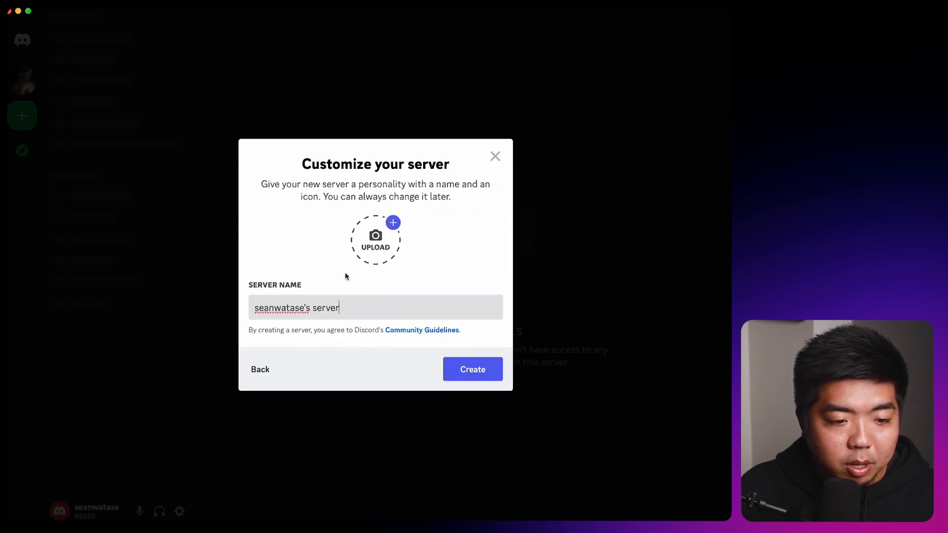
type("Test Server")
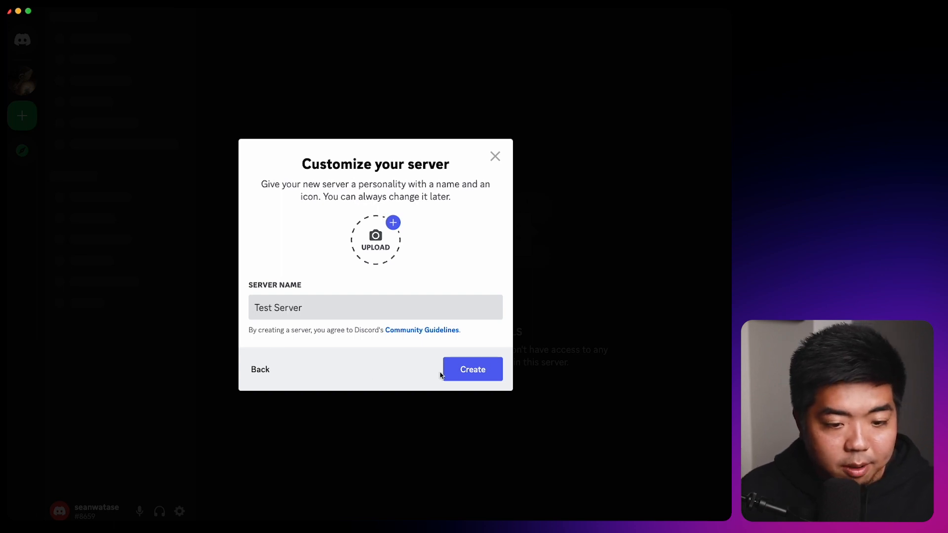
left_click(472, 369)
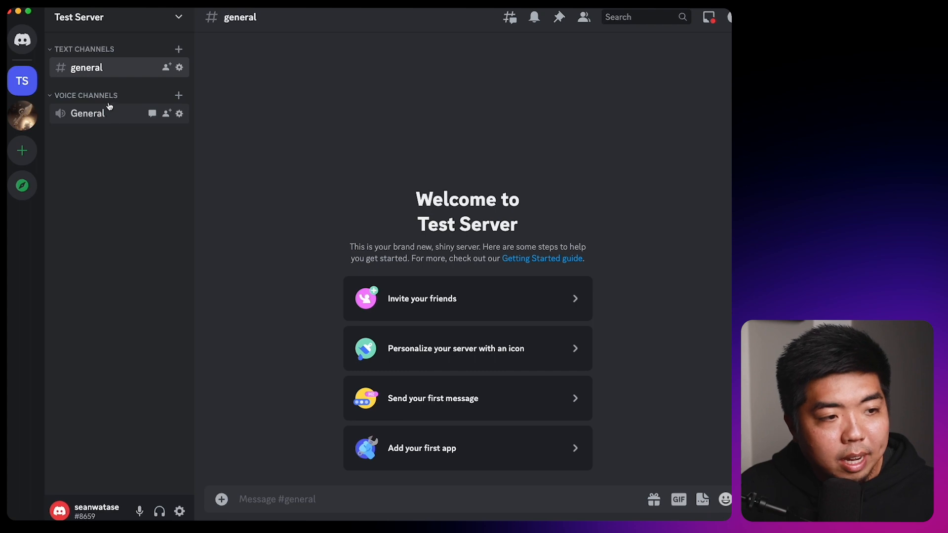
mouse_move(102, 73)
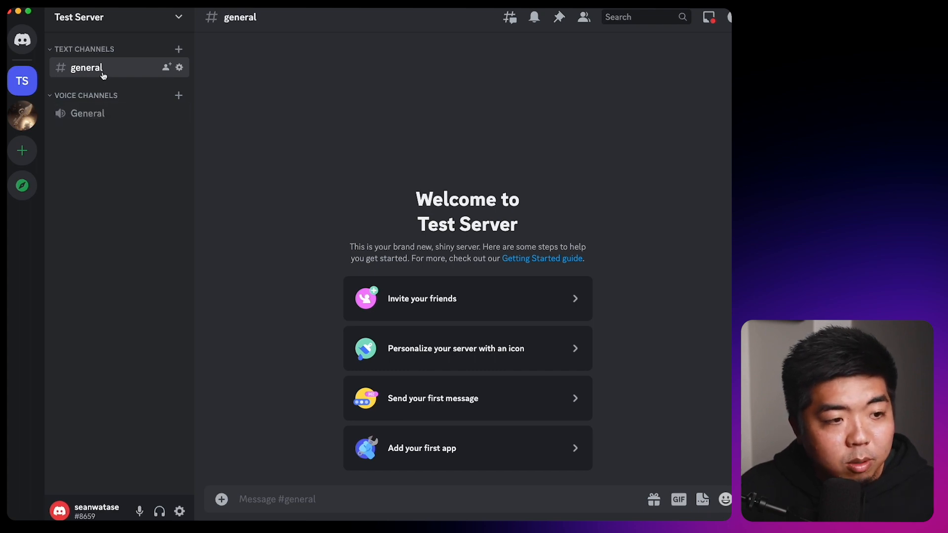
Bring up the options for the General voice channel and the voice channels category.
right_click(87, 67)
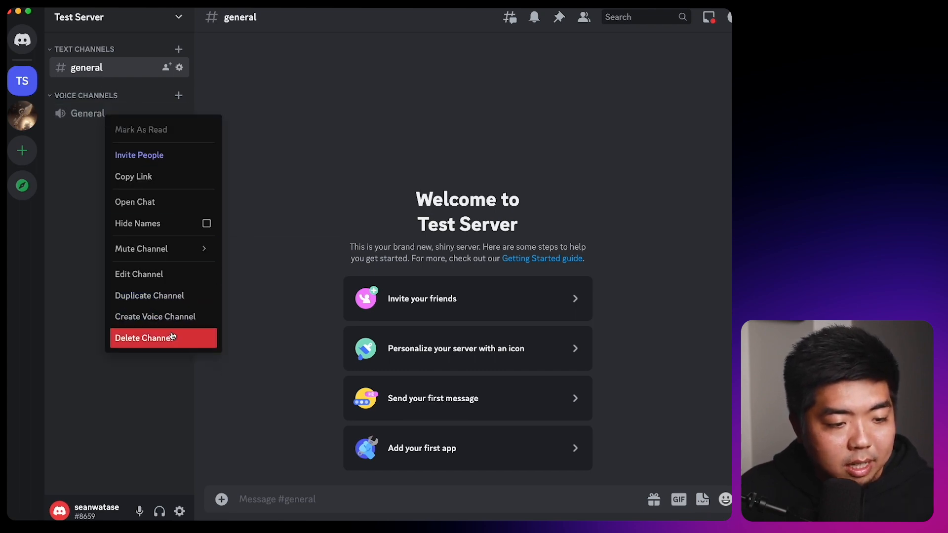
right_click(85, 95)
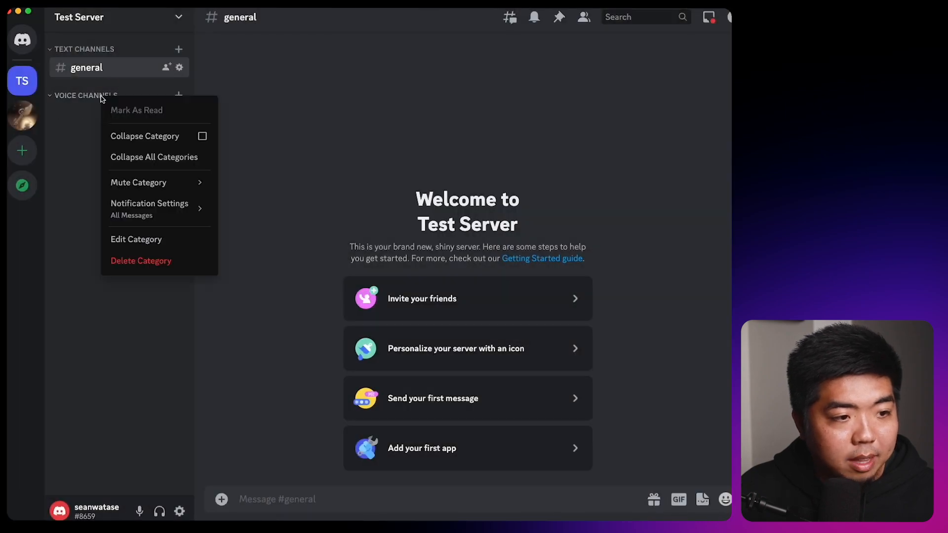
Delete the voice channels category and review the Text Channels category's permissions.
left_click(79, 18)
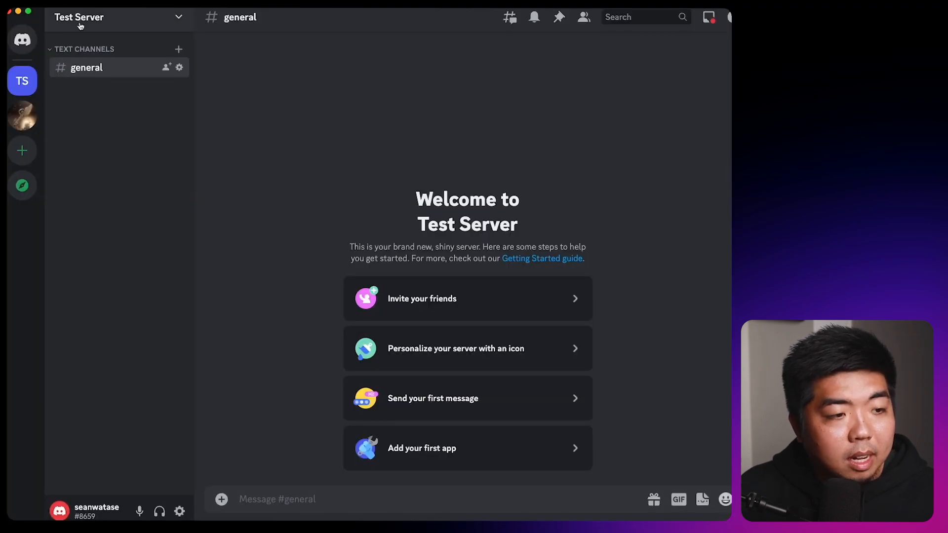
right_click(85, 49)
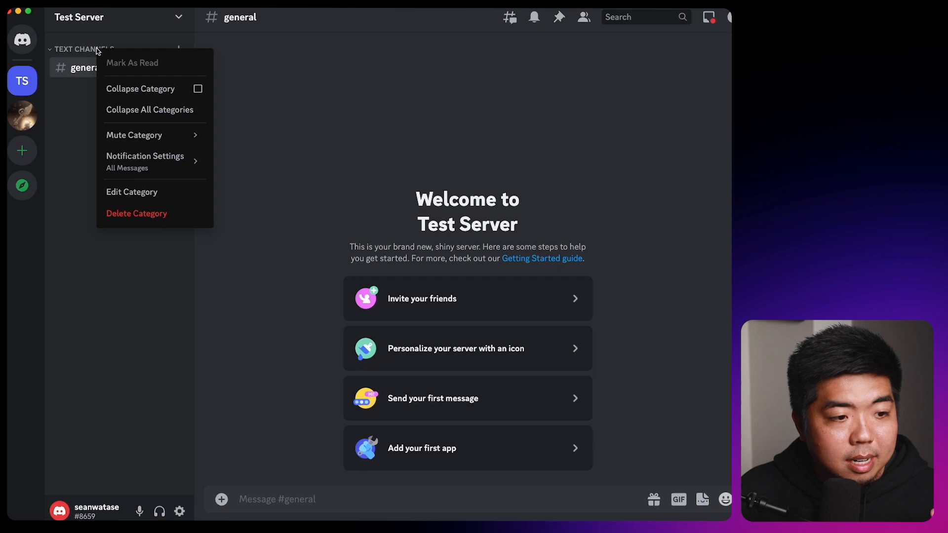
left_click(131, 191)
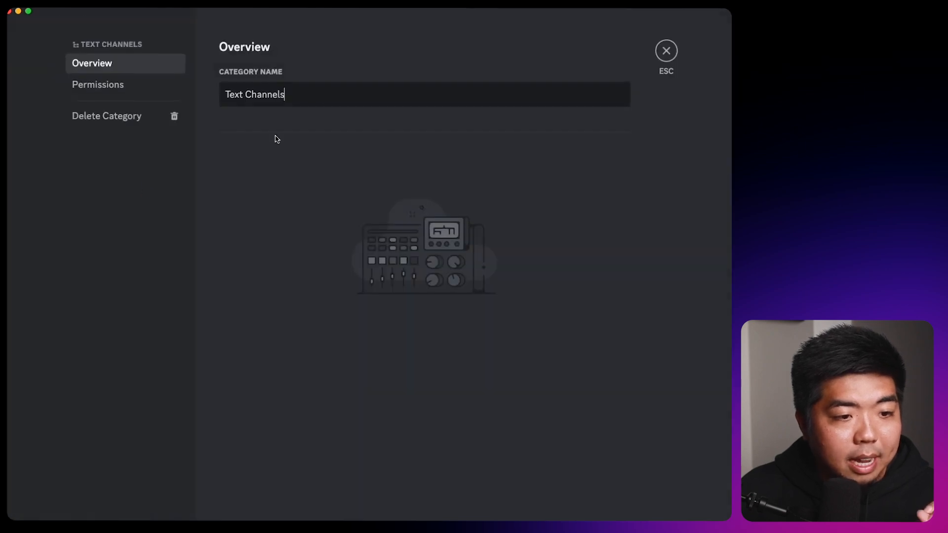
left_click(97, 84)
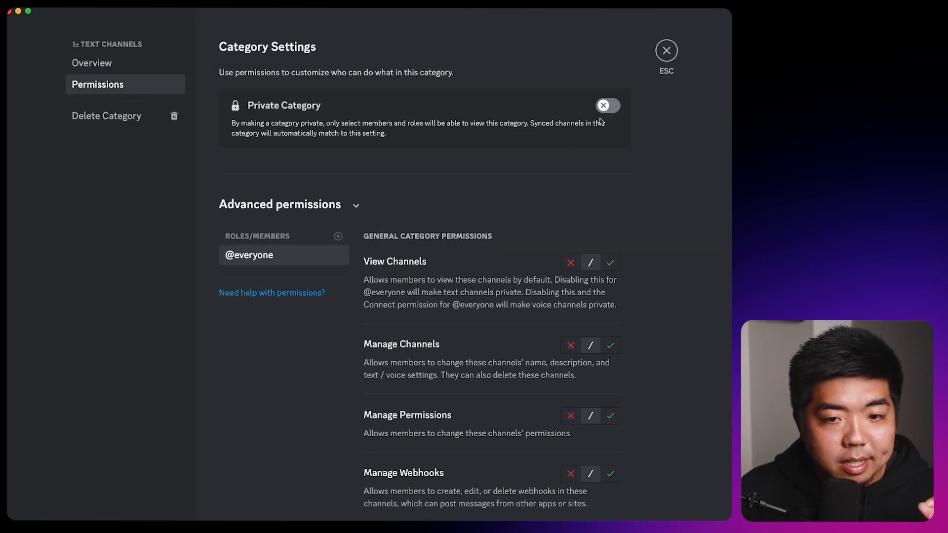
left_click(607, 106)
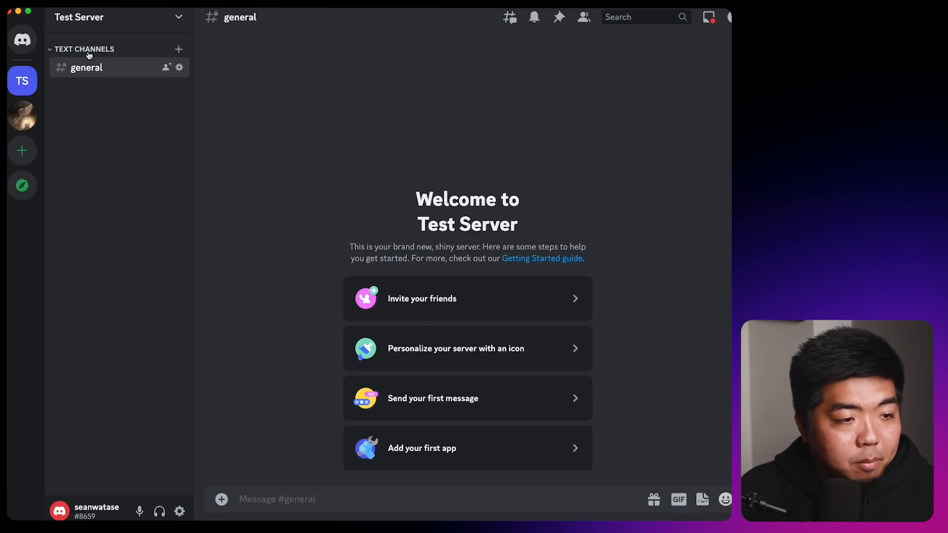
Create a private NFT category without adding members or roles.
right_click(85, 49)
type("NF")
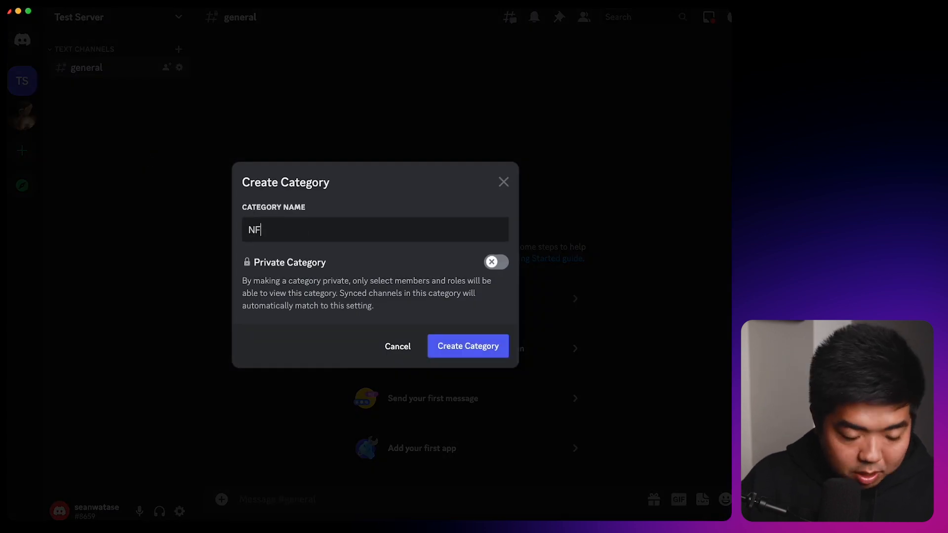
left_click(495, 262)
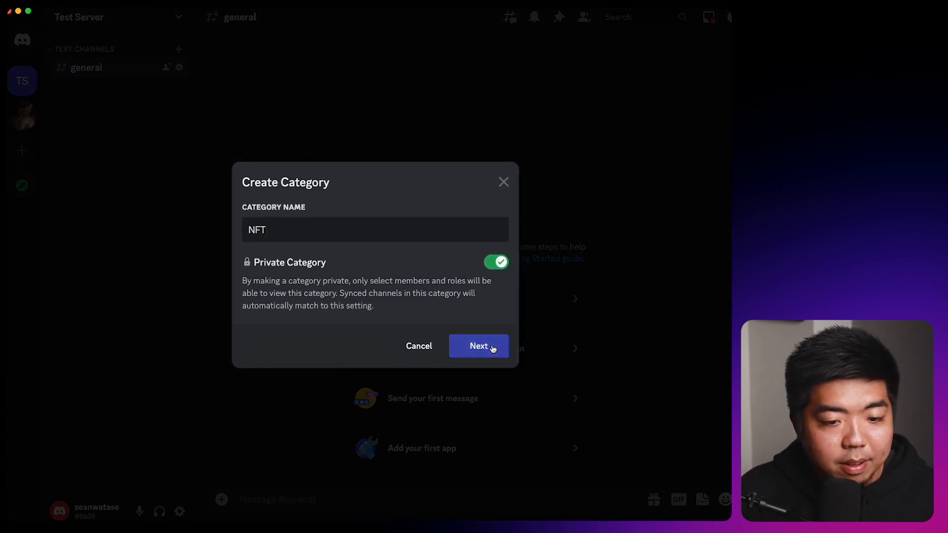
left_click(479, 346)
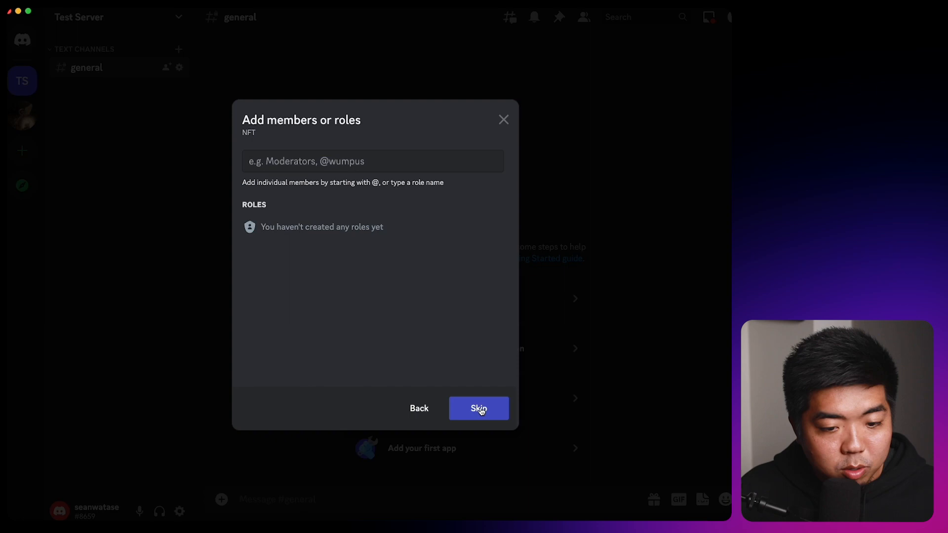
left_click(478, 408)
type("nft")
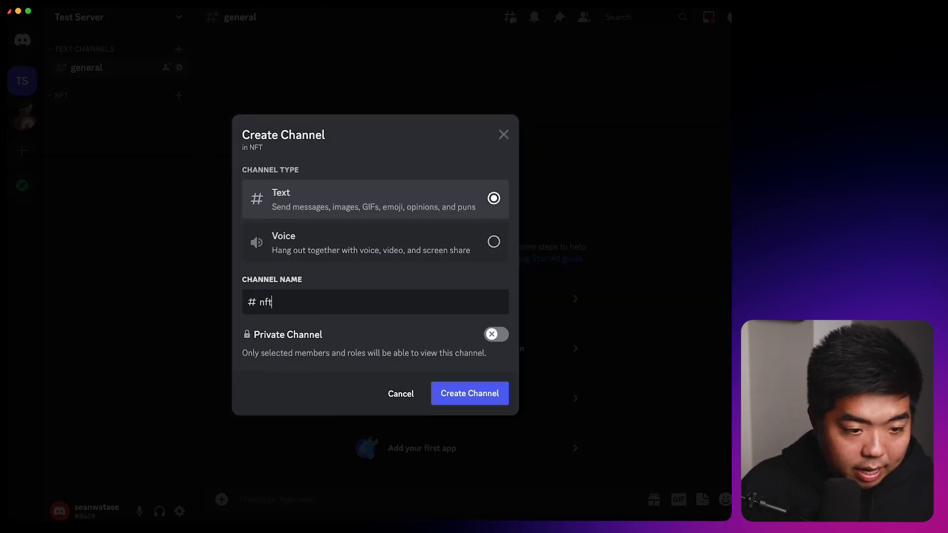
Create a private nft text channel without adding members or roles.
left_click(495, 335)
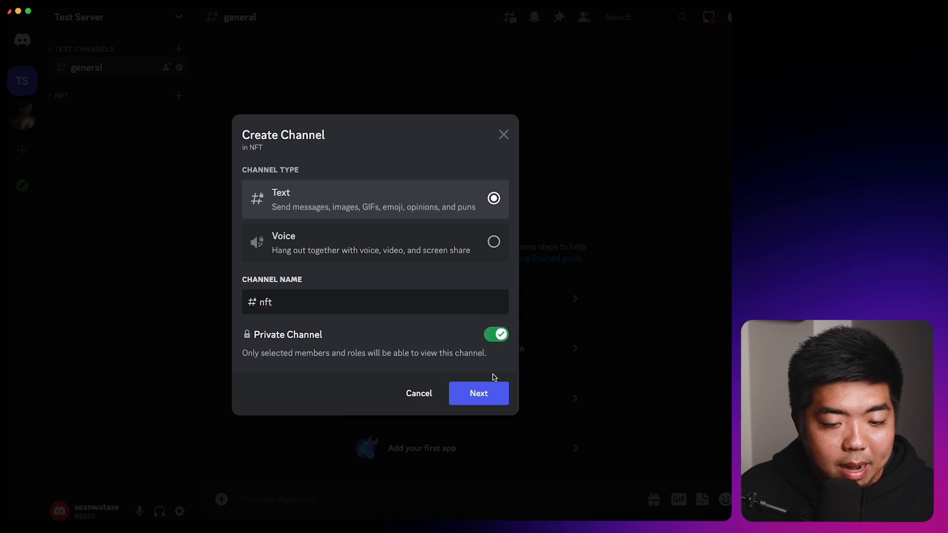
left_click(478, 392)
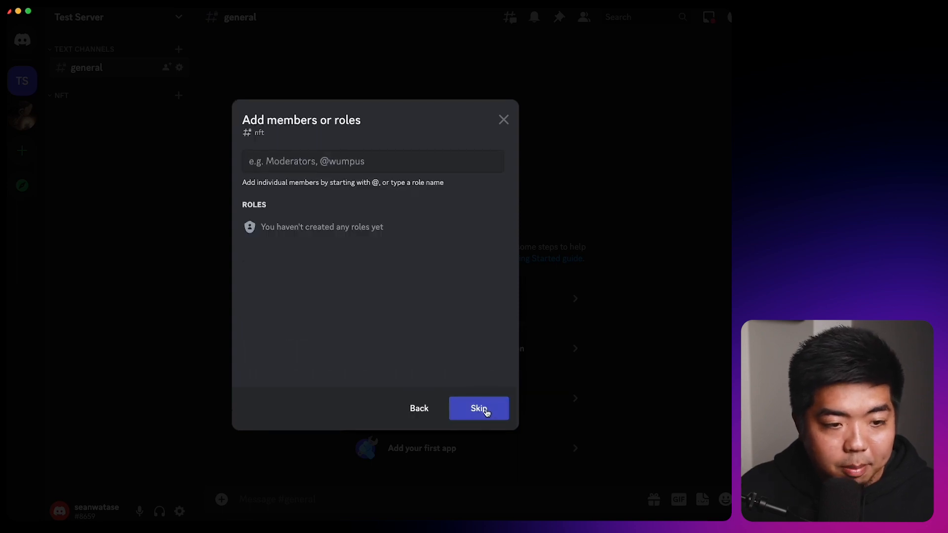
left_click(478, 407)
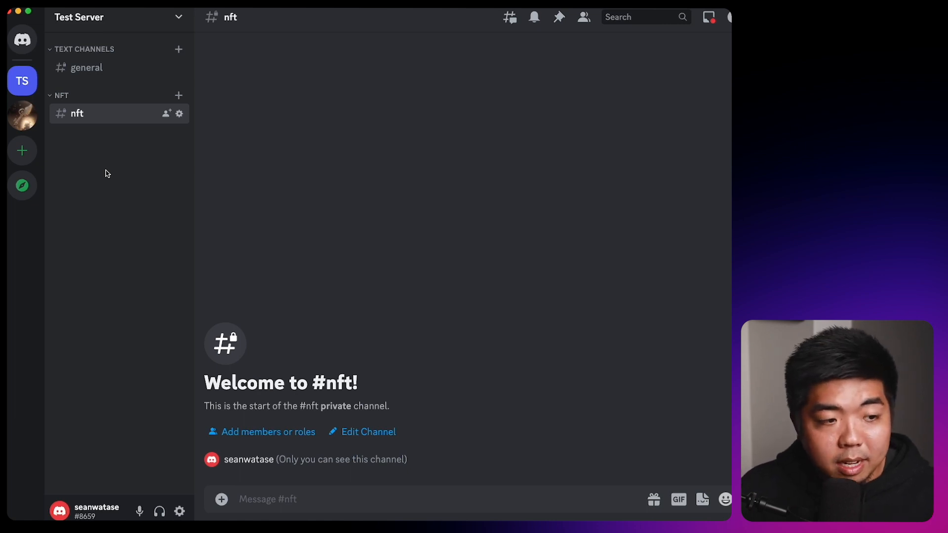
mouse_move(101, 83)
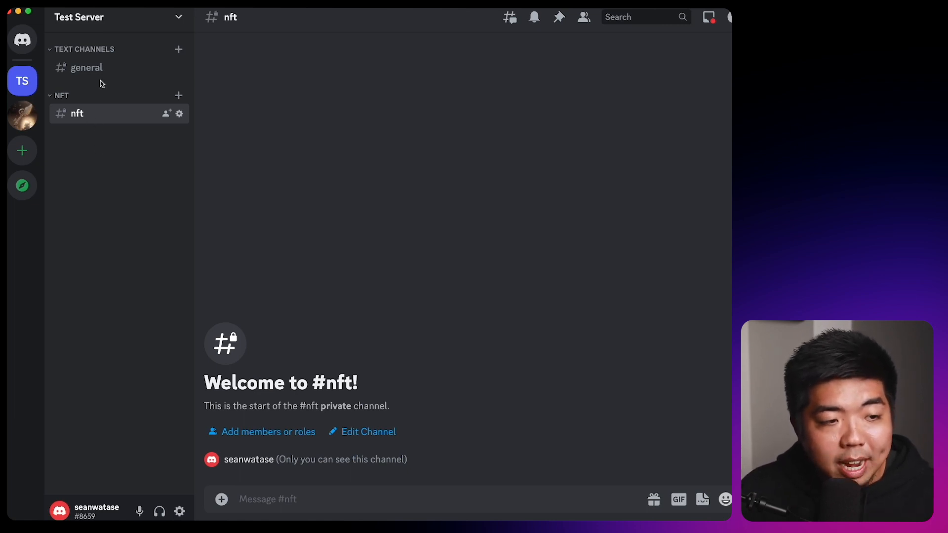
mouse_move(115, 115)
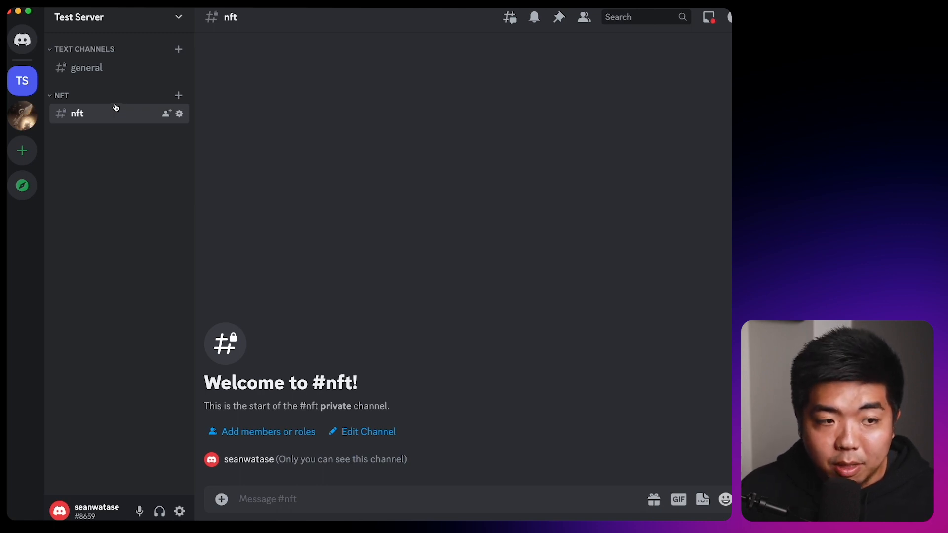
mouse_move(147, 137)
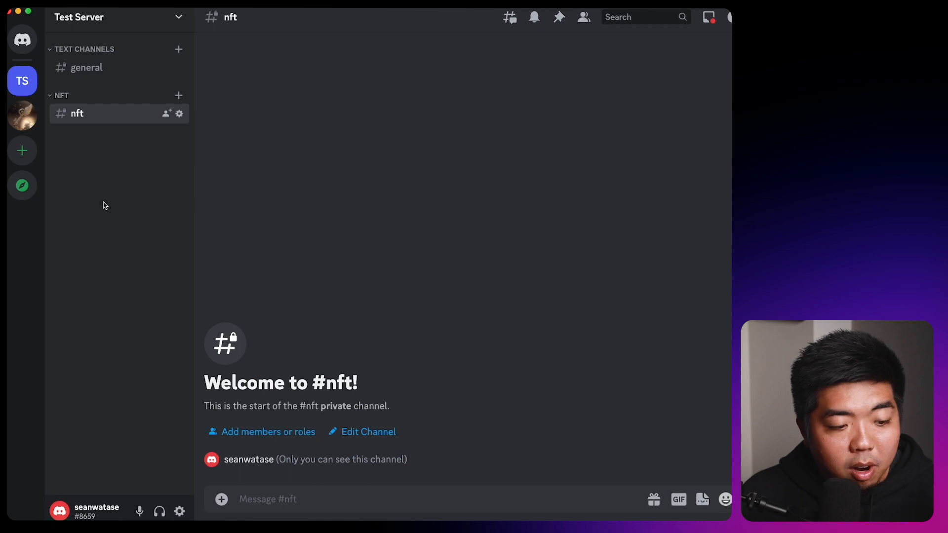
Create a public text channel named verify in Test Server and copy its invite link.
right_click(103, 205)
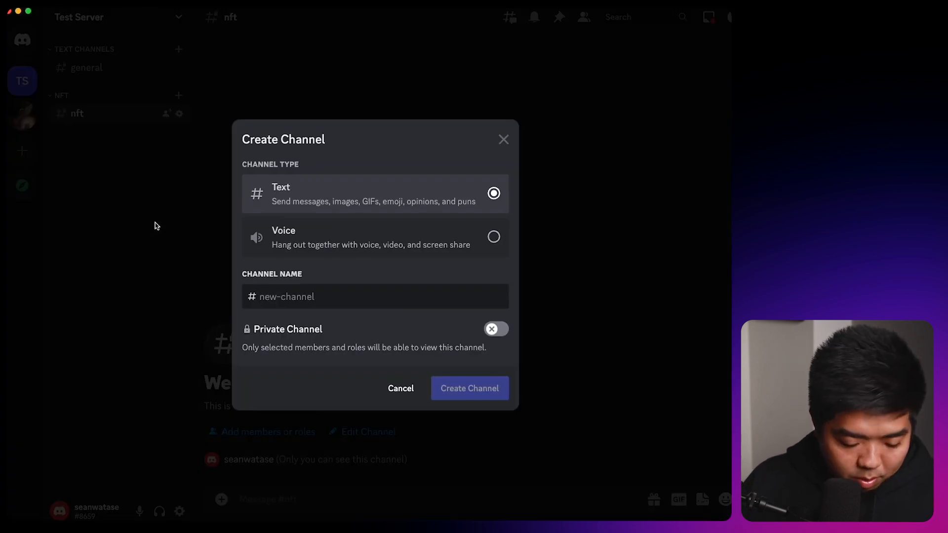
type("verify")
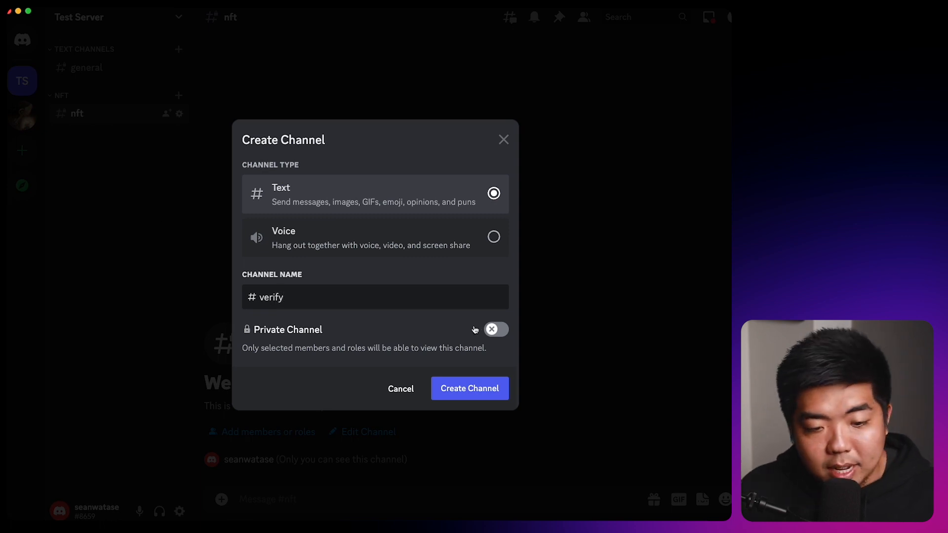
left_click(469, 389)
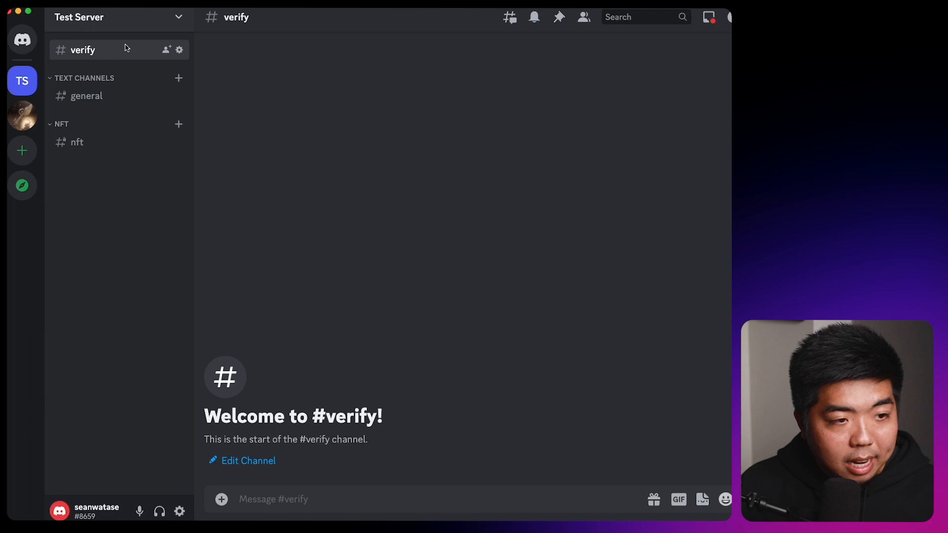
left_click(166, 49)
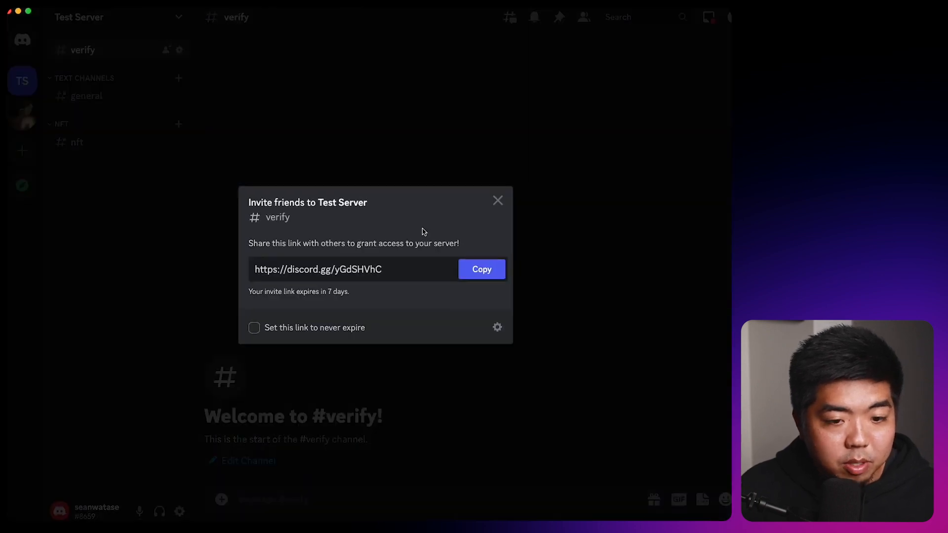
left_click(498, 200)
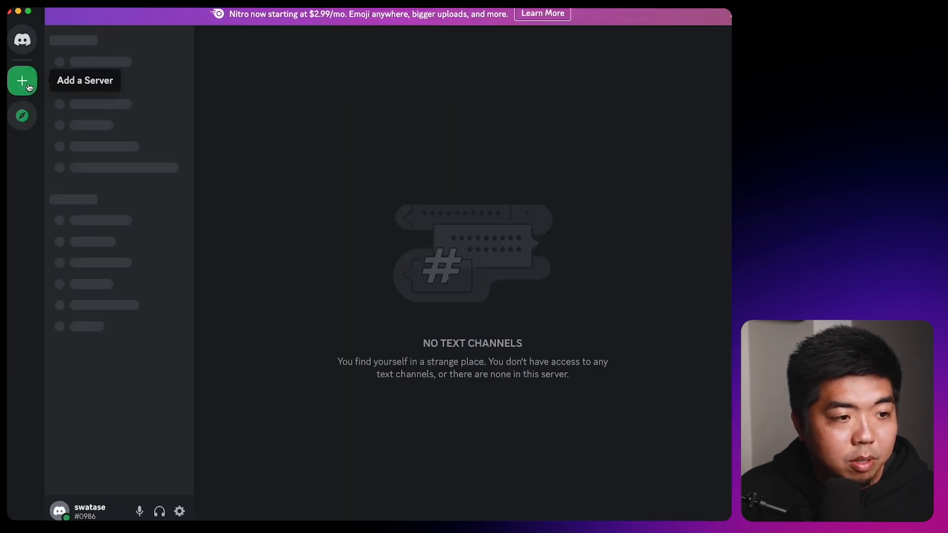
Join Test Server on the second account using the copied invite link.
left_click(23, 80)
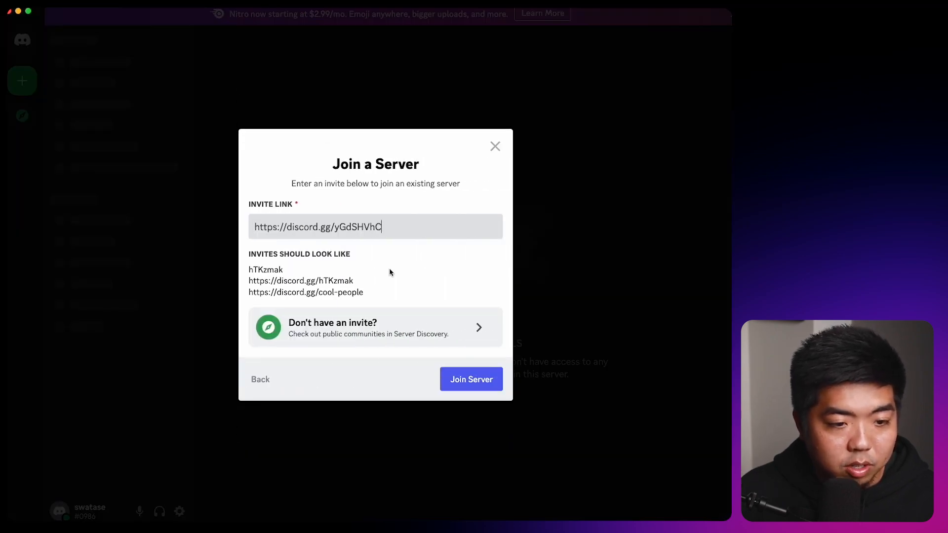
left_click(471, 379)
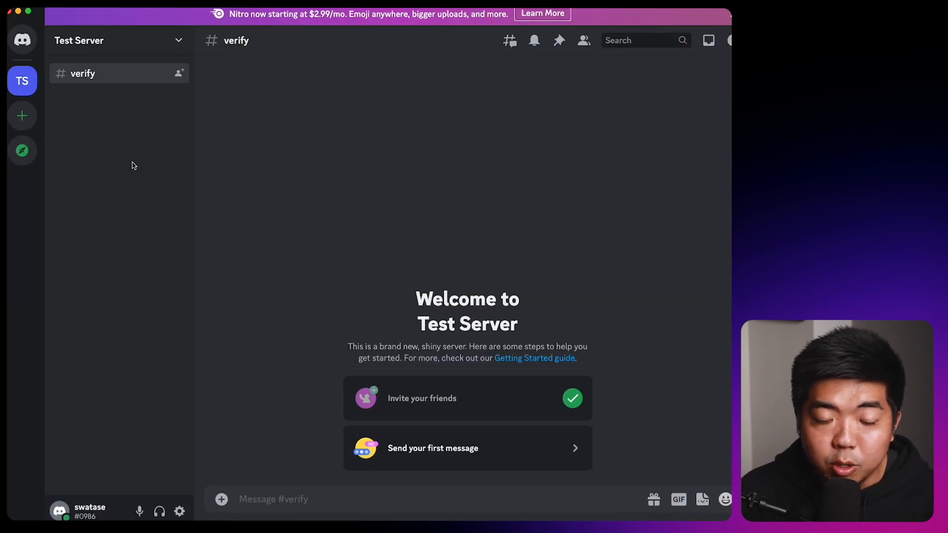
mouse_move(102, 73)
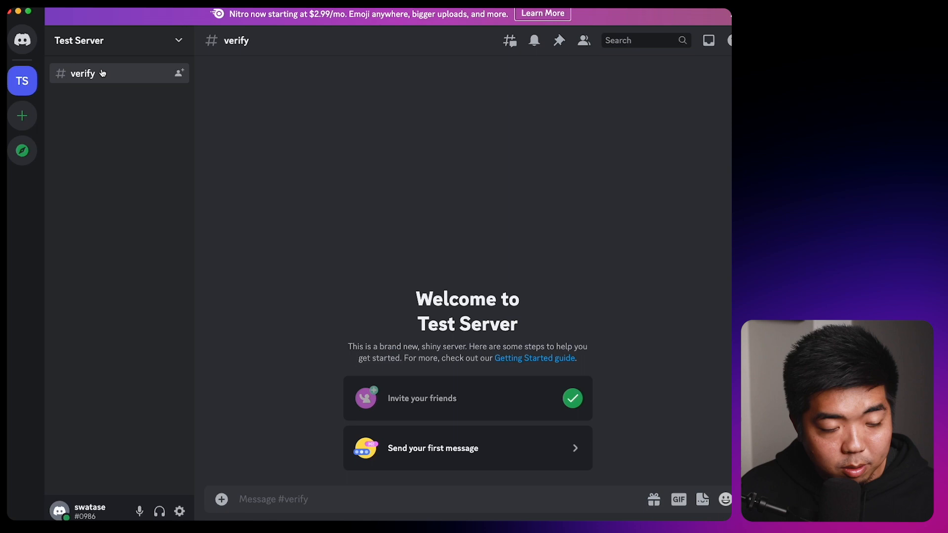
mouse_move(102, 143)
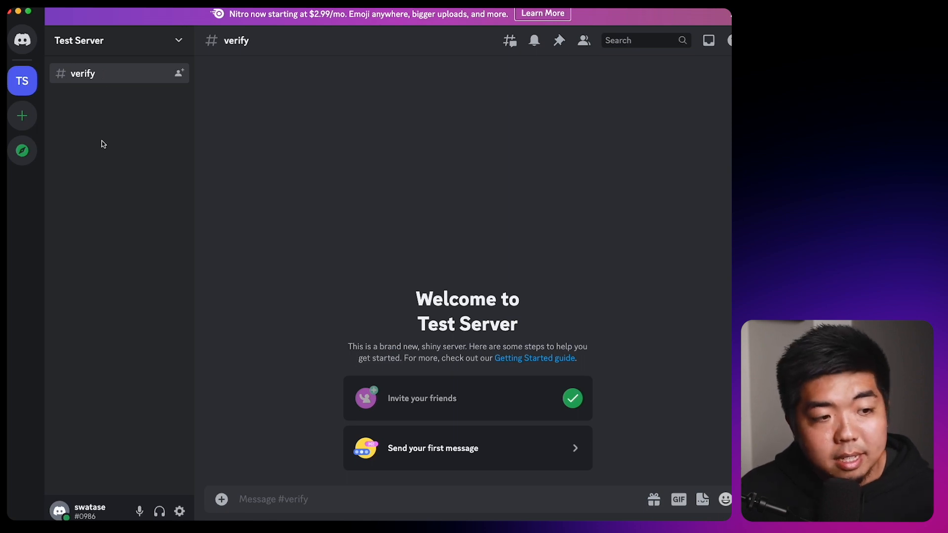
mouse_move(130, 244)
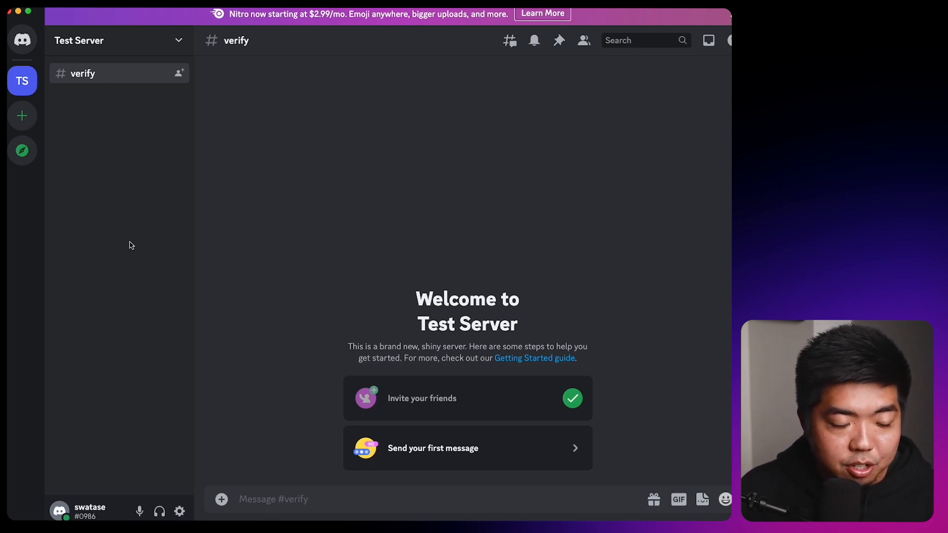
mouse_move(103, 138)
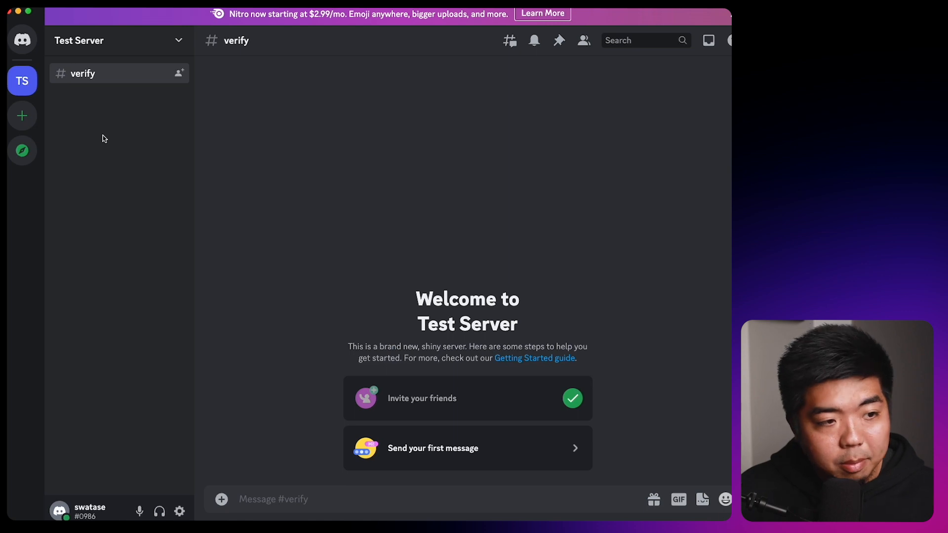
mouse_move(103, 117)
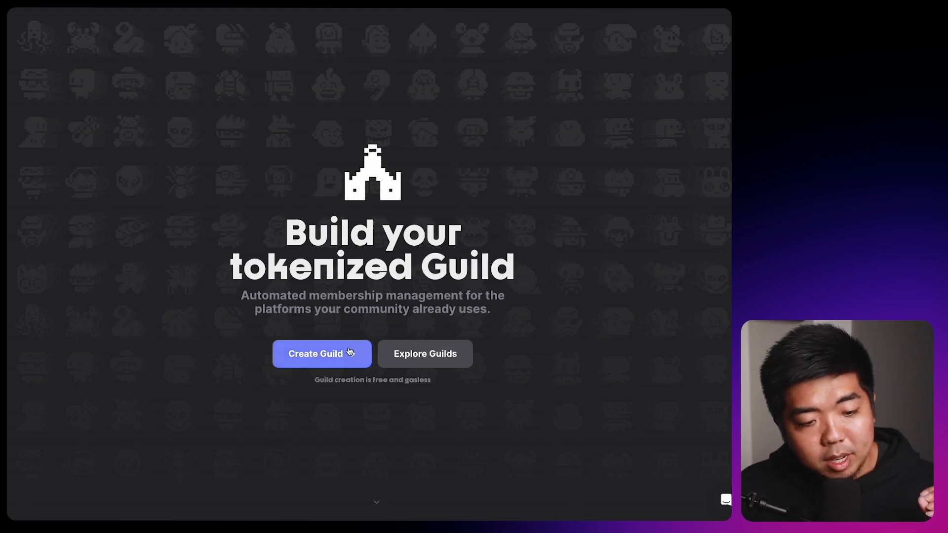
Start a new Discord guild and connect MetaMask, signing the verification request.
left_click(321, 353)
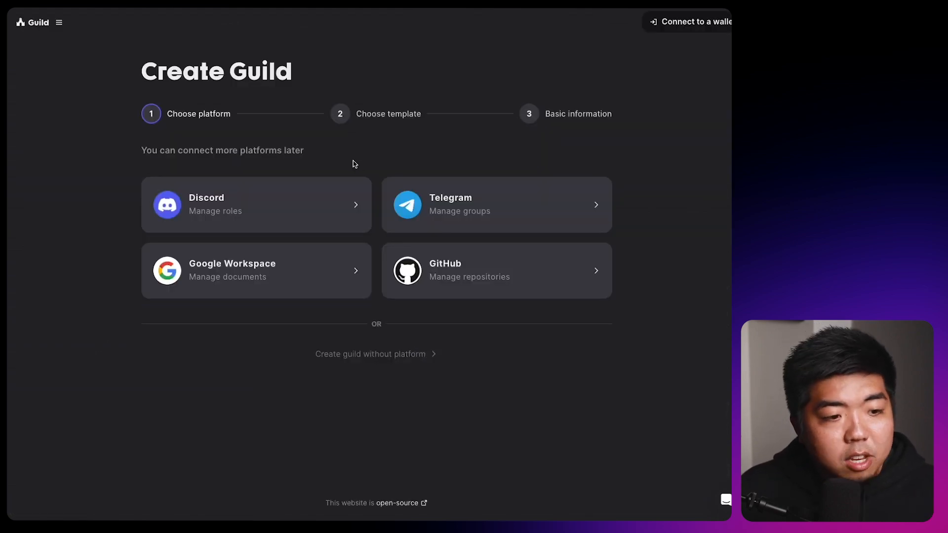
mouse_move(327, 171)
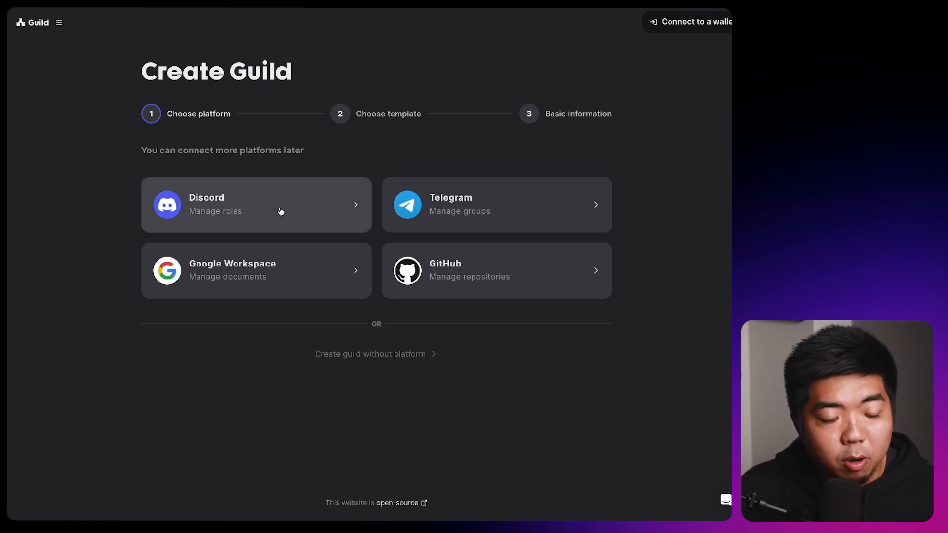
left_click(689, 22)
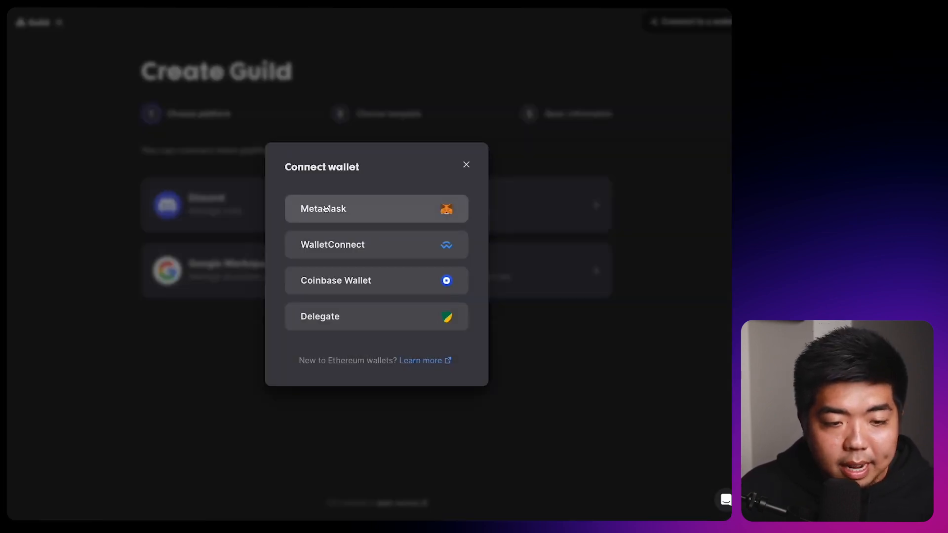
left_click(324, 208)
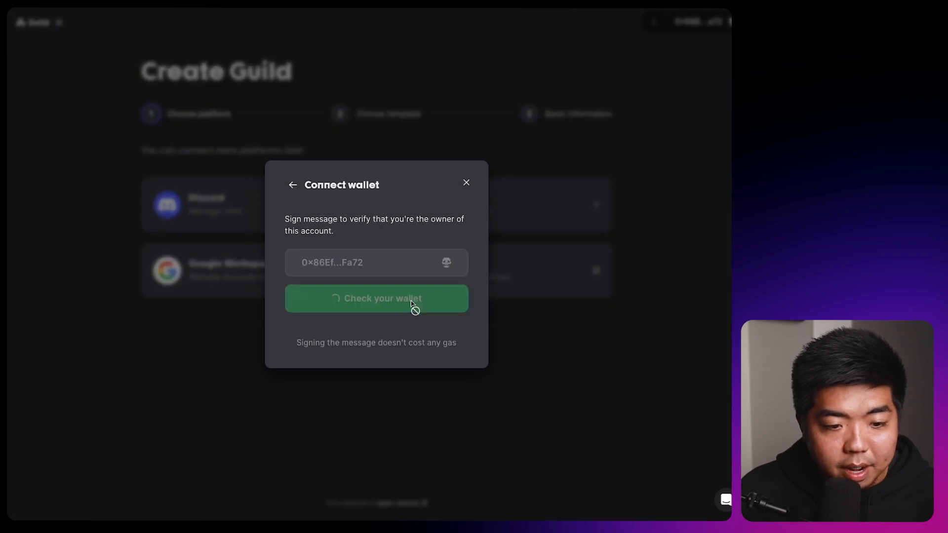
left_click(376, 298)
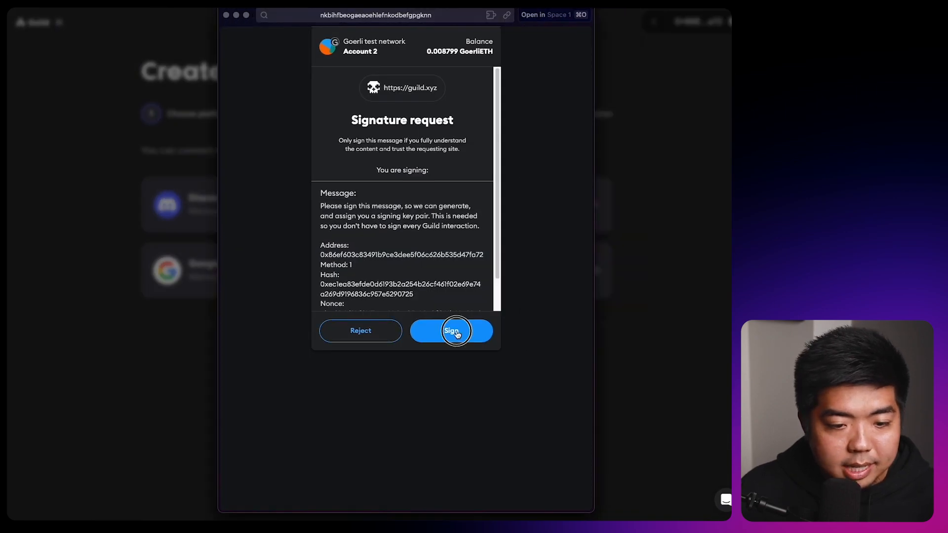
left_click(451, 331)
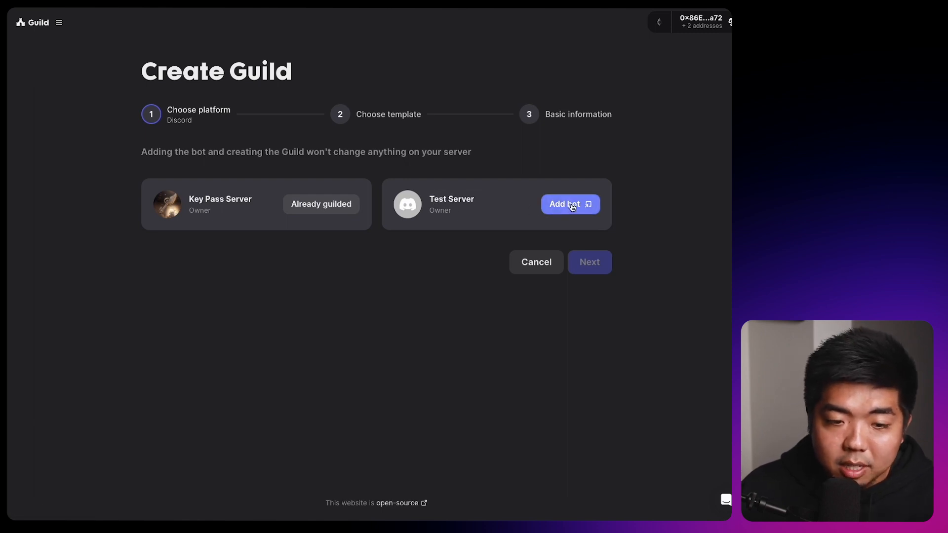
Add the Guild.xyz bot to Test Server, granting its permissions and passing the human check.
left_click(570, 204)
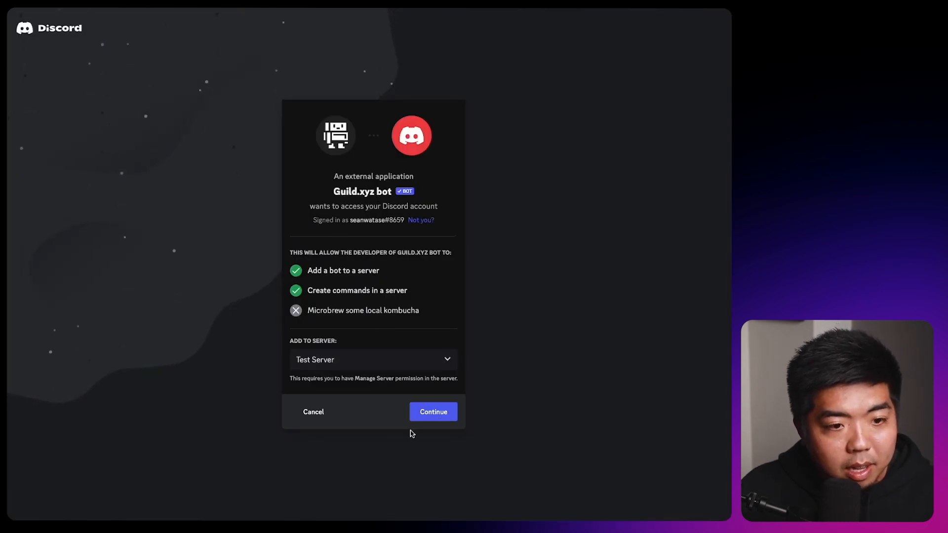
left_click(433, 412)
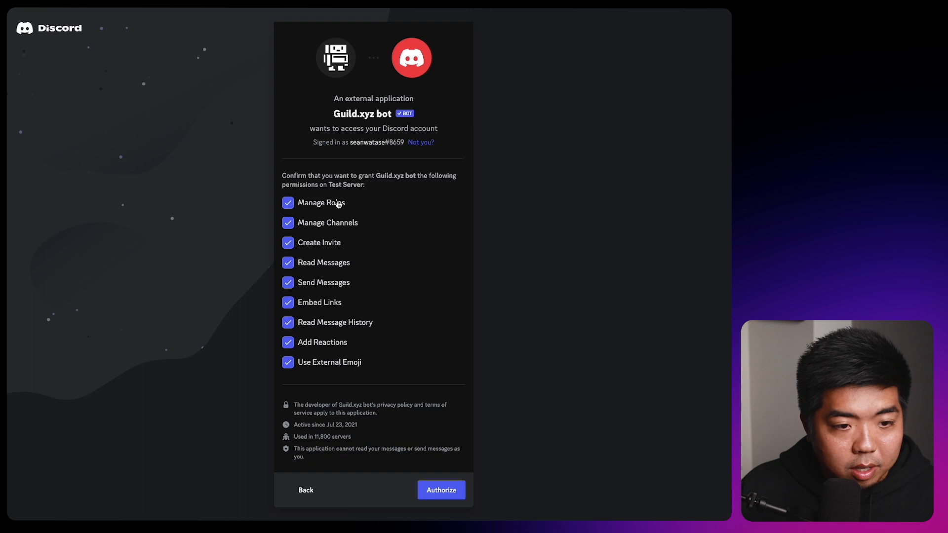
left_click(441, 490)
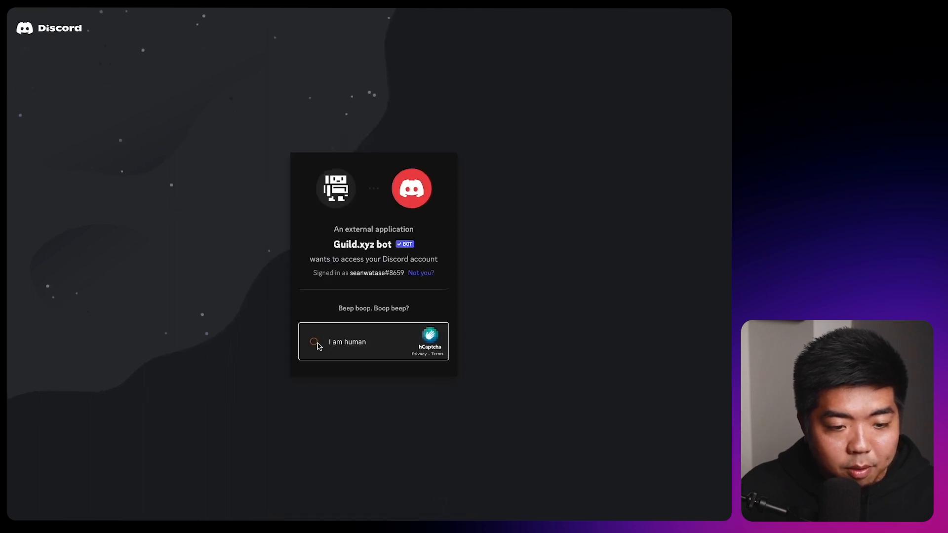
left_click(314, 342)
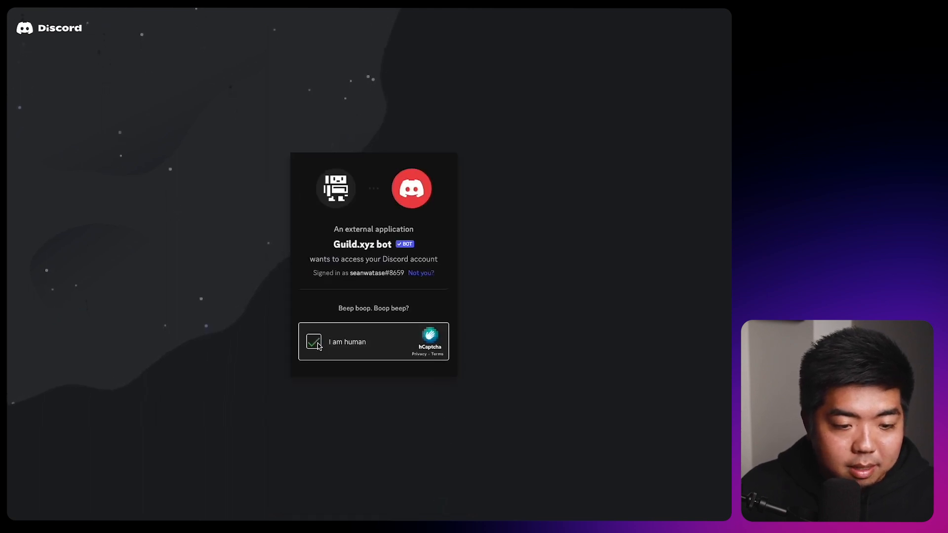
left_click(314, 342)
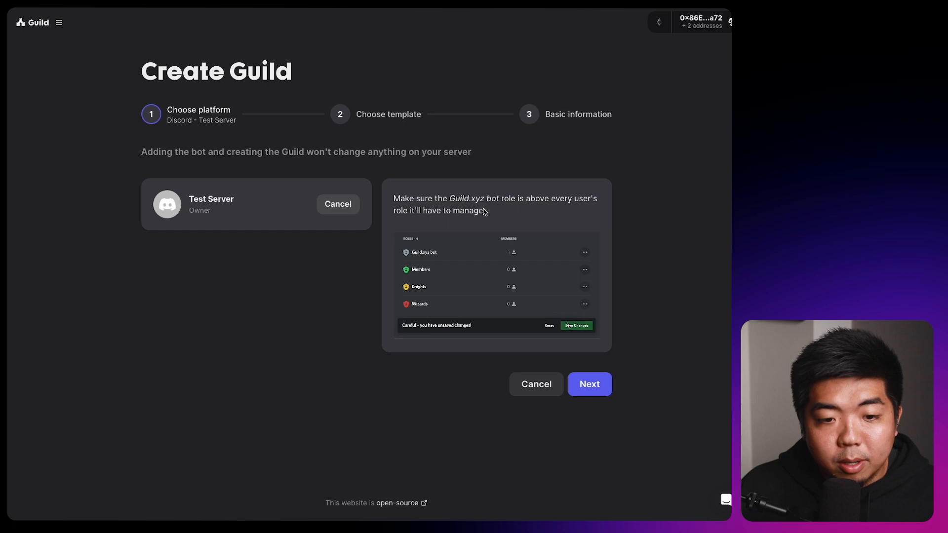
Create the Test Server guild from the Start From scratch template with the default name.
left_click(588, 384)
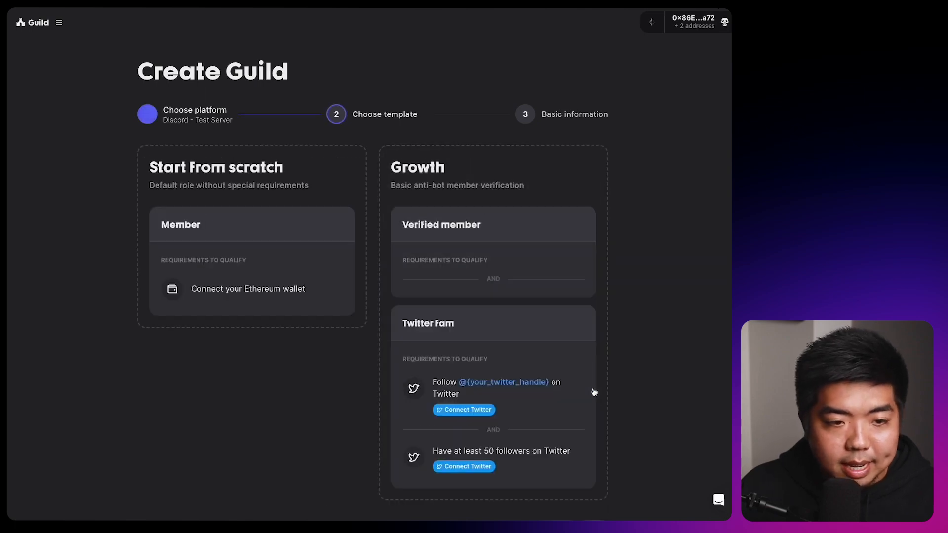
scroll("down", 3)
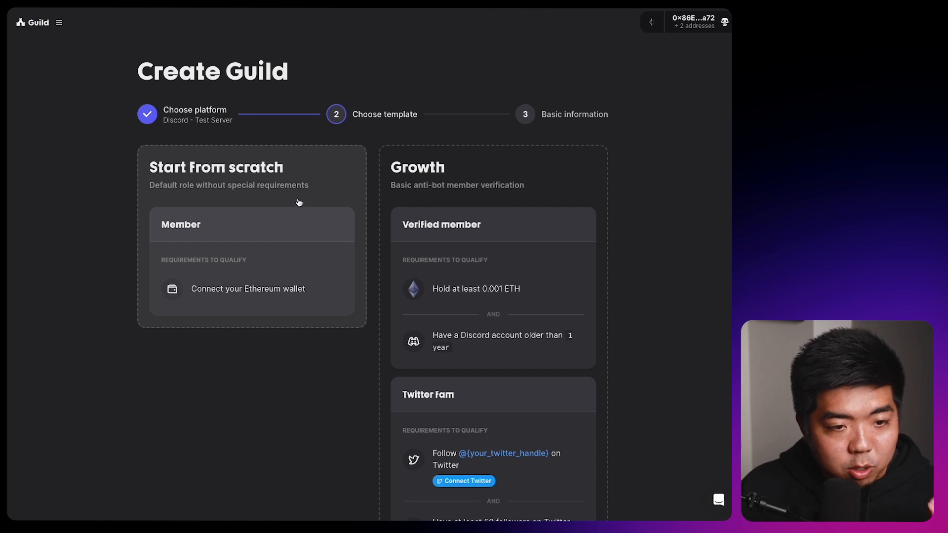
left_click(252, 236)
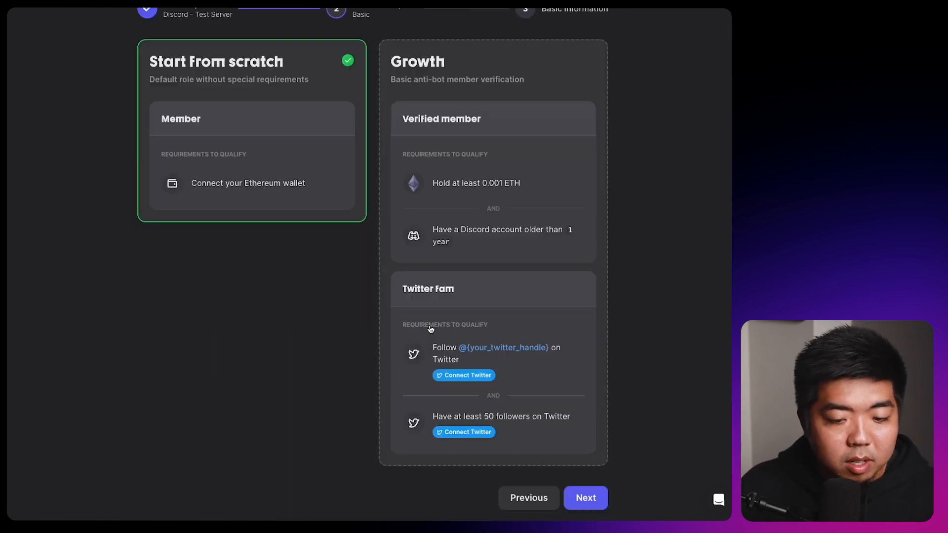
left_click(584, 497)
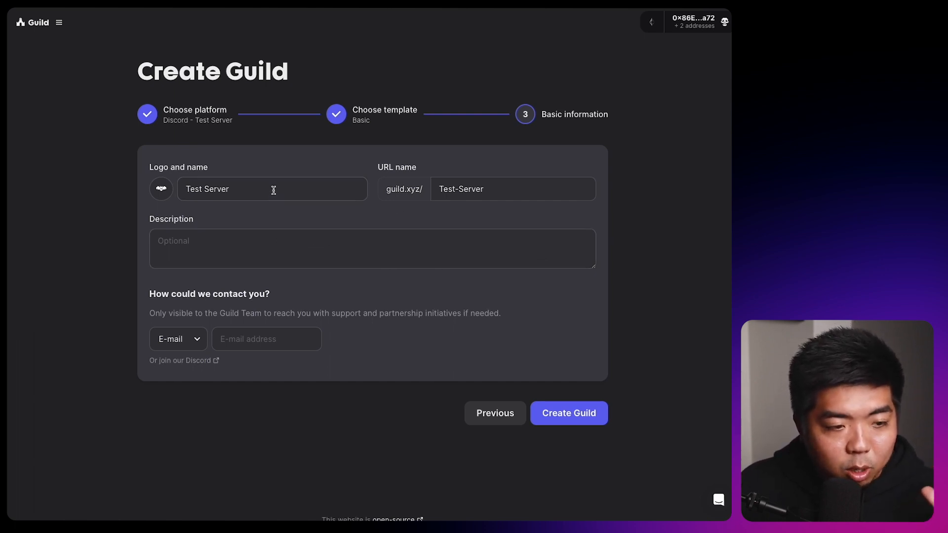
mouse_move(514, 288)
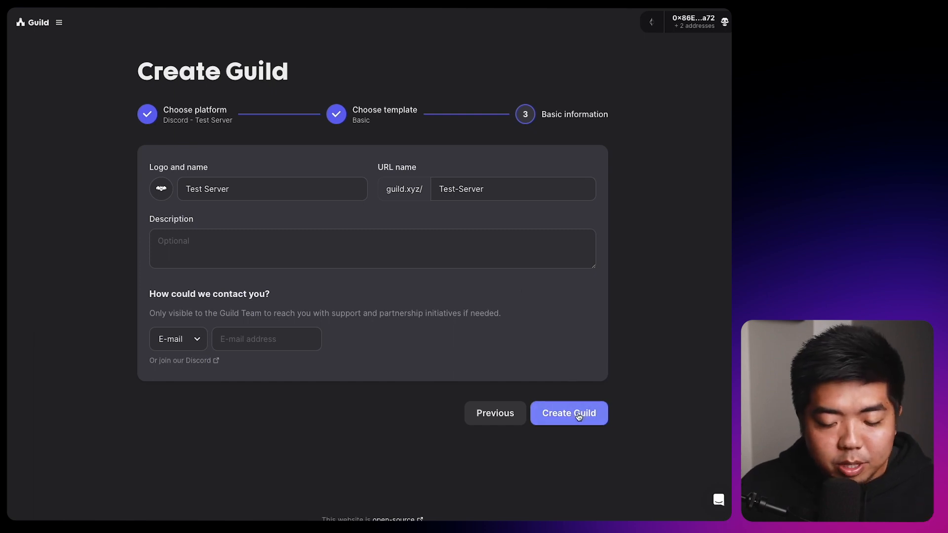
left_click(568, 413)
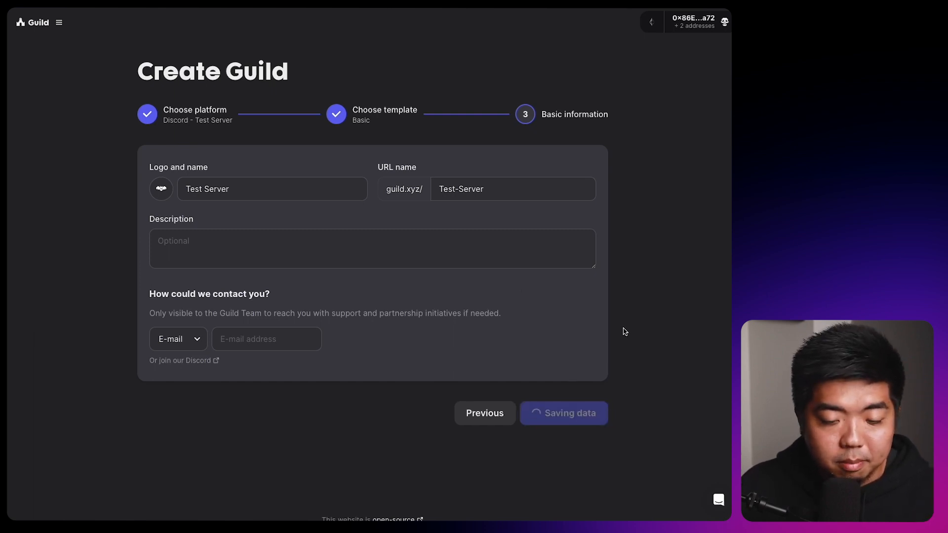
left_click(563, 413)
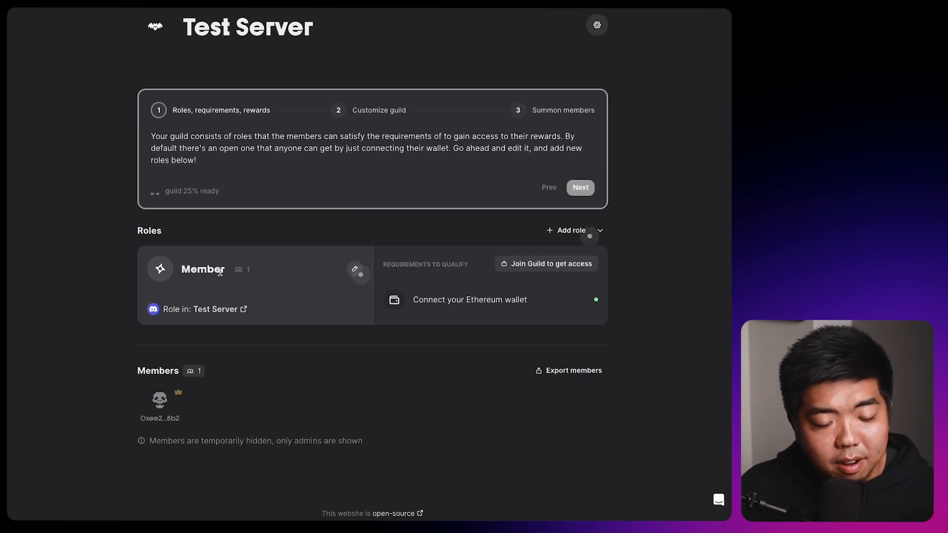
Rename the default Member role to Verified and save it.
left_click(355, 268)
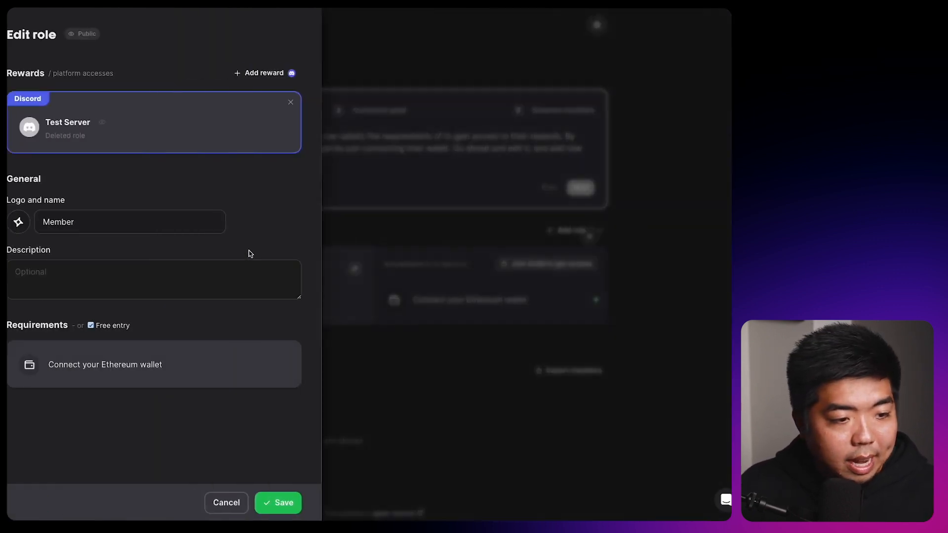
type("Verified")
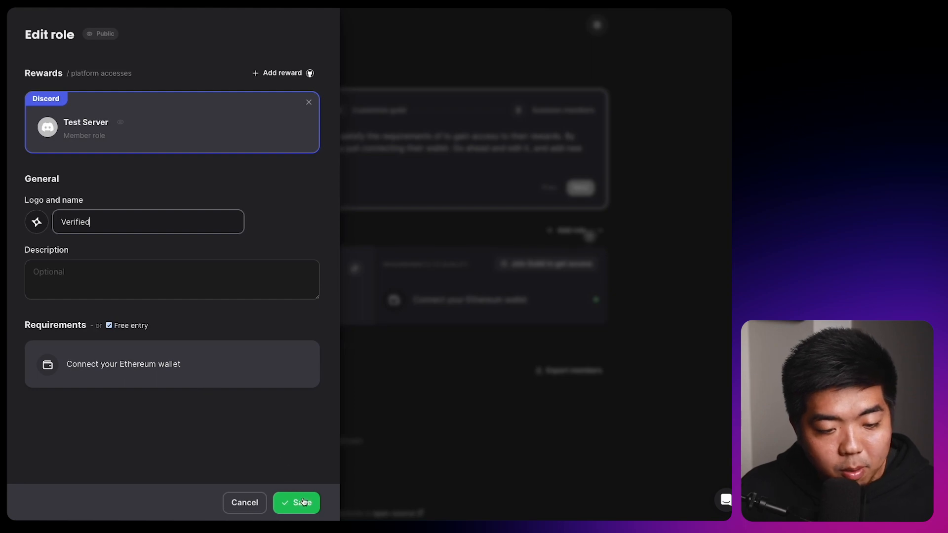
left_click(296, 502)
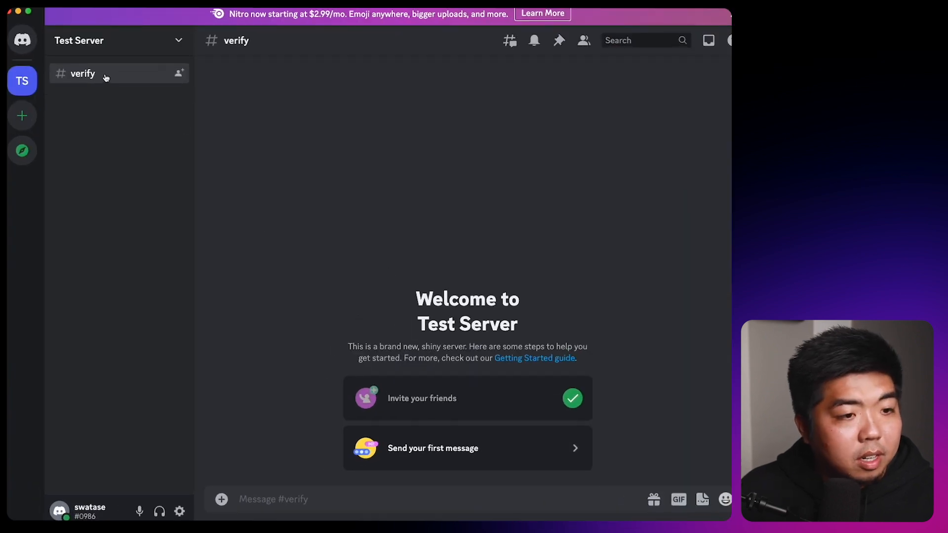
mouse_move(149, 83)
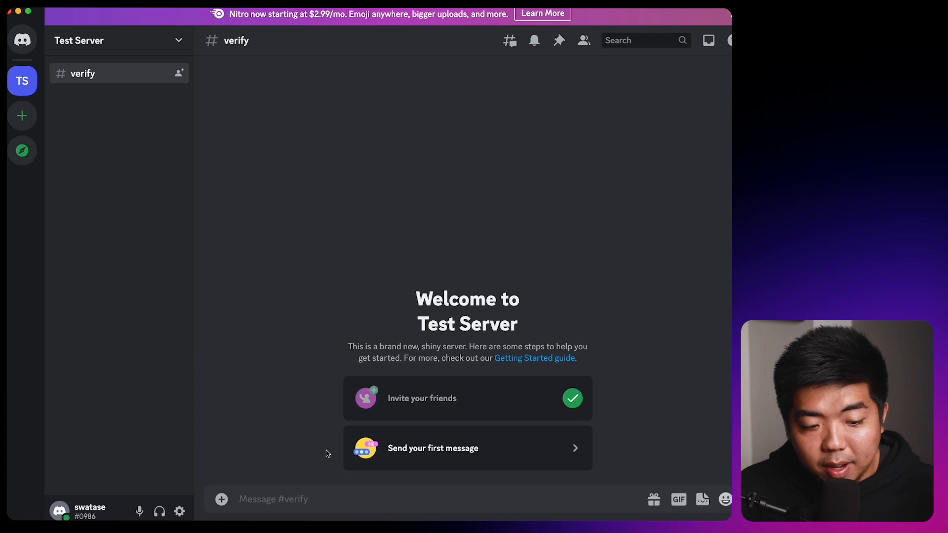
mouse_move(291, 308)
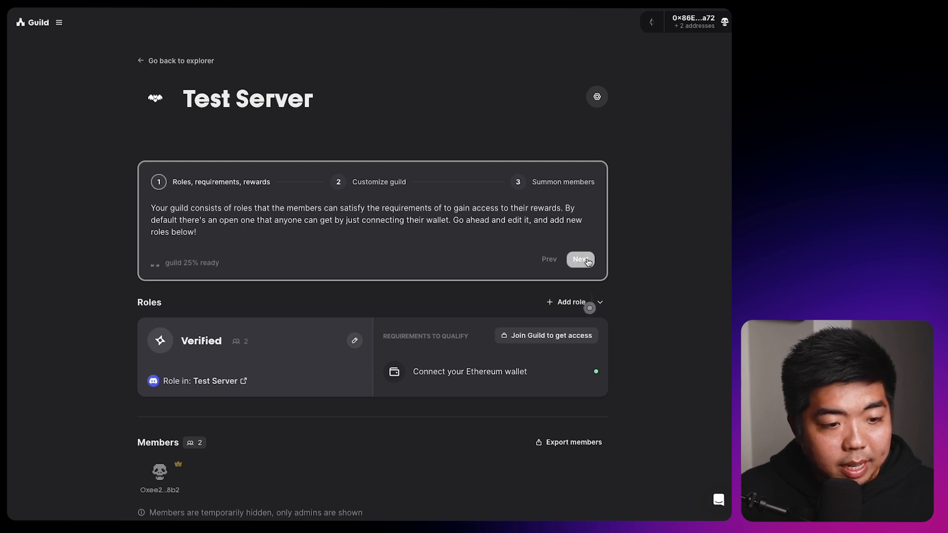
Send the Discord join panel to Test Server's verify channel from the setup guide.
left_click(580, 259)
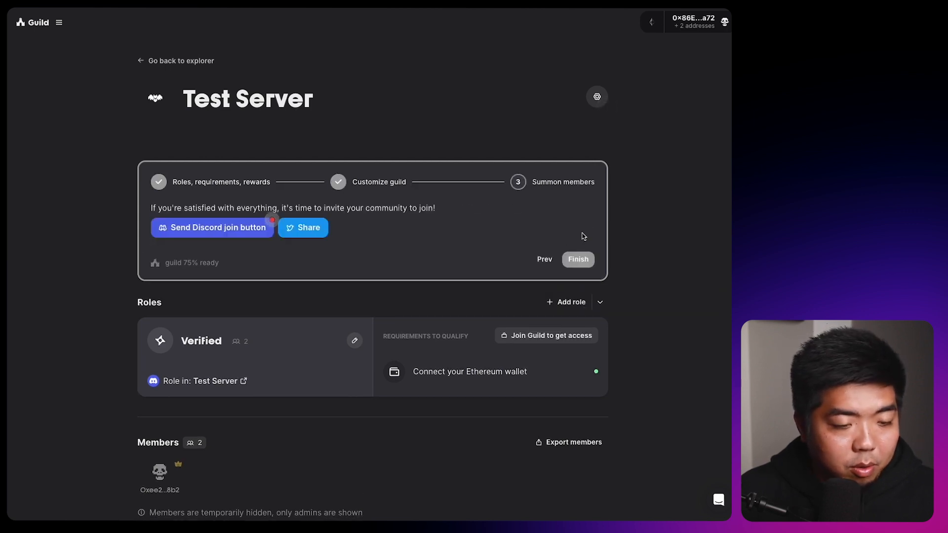
mouse_move(211, 227)
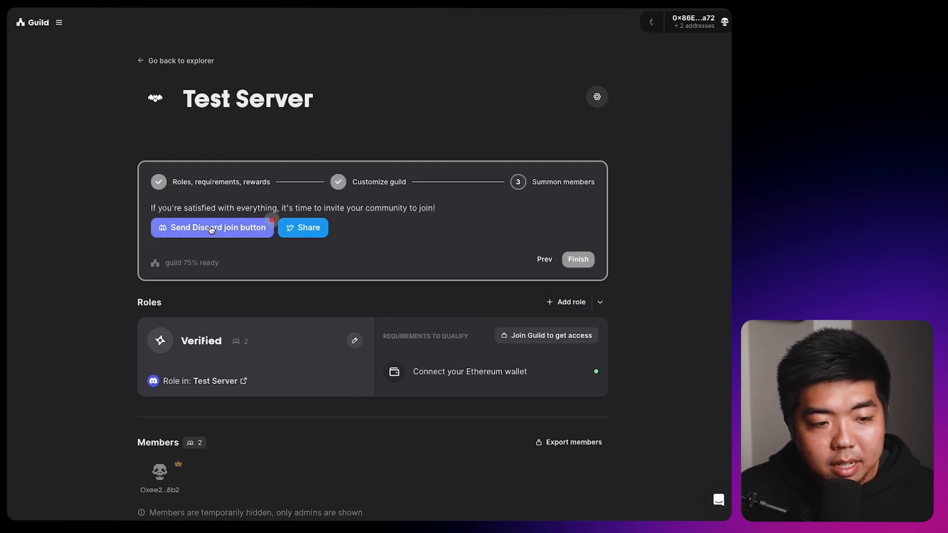
left_click(212, 227)
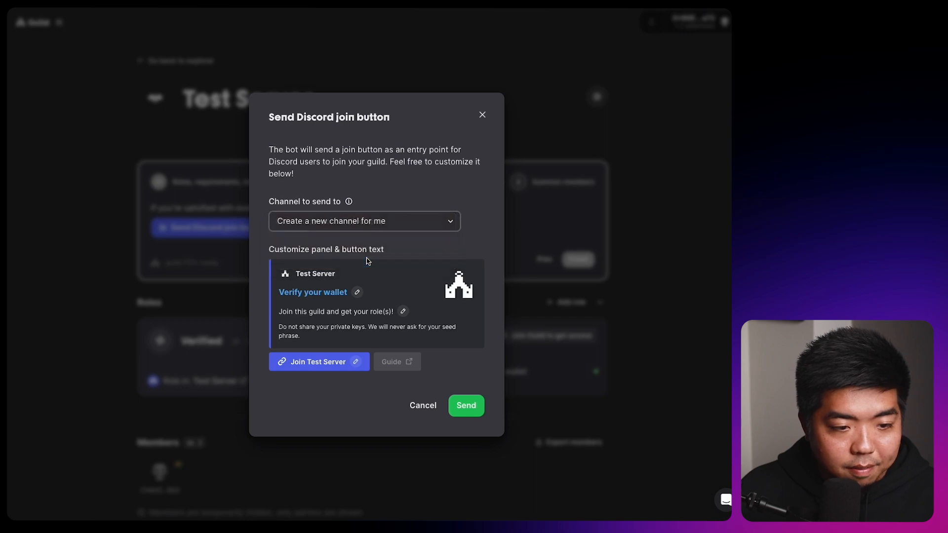
left_click(465, 405)
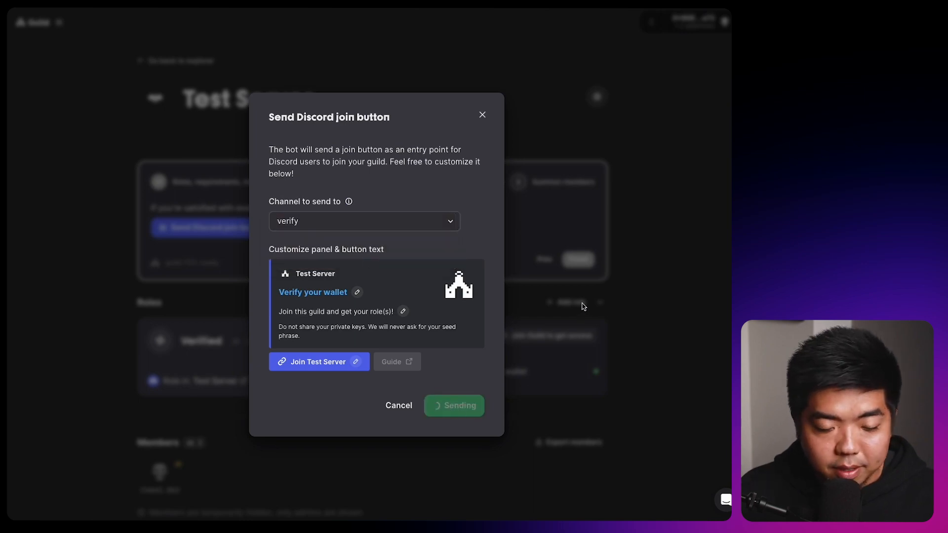
left_click(453, 405)
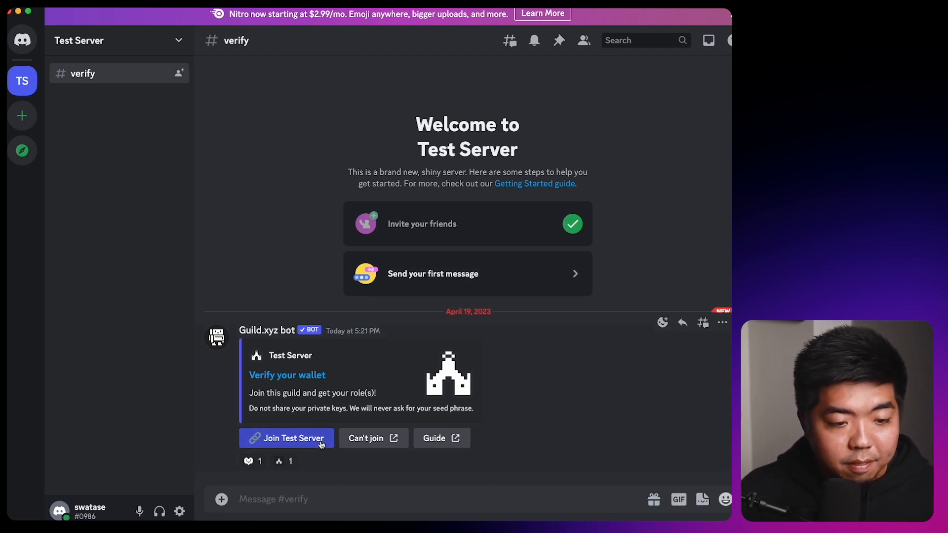
Join Test Server through the bot's Verify your wallet panel to claim the Verified role.
left_click(286, 438)
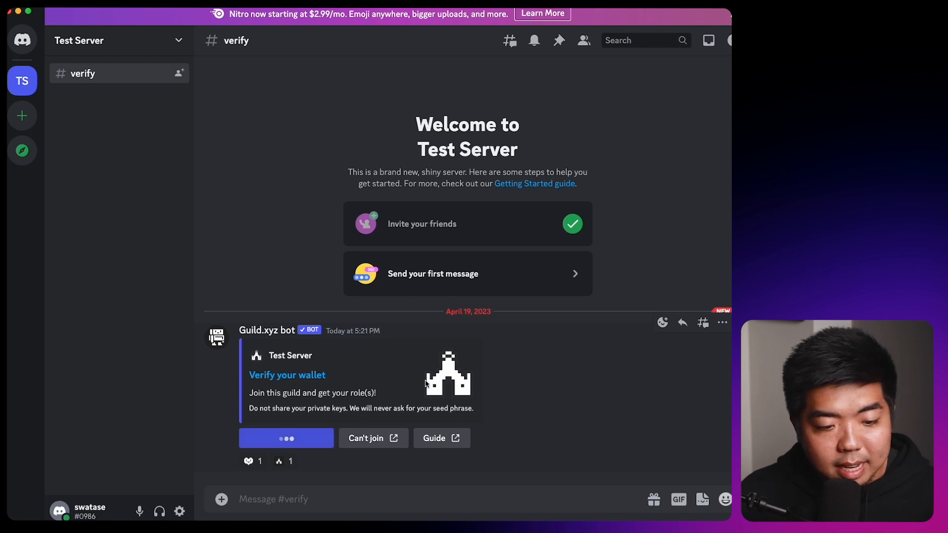
left_click(286, 438)
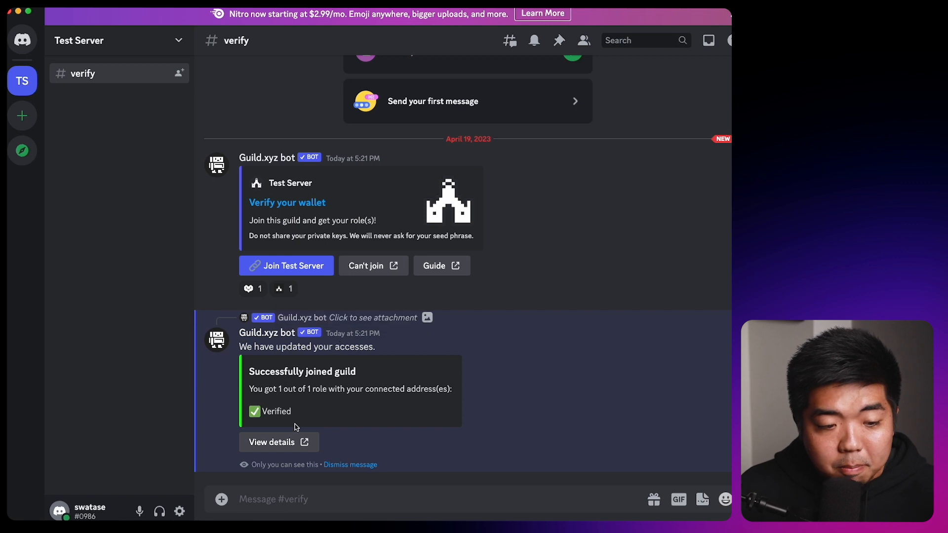
mouse_move(267, 424)
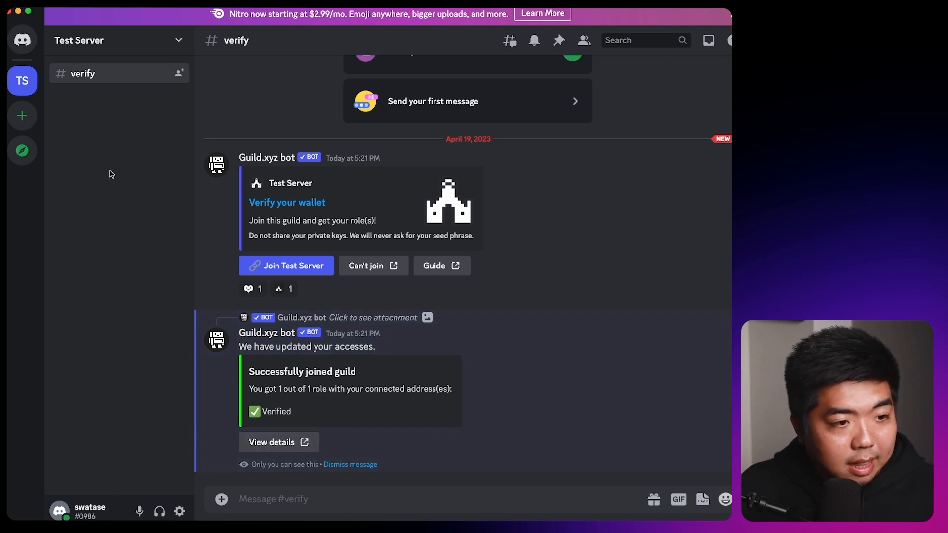
mouse_move(125, 139)
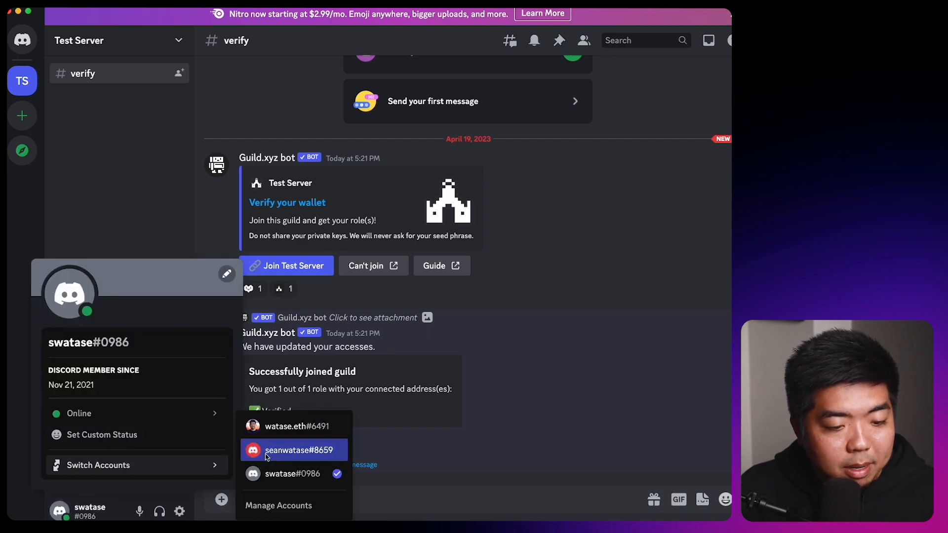
As owner, grant the Verified role access to #general, then view #general as the verified member.
left_click(297, 450)
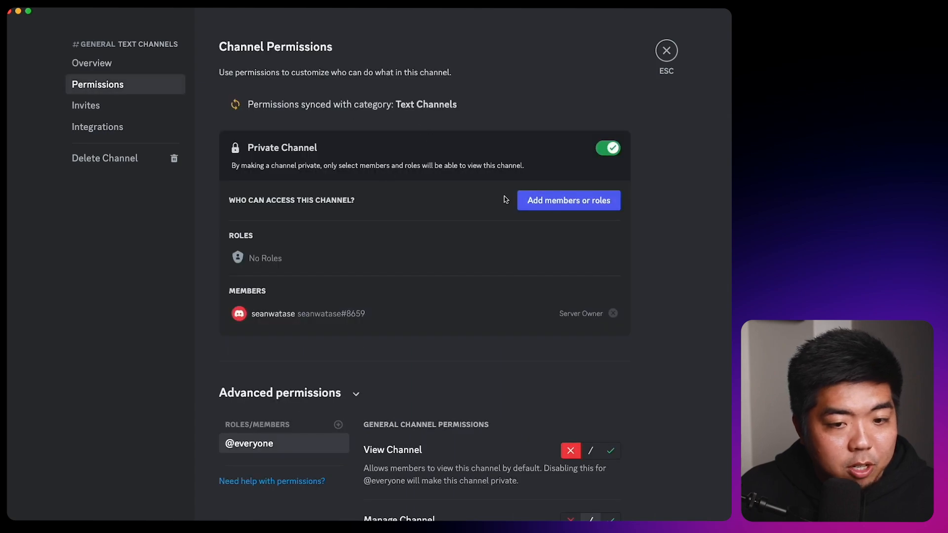
left_click(568, 200)
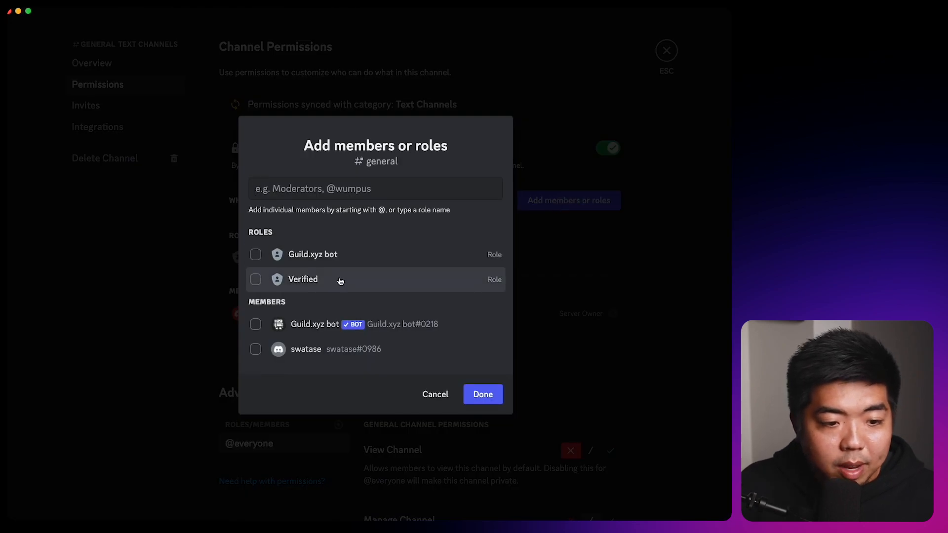
left_click(255, 280)
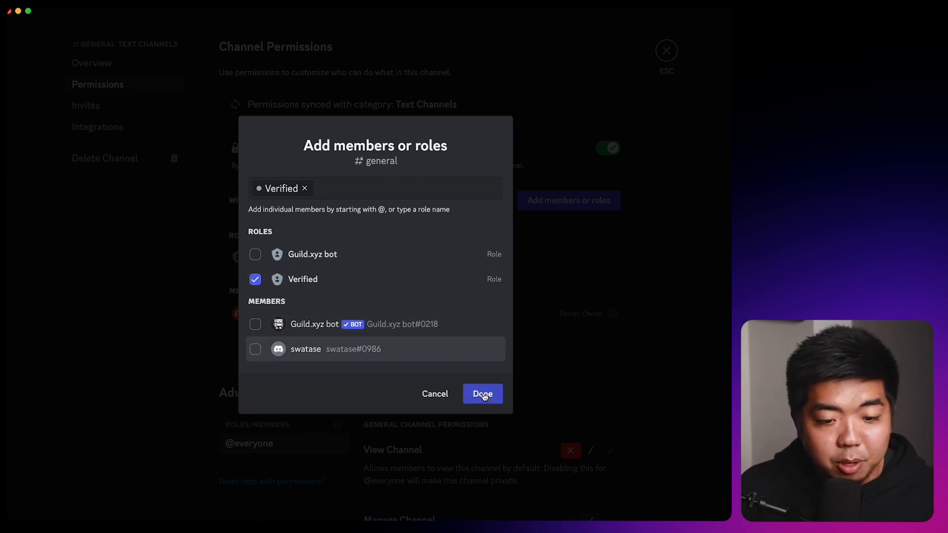
left_click(483, 393)
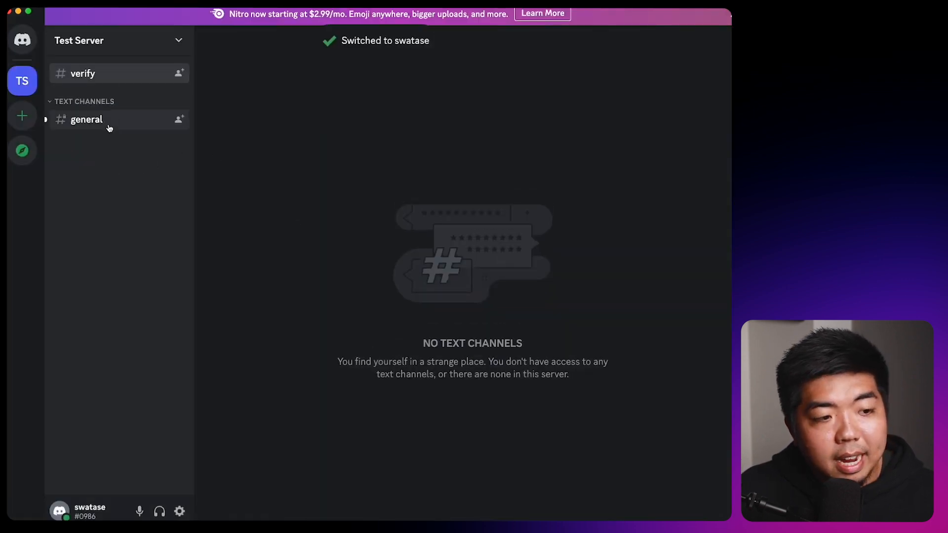
left_click(87, 120)
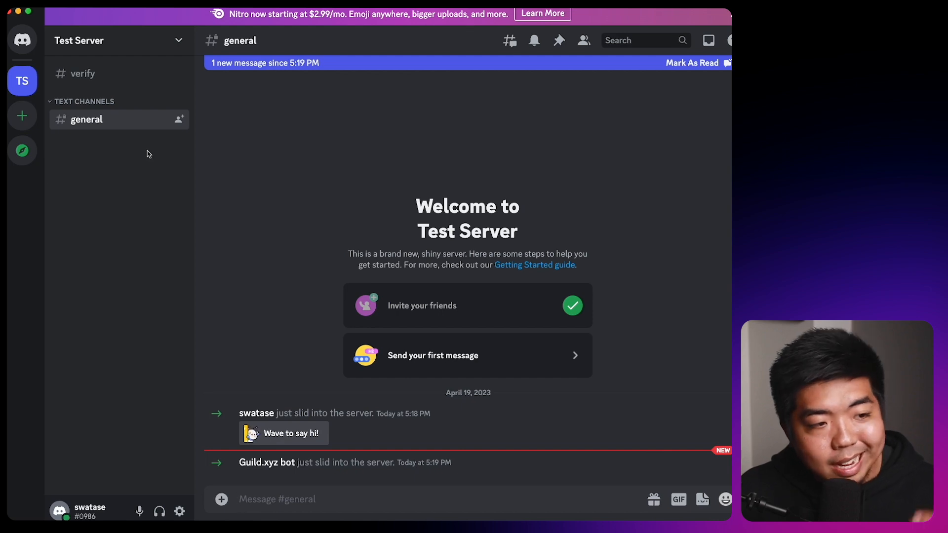
mouse_move(133, 178)
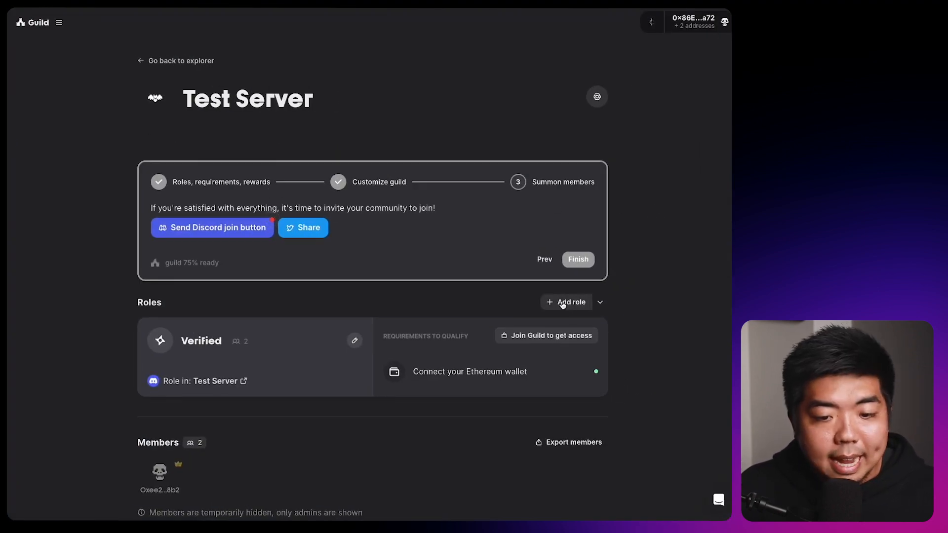
Name the new role NFT and add an NFT requirement using the copied Key Pass contract address.
type("NFT")
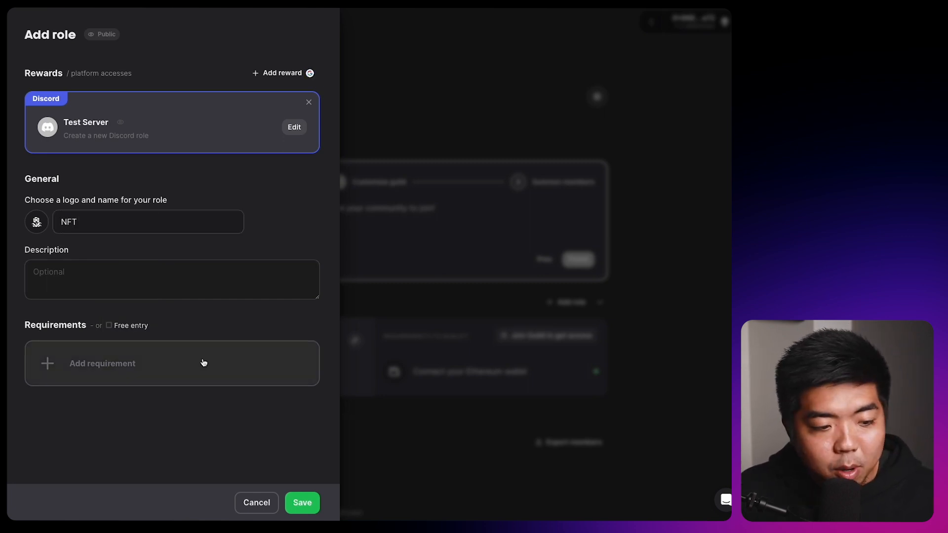
left_click(172, 363)
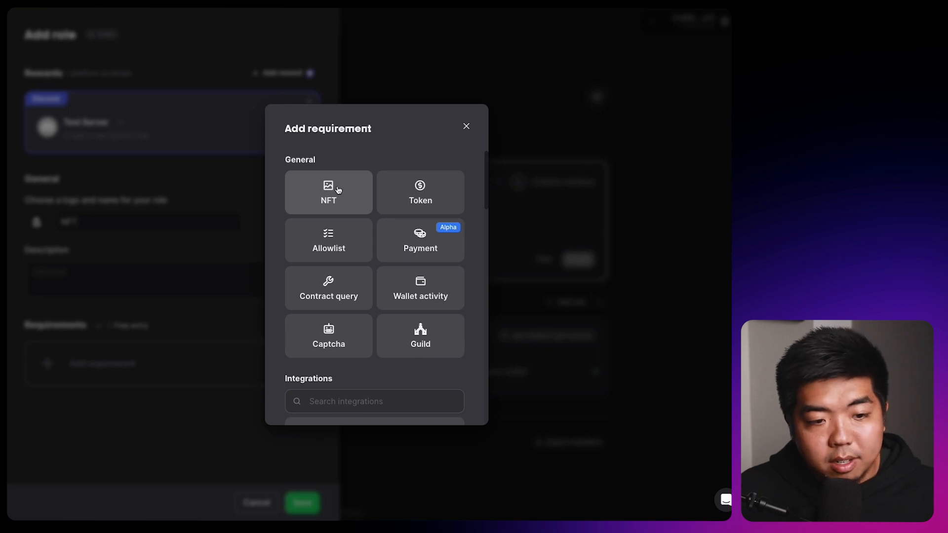
left_click(328, 193)
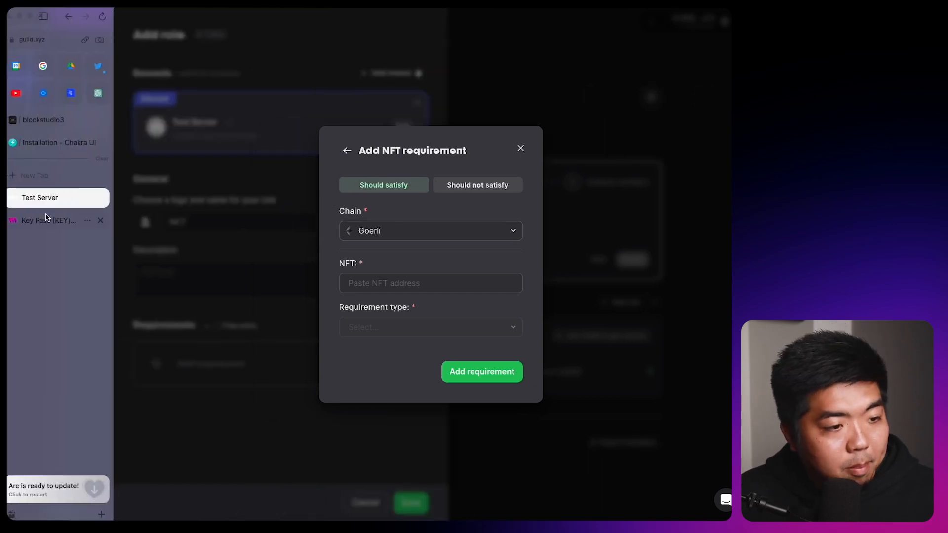
left_click(45, 220)
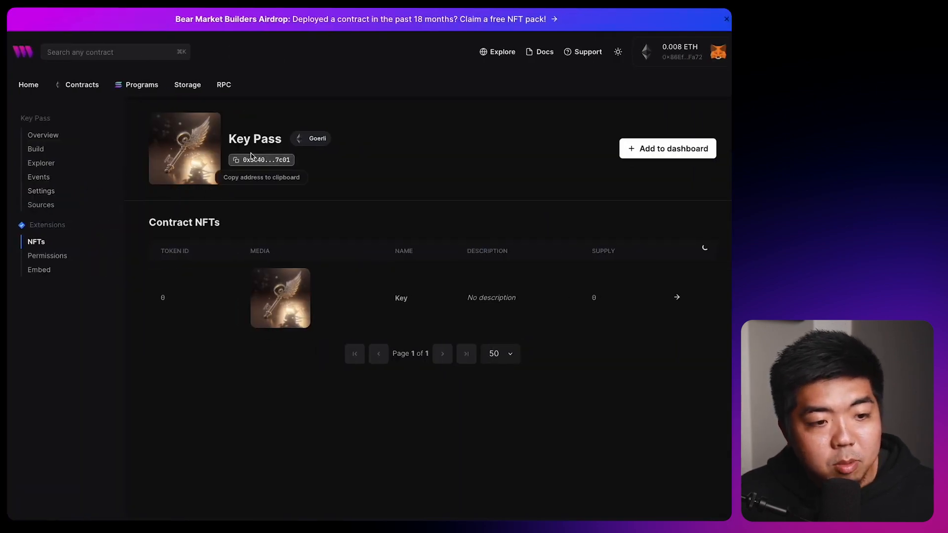
left_click(261, 160)
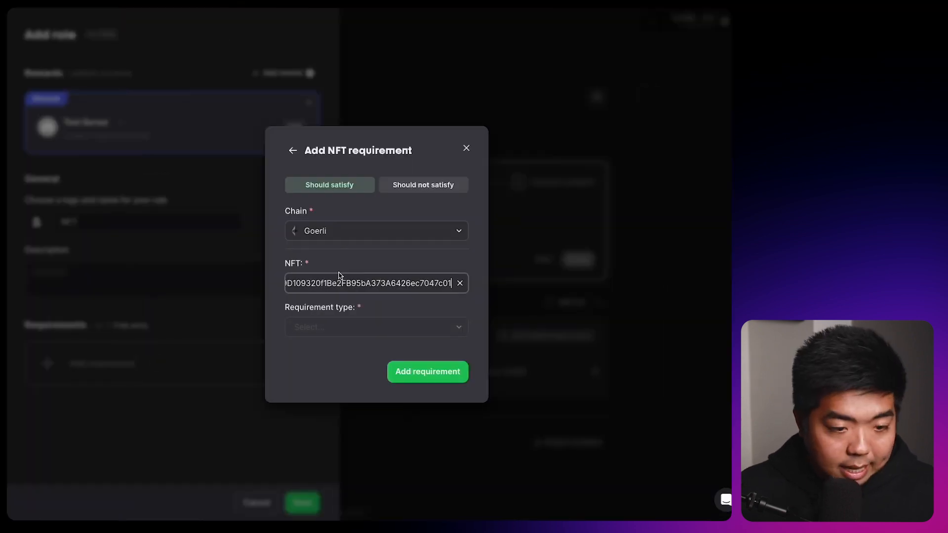
Require a minimum Amount of 1 Key Pass NFT, add the requirement and save the NFT role.
left_click(375, 327)
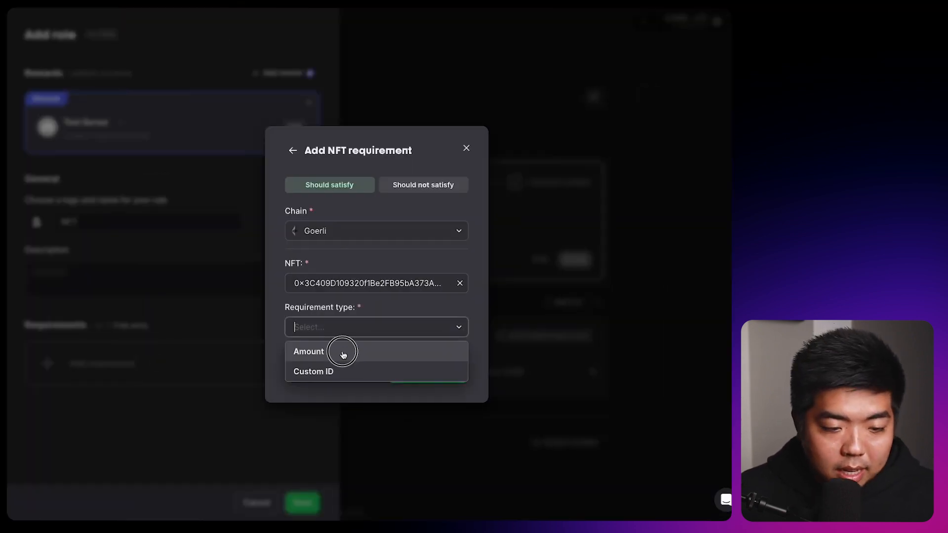
left_click(308, 351)
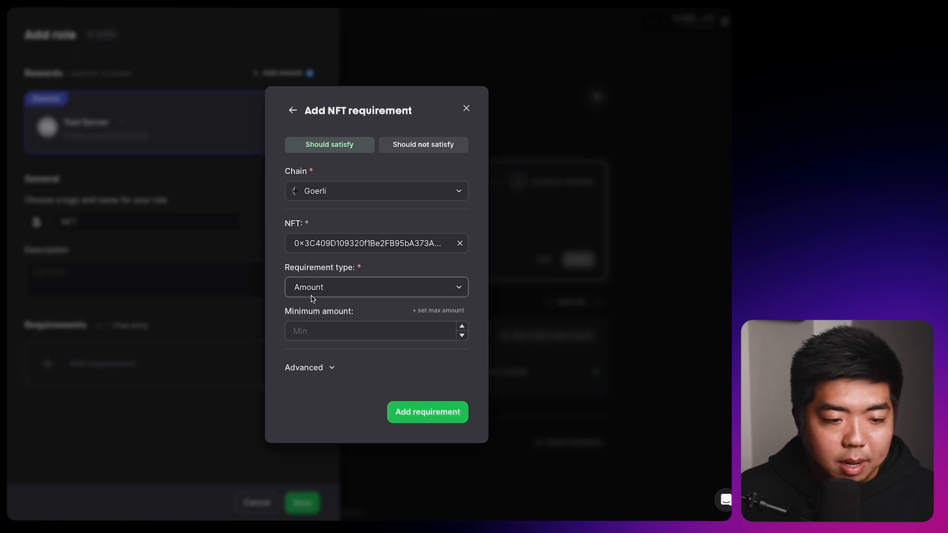
type("1")
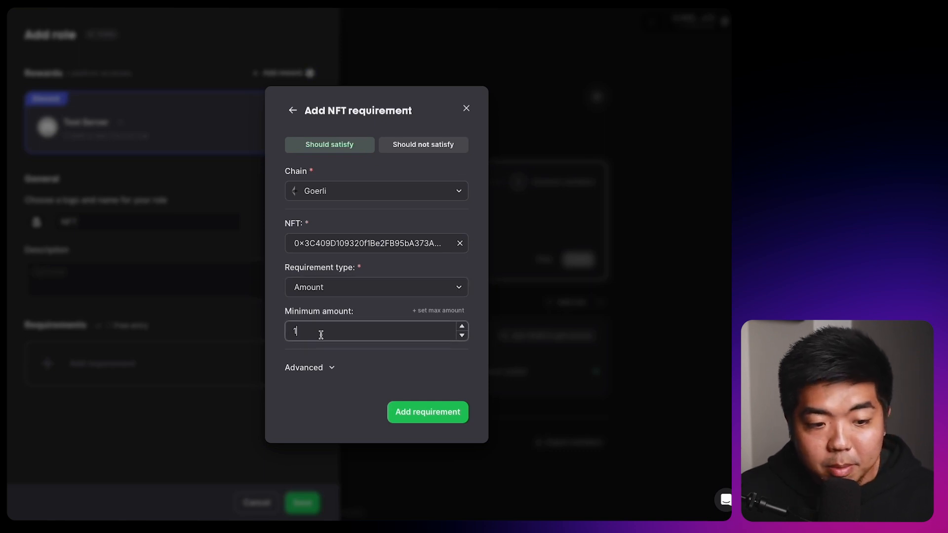
left_click(427, 412)
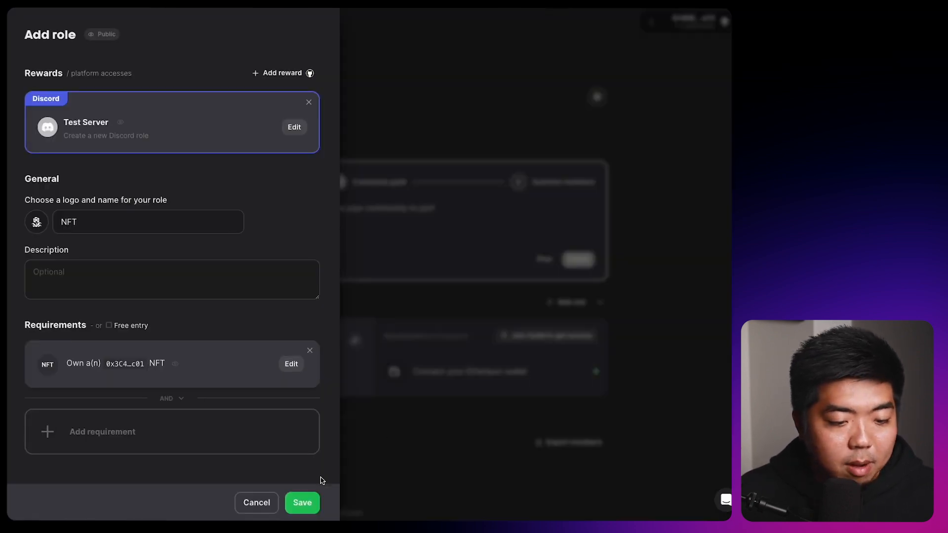
left_click(302, 502)
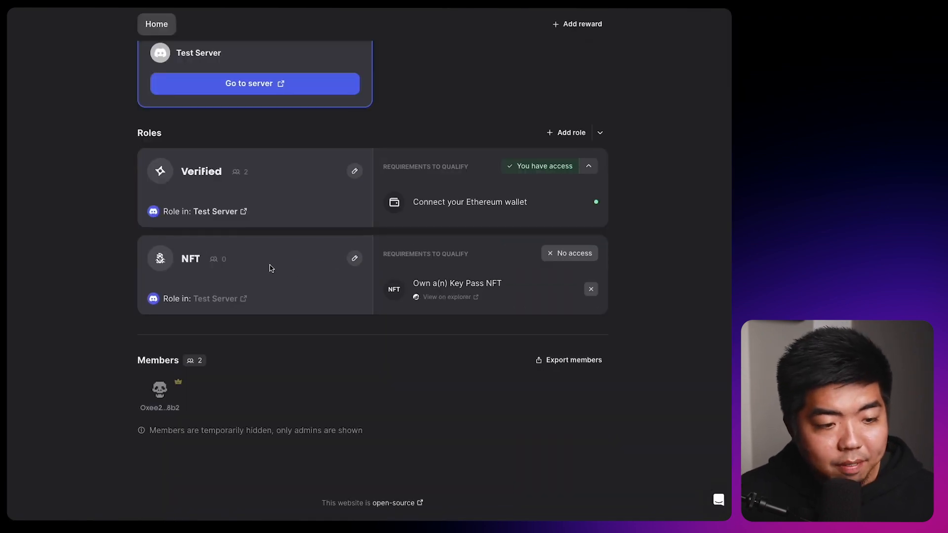
mouse_move(245, 186)
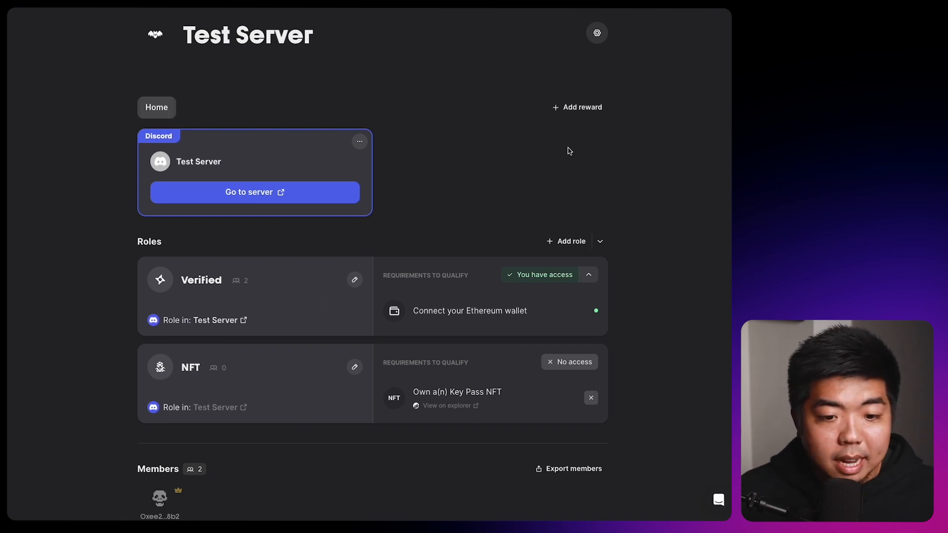
mouse_move(542, 211)
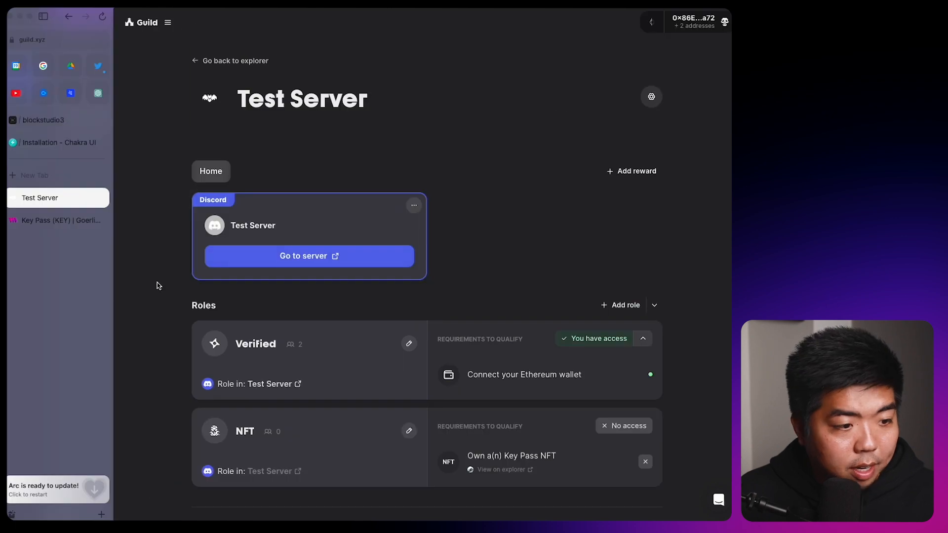
Go to the Key Pass contract and bring up the Key NFT's details.
left_click(57, 220)
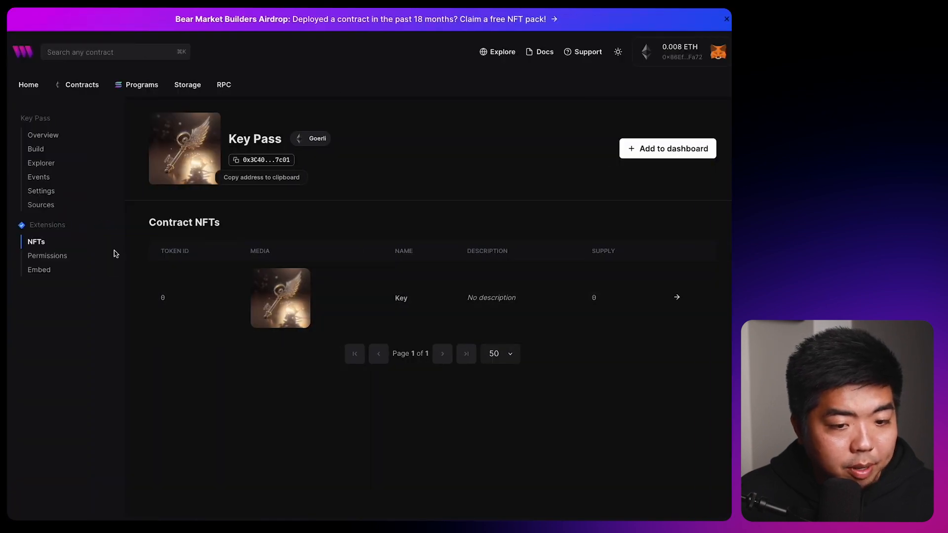
mouse_move(470, 288)
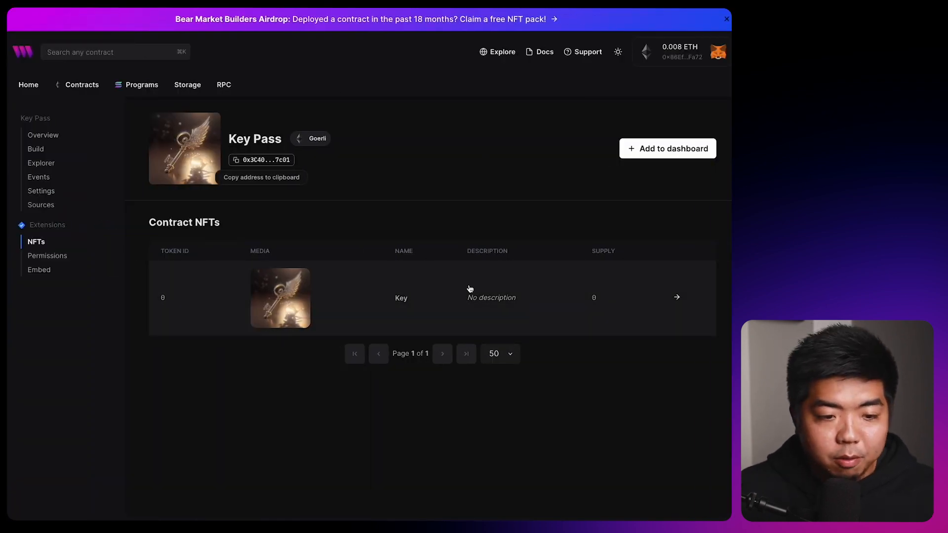
left_click(676, 297)
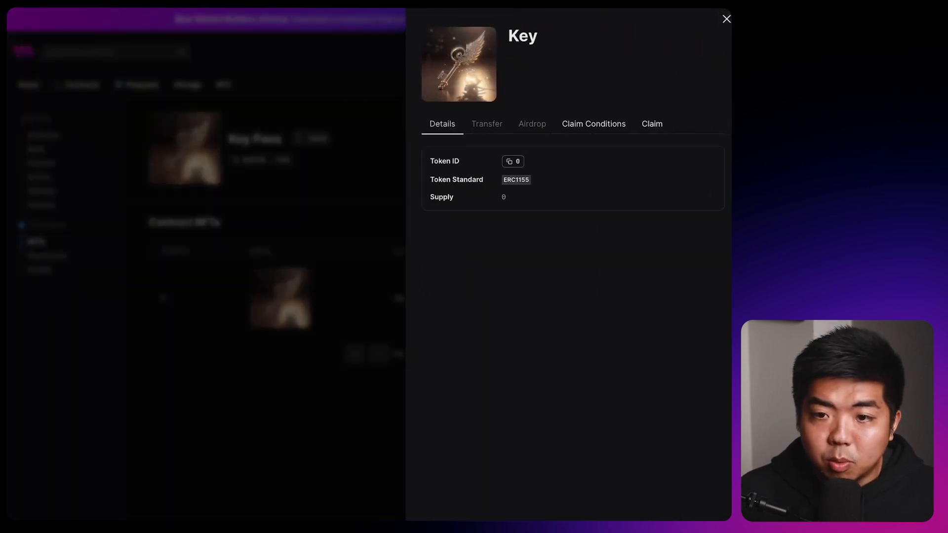
left_click(727, 18)
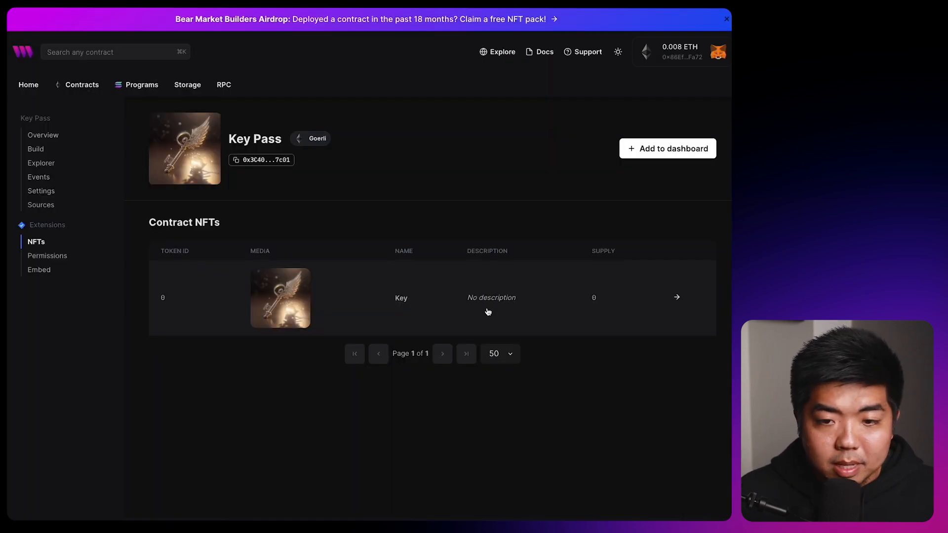
left_click(675, 297)
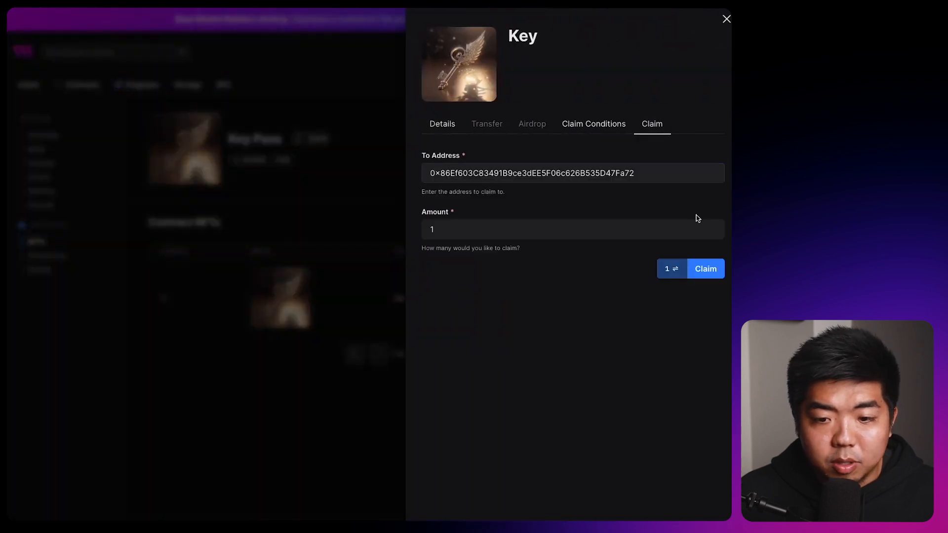
Claim one Key NFT to the wallet so the supply reads 1.
left_click(705, 269)
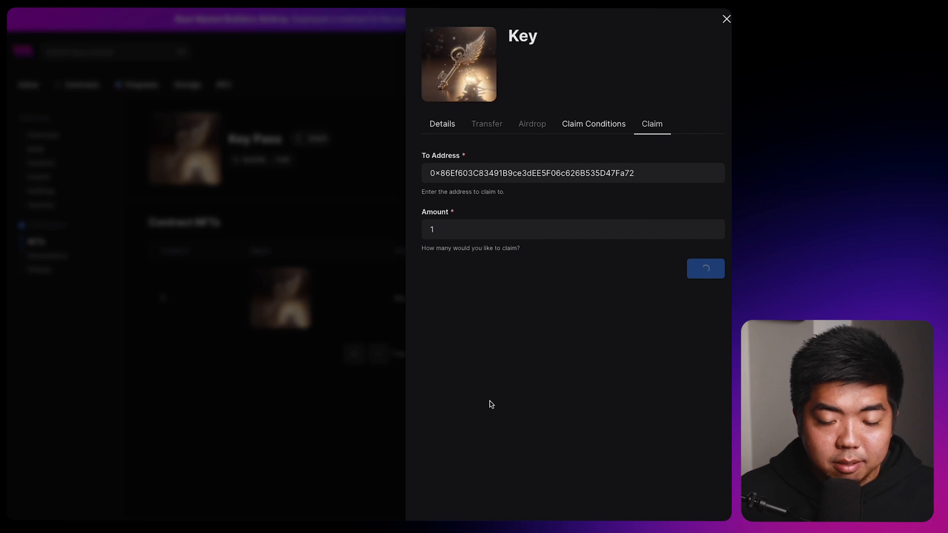
left_click(705, 268)
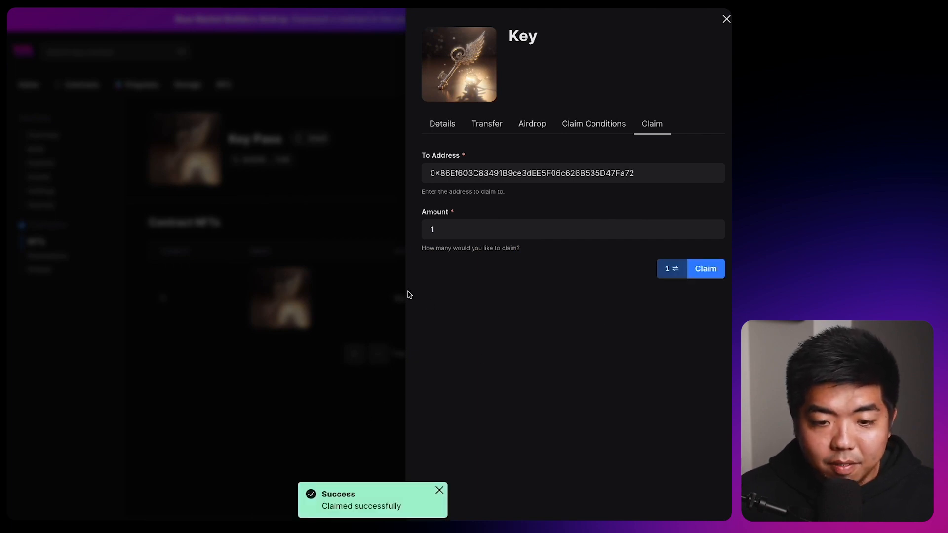
left_click(727, 19)
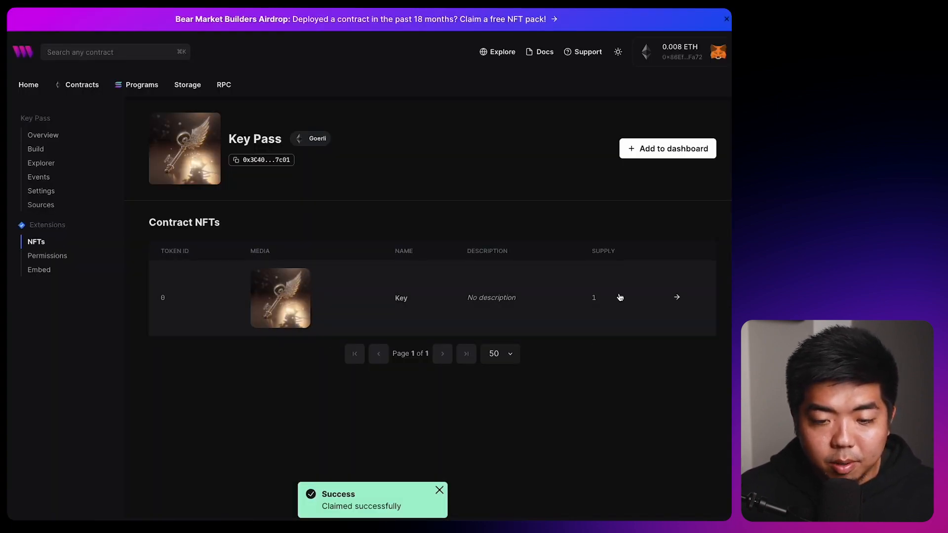
left_click(43, 16)
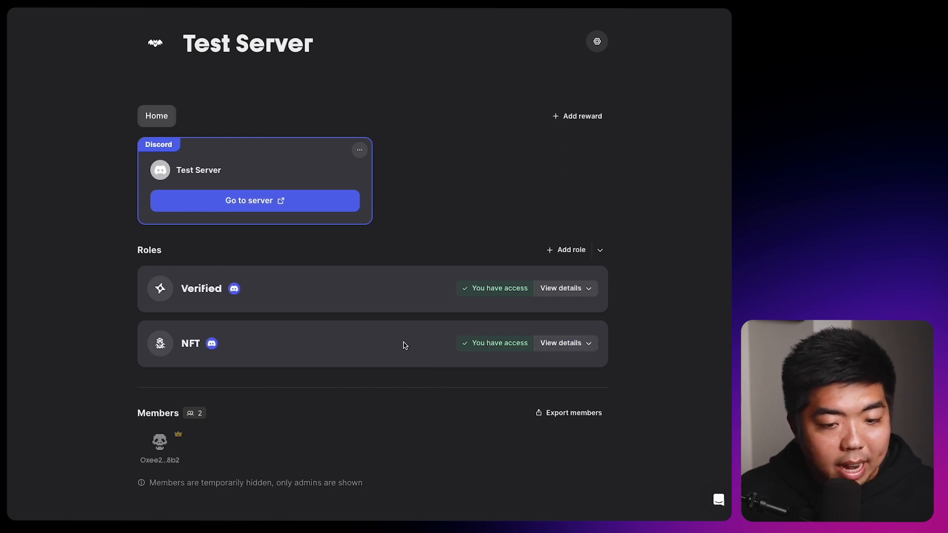
Expand the NFT role to show the Key Pass ownership requirement as satisfied.
left_click(561, 343)
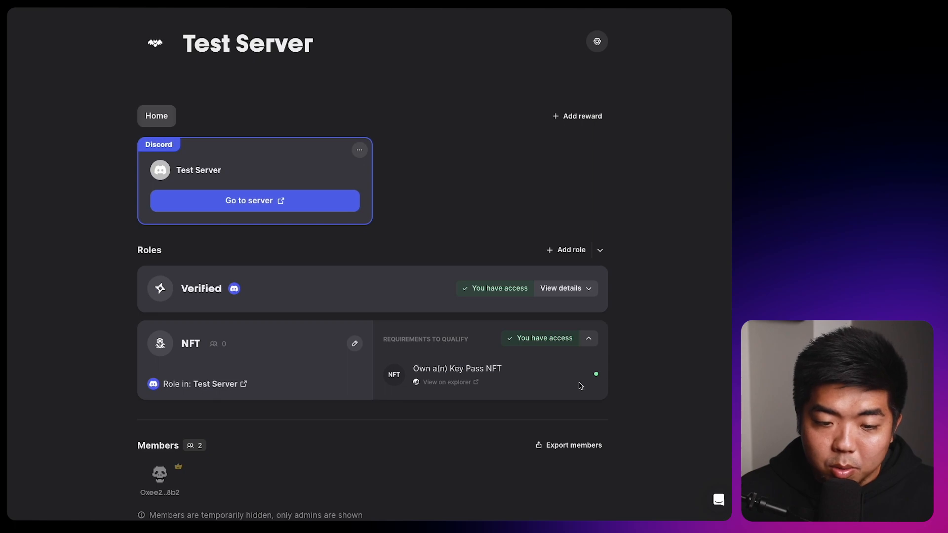
mouse_move(331, 344)
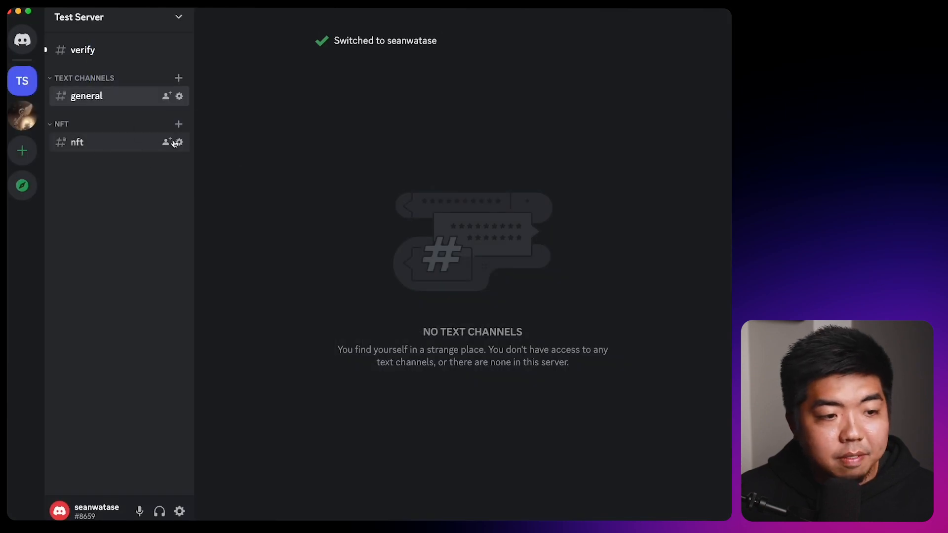
Check the nft channel's permissions, switch to the other account and view #nft.
left_click(178, 142)
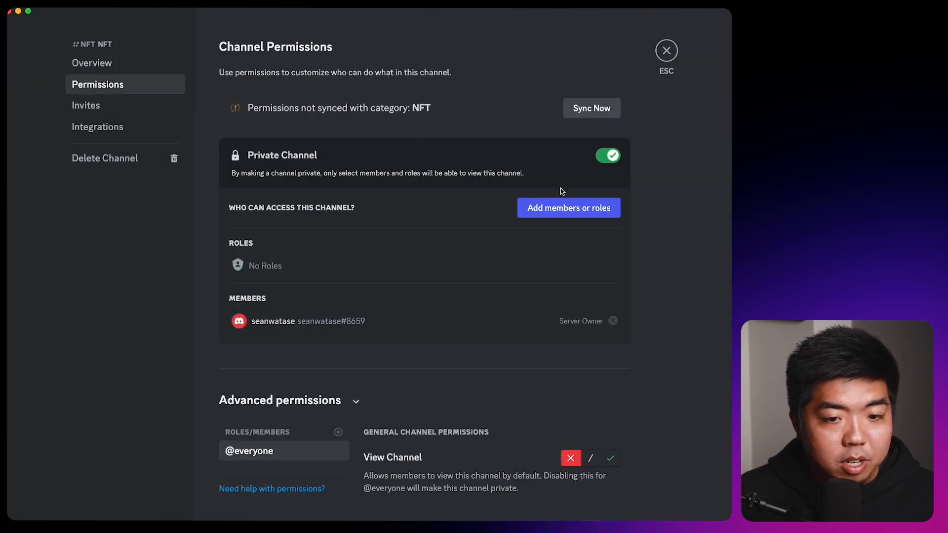
left_click(567, 207)
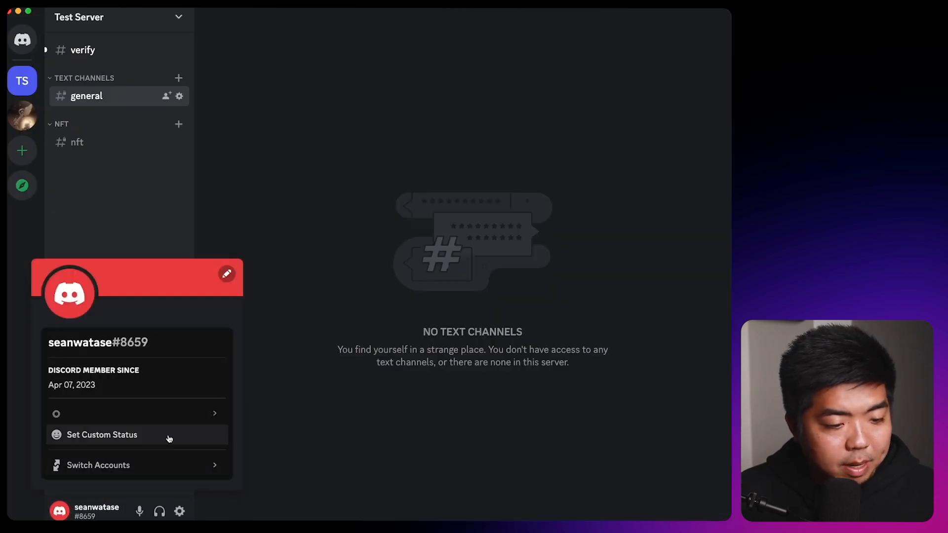
left_click(98, 465)
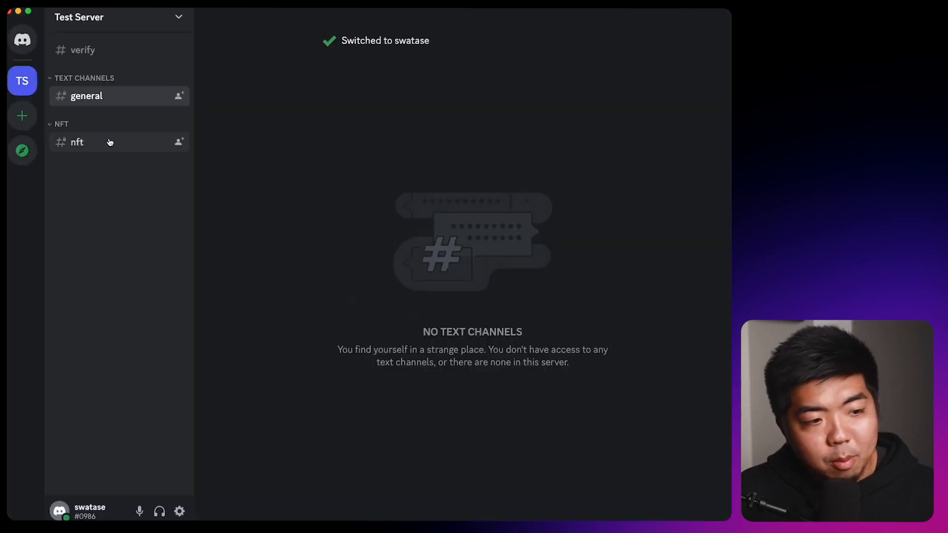
left_click(77, 143)
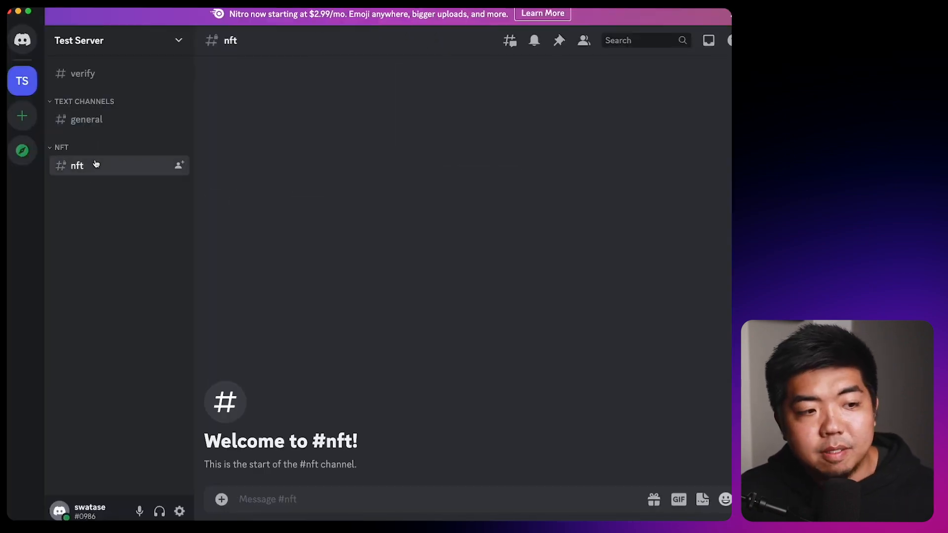
mouse_move(100, 150)
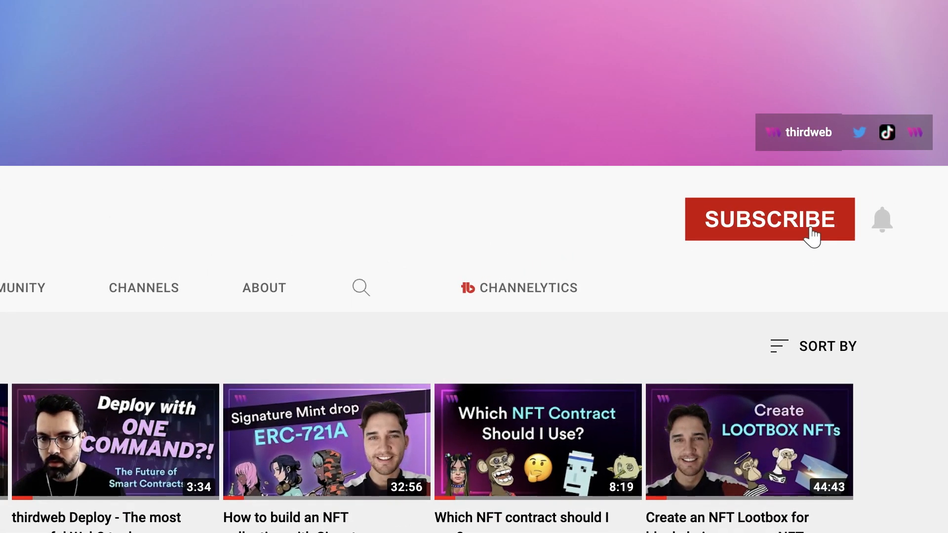
Subscribe to the thirdweb YouTube channel.
left_click(770, 219)
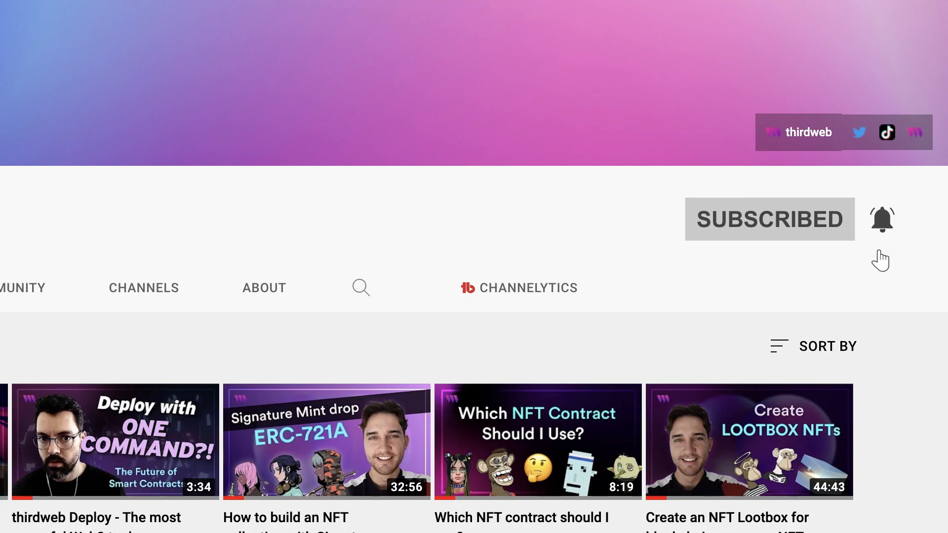